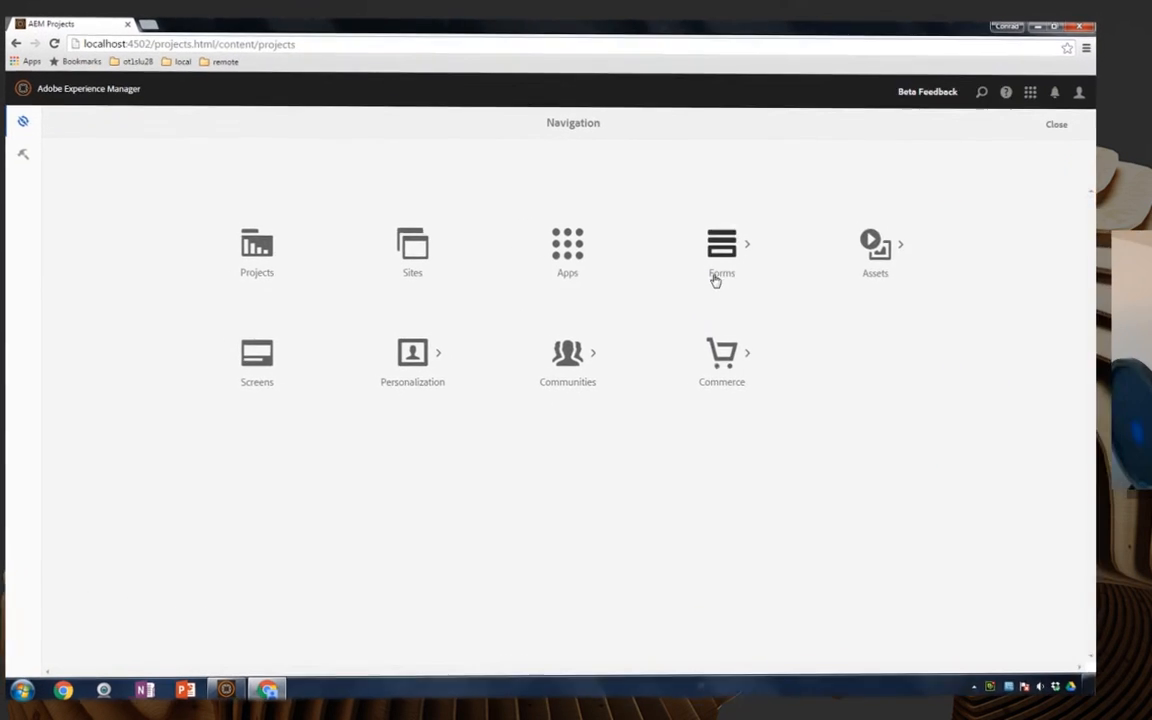
- Open the Home Address adaptive form fragment from Forms & Documents
left_click(721, 250)
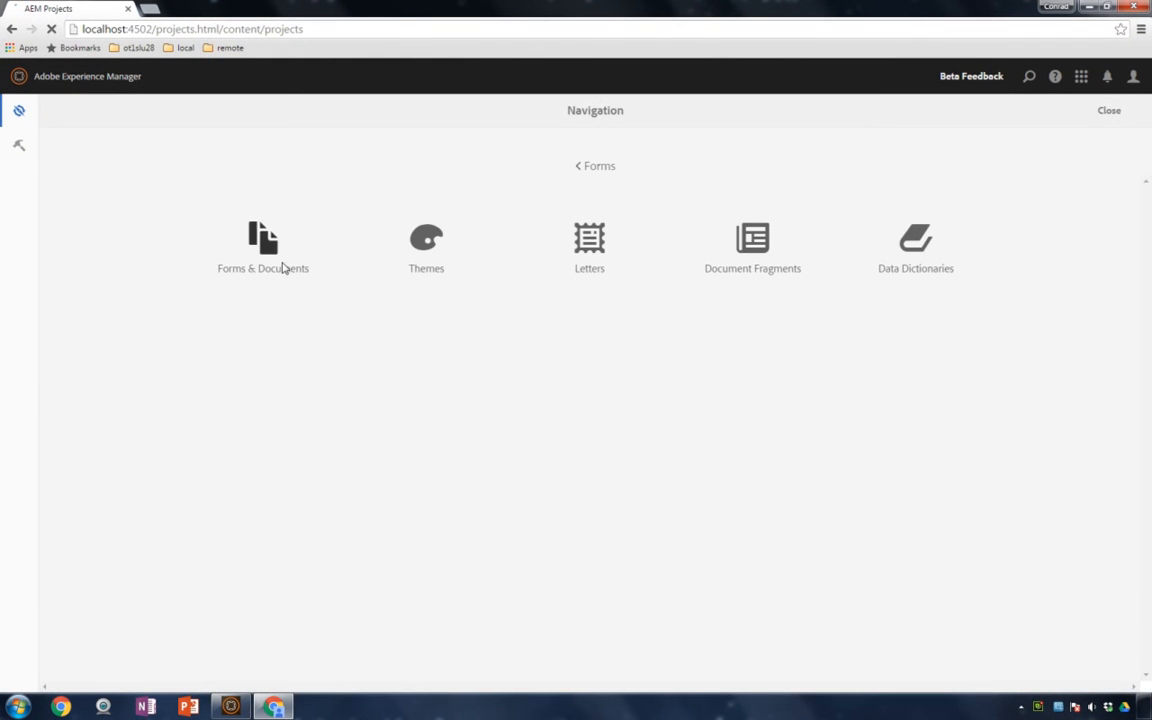
left_click(263, 248)
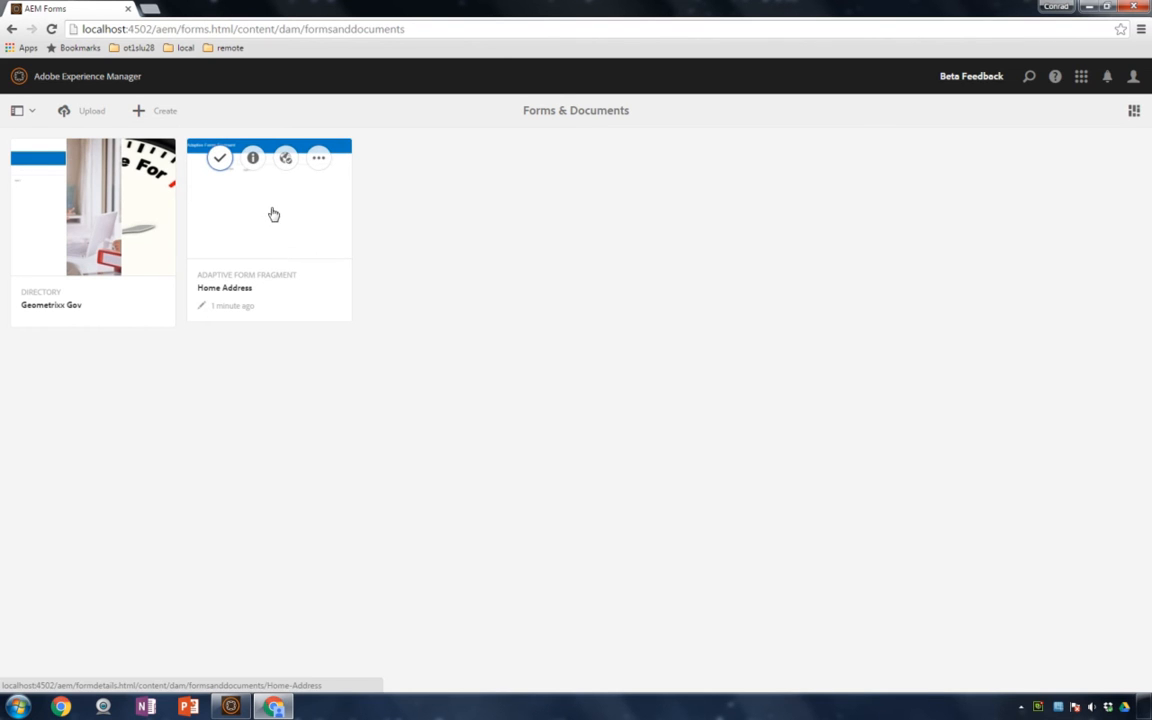
left_click(219, 157)
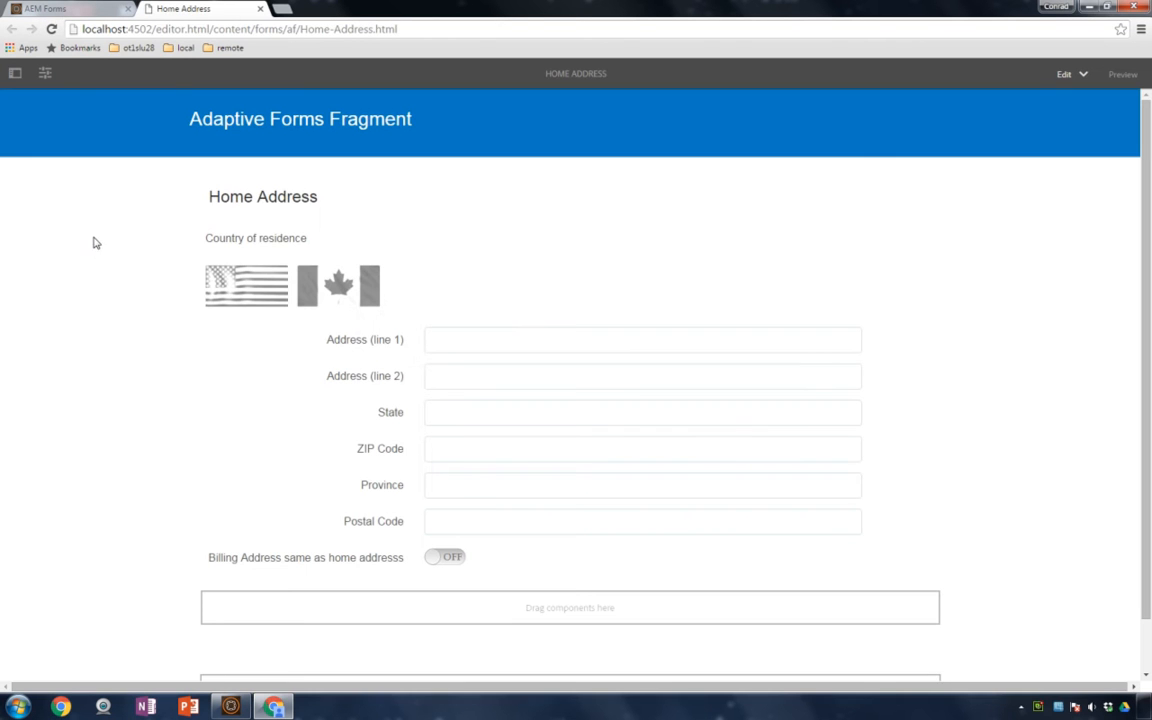
- Show the content tree, selecting Country of residence and the billing address same-as-home switch
left_click(290, 290)
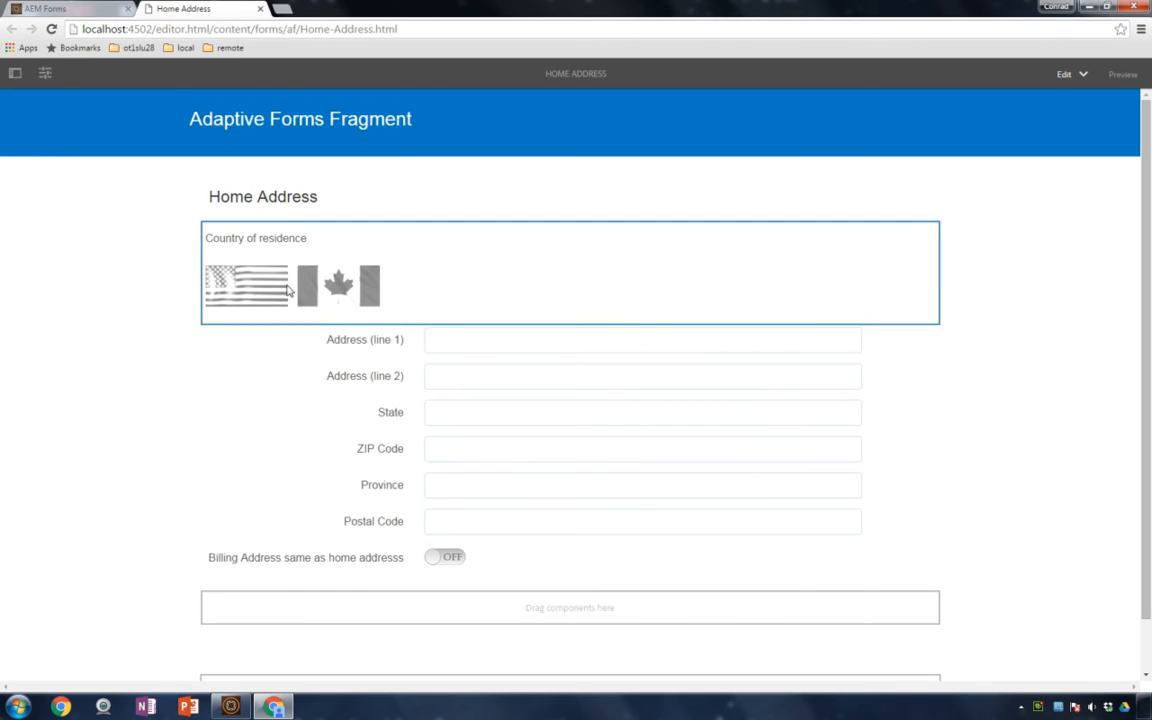
left_click(15, 73)
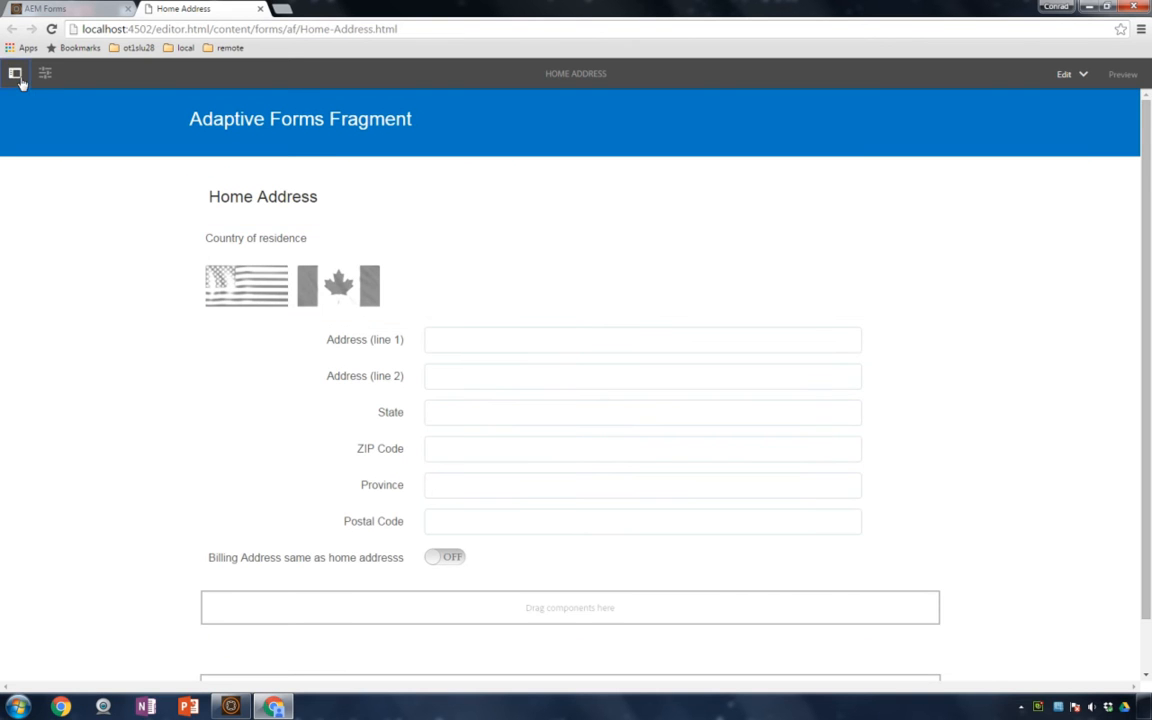
left_click(16, 74)
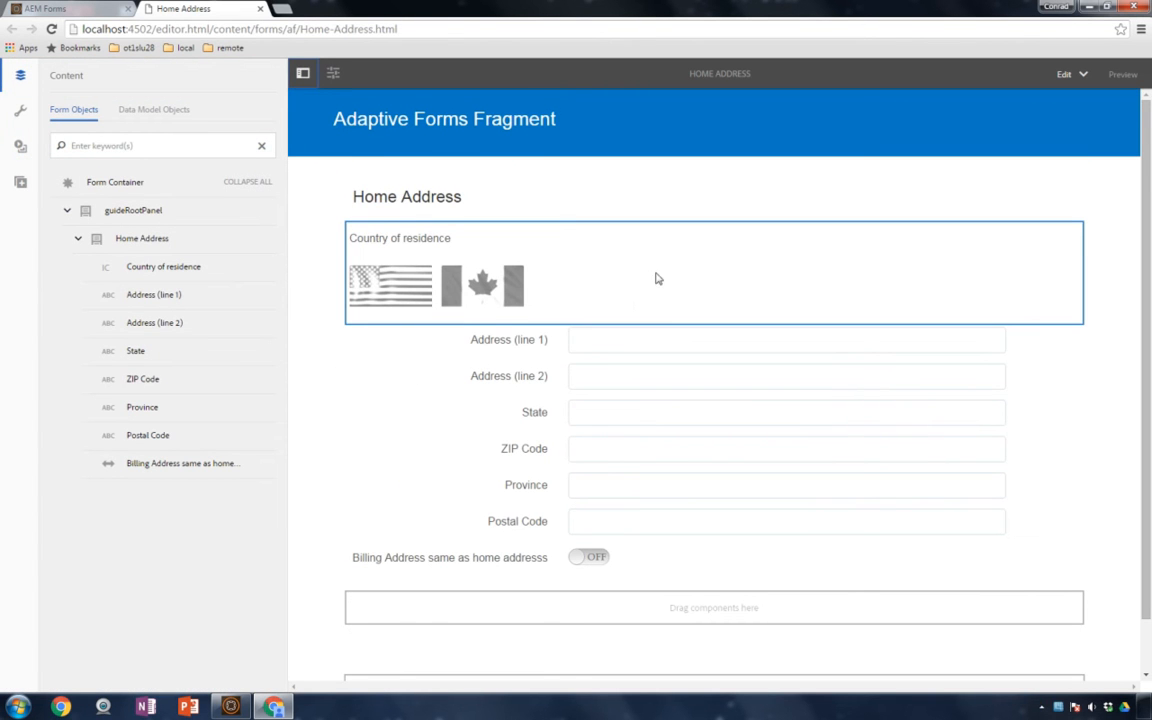
mouse_move(633, 276)
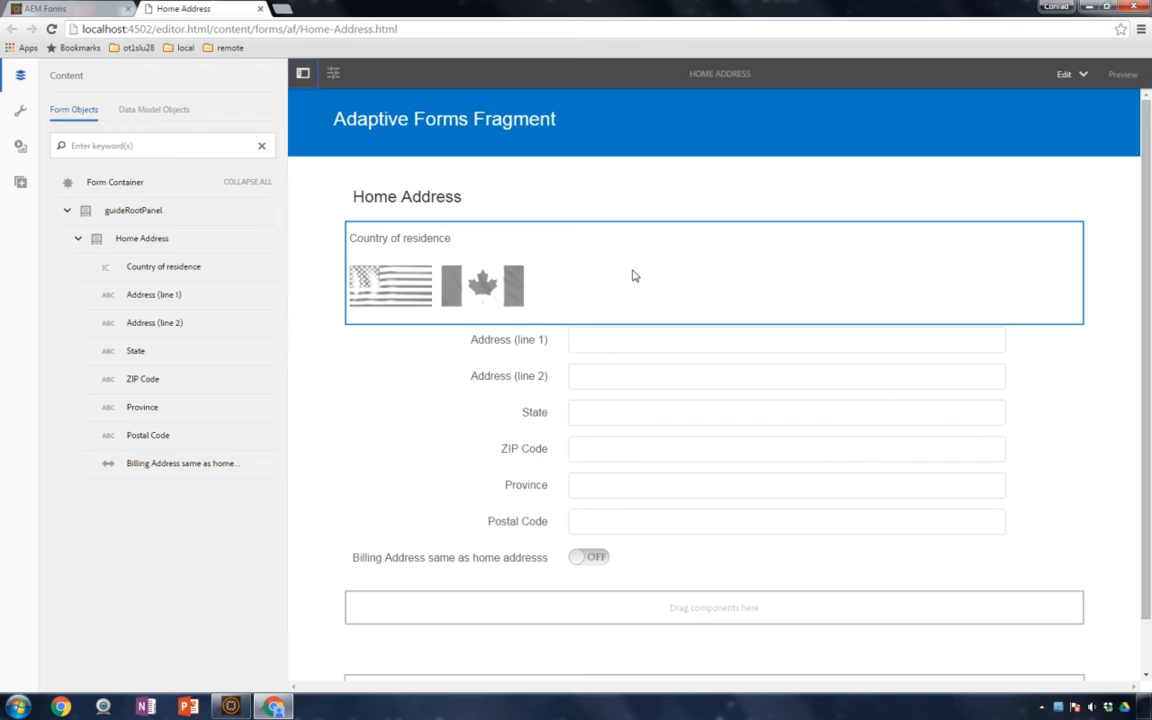
mouse_move(599, 302)
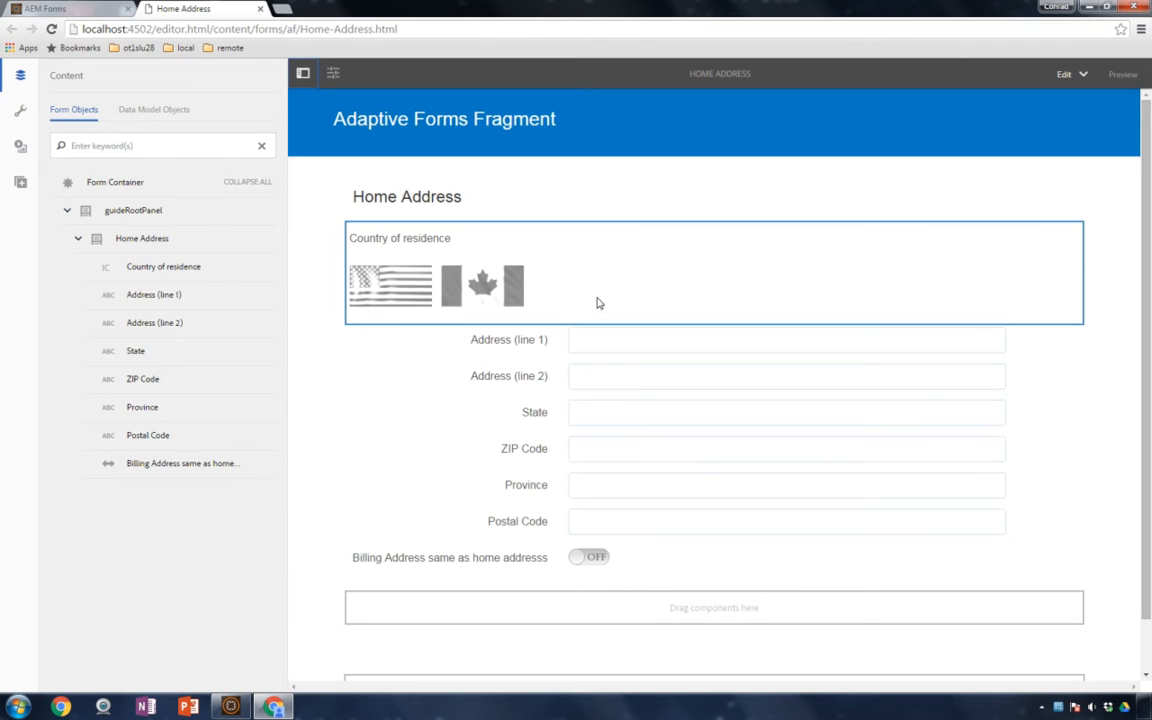
left_click(590, 557)
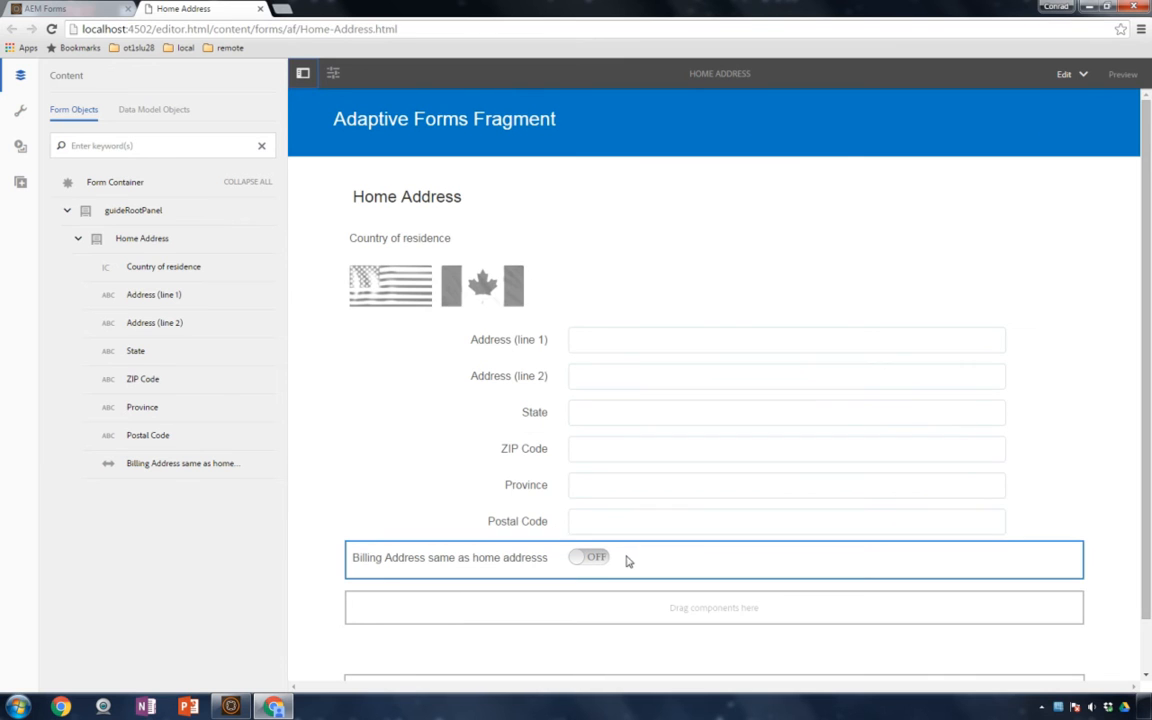
mouse_move(625, 573)
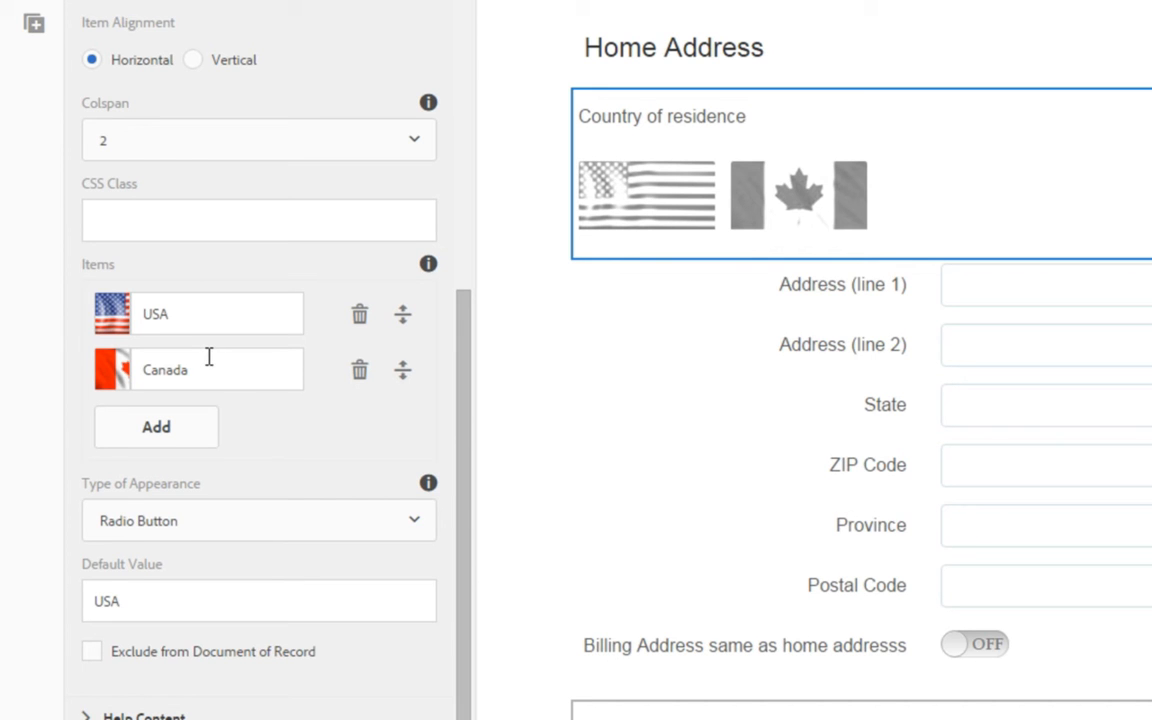
mouse_move(93, 517)
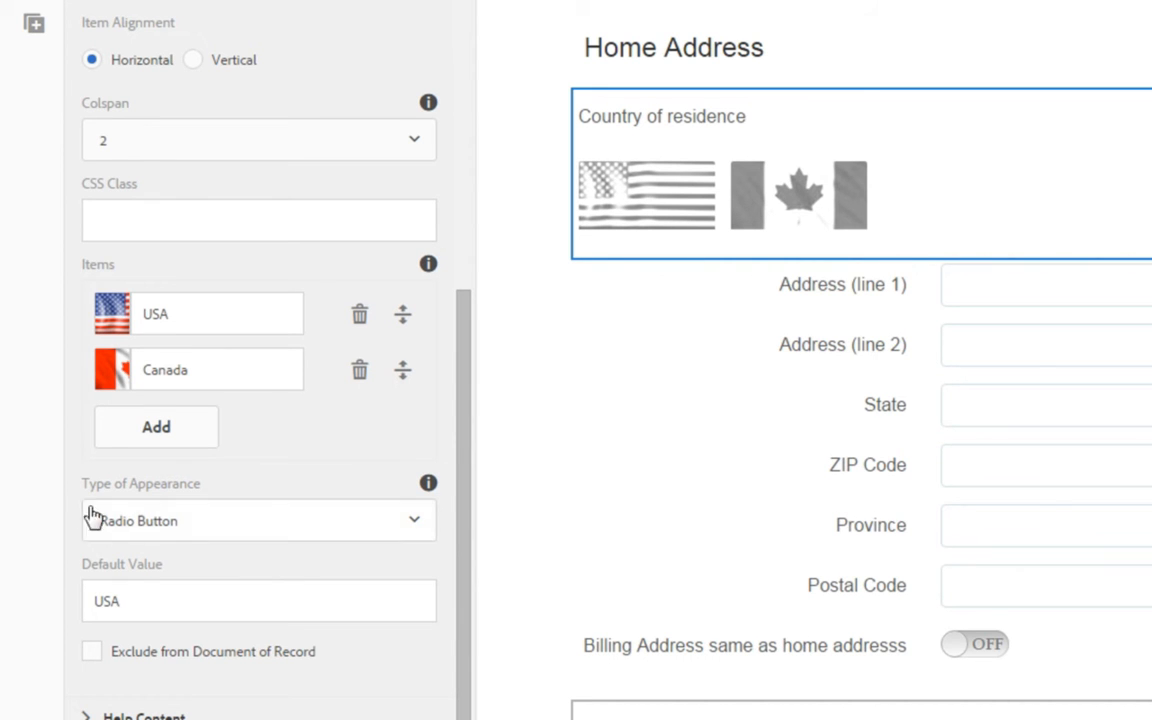
mouse_move(207, 537)
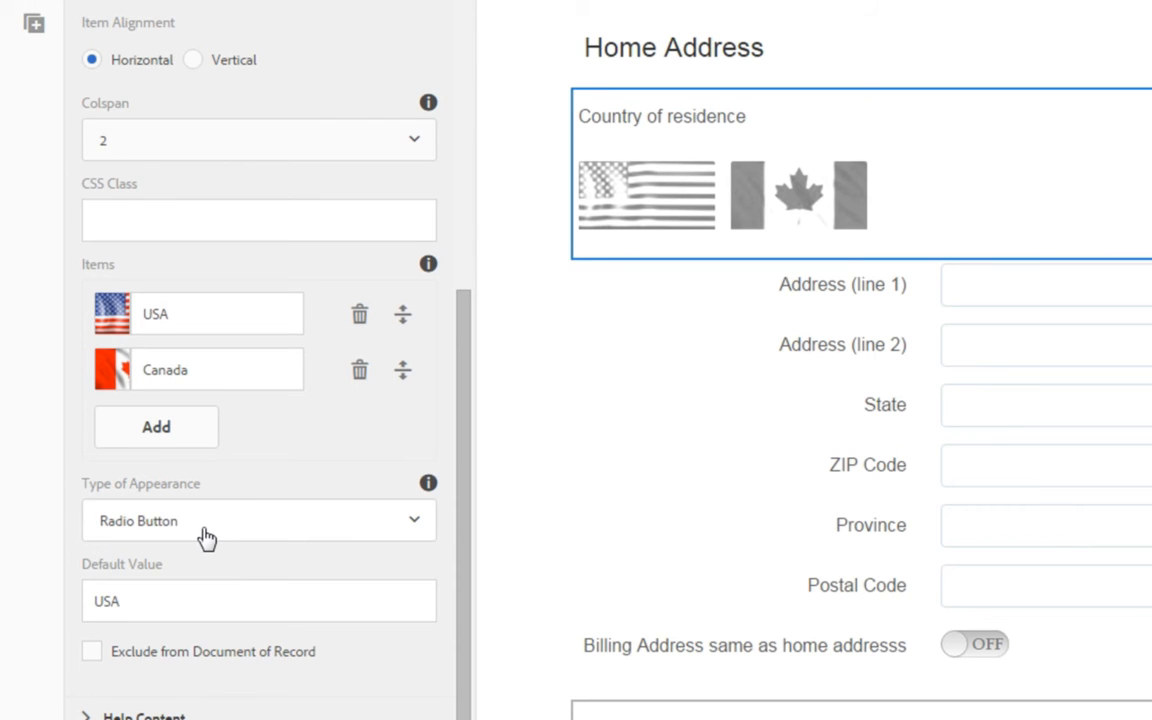
mouse_move(195, 540)
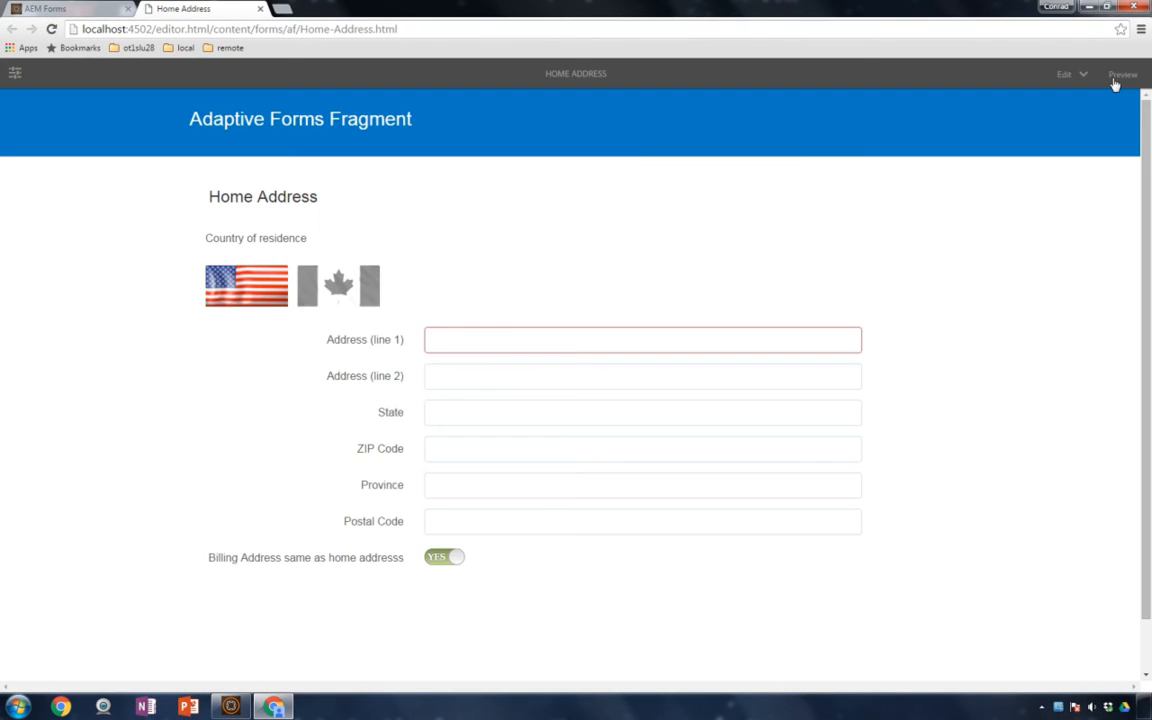
mouse_move(1122, 74)
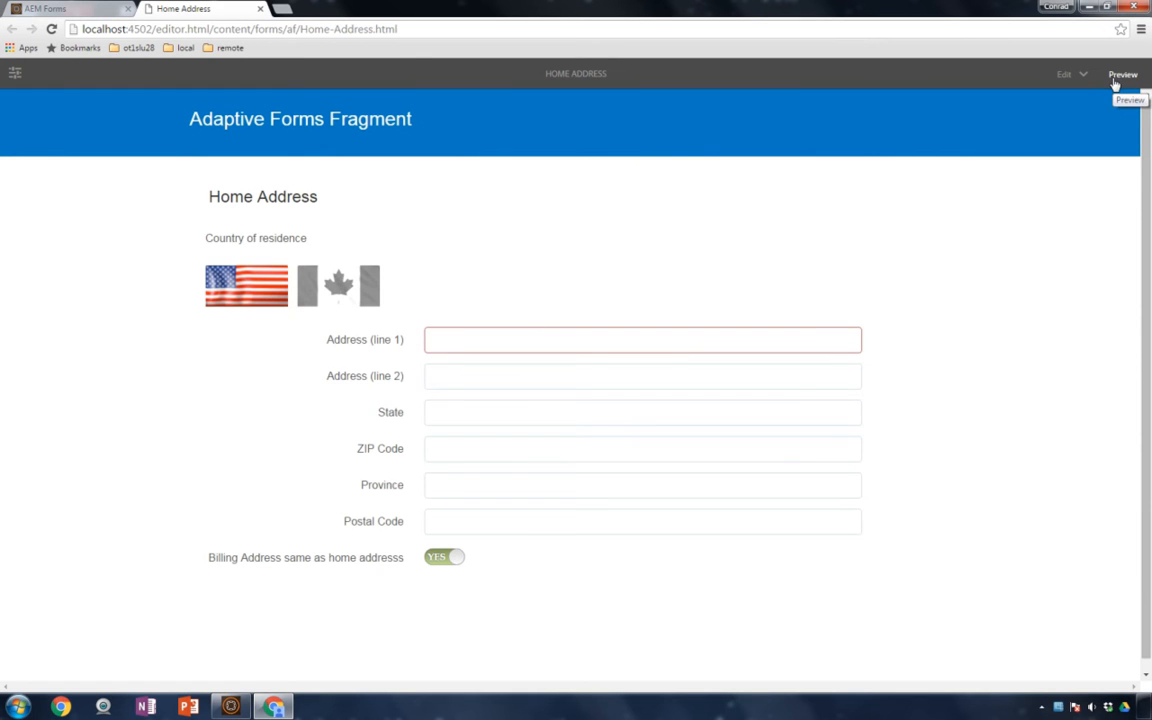
mouse_move(330, 298)
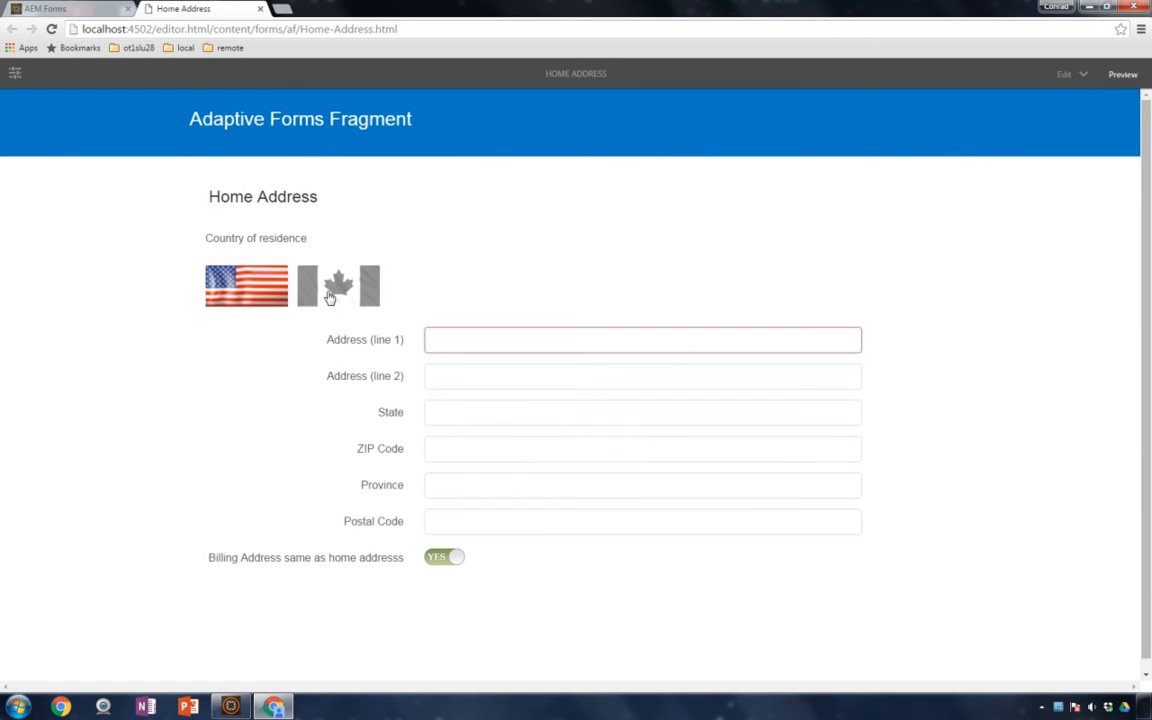
mouse_move(343, 331)
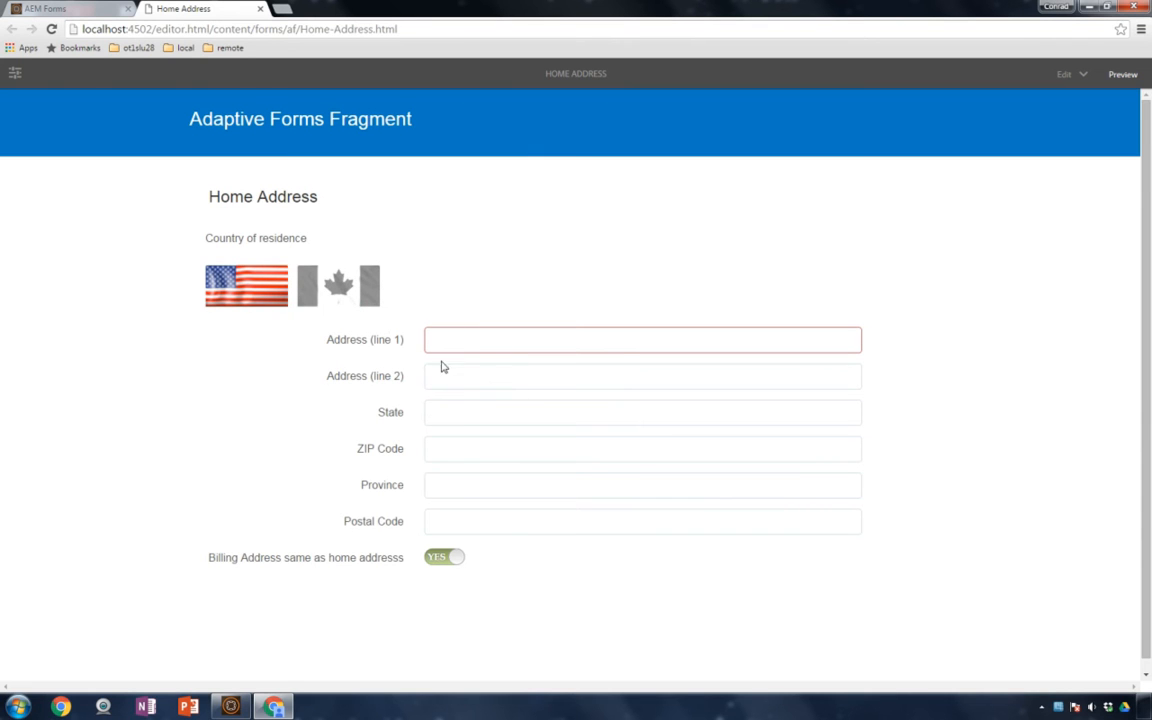
mouse_move(441, 451)
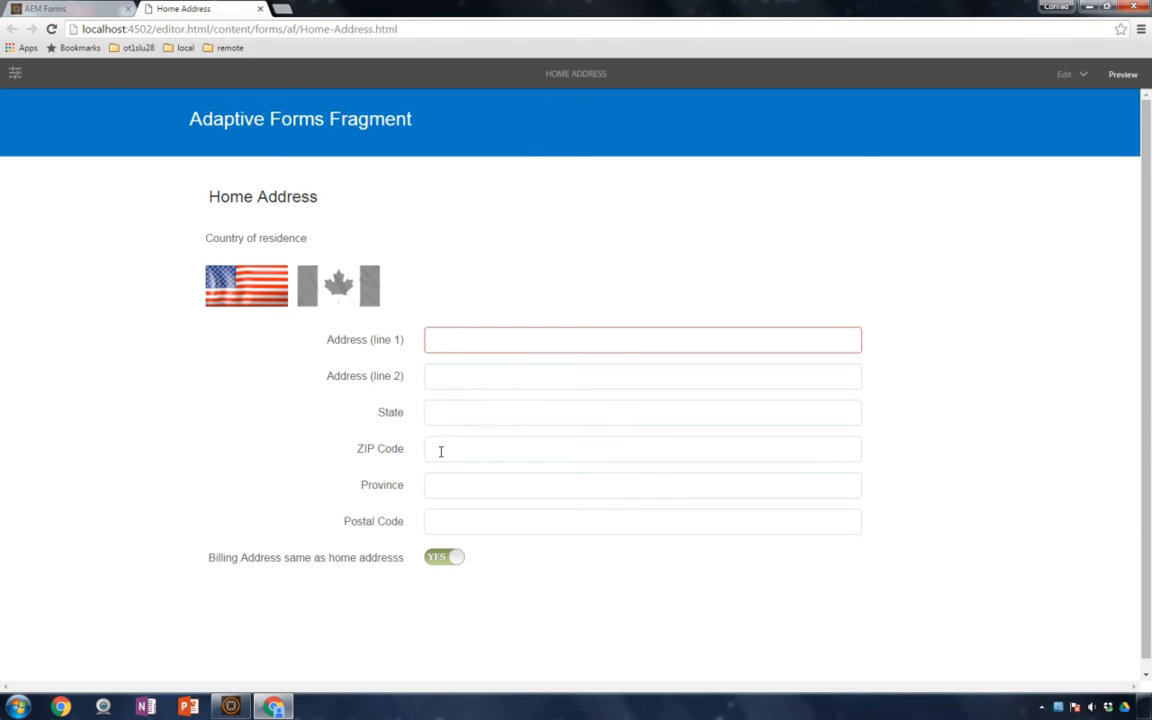
mouse_move(430, 513)
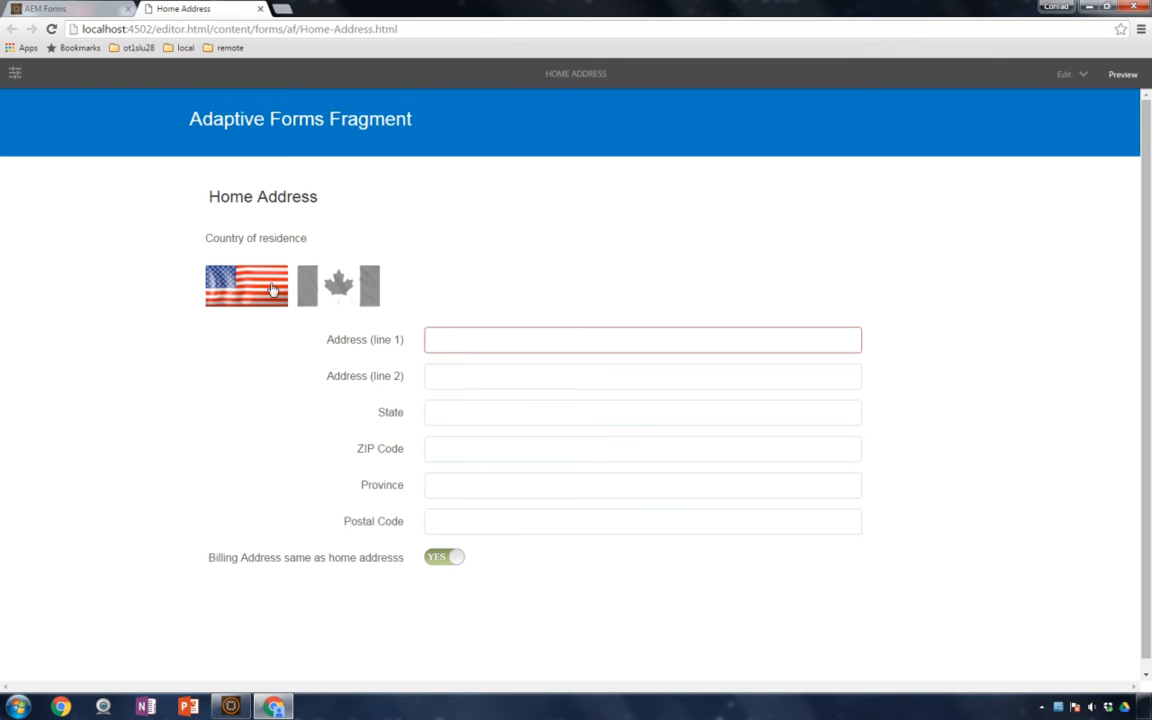
mouse_move(340, 283)
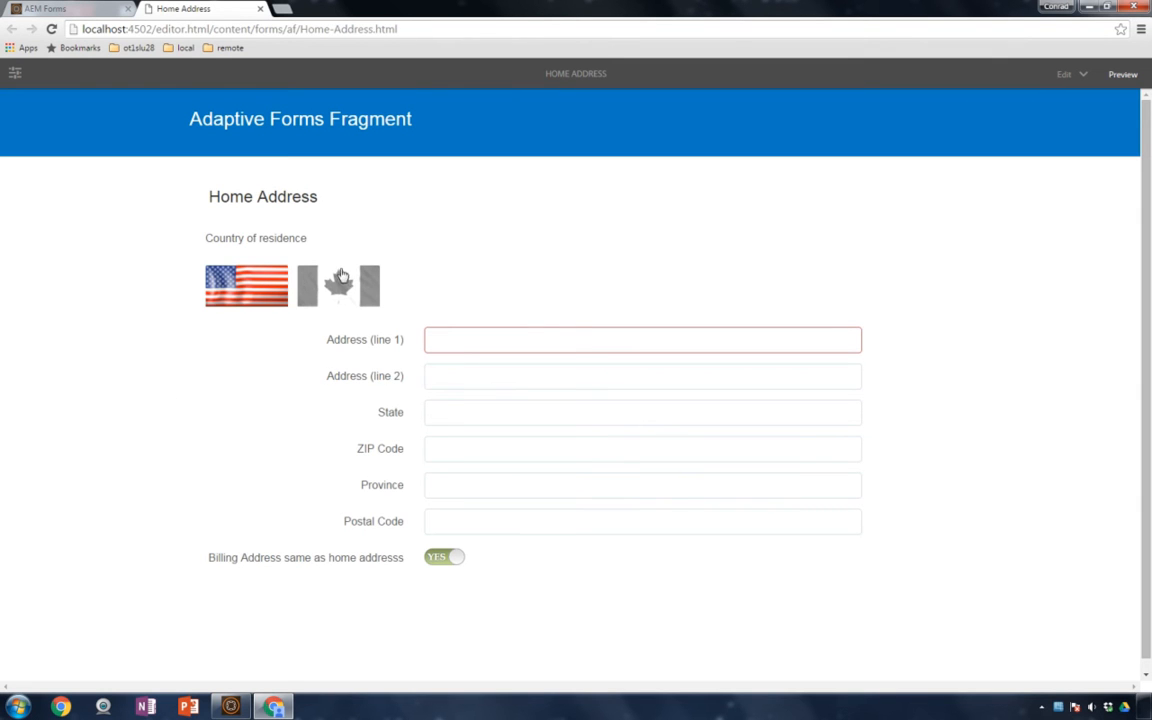
mouse_move(340, 285)
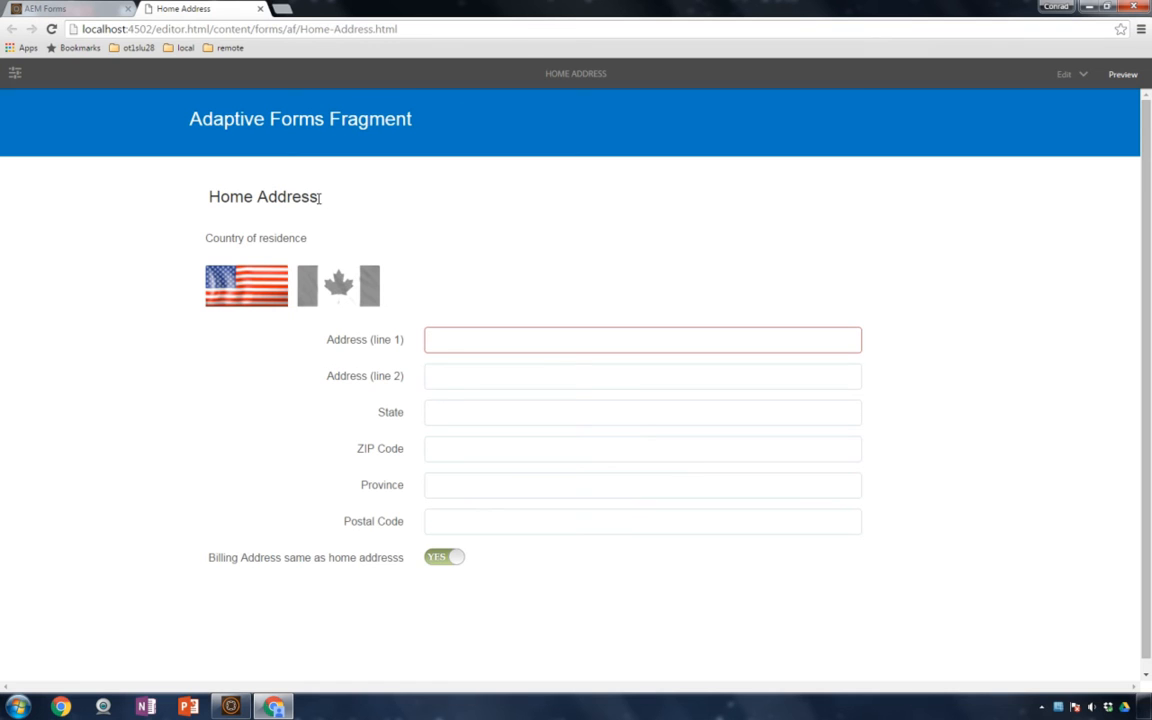
mouse_move(345, 271)
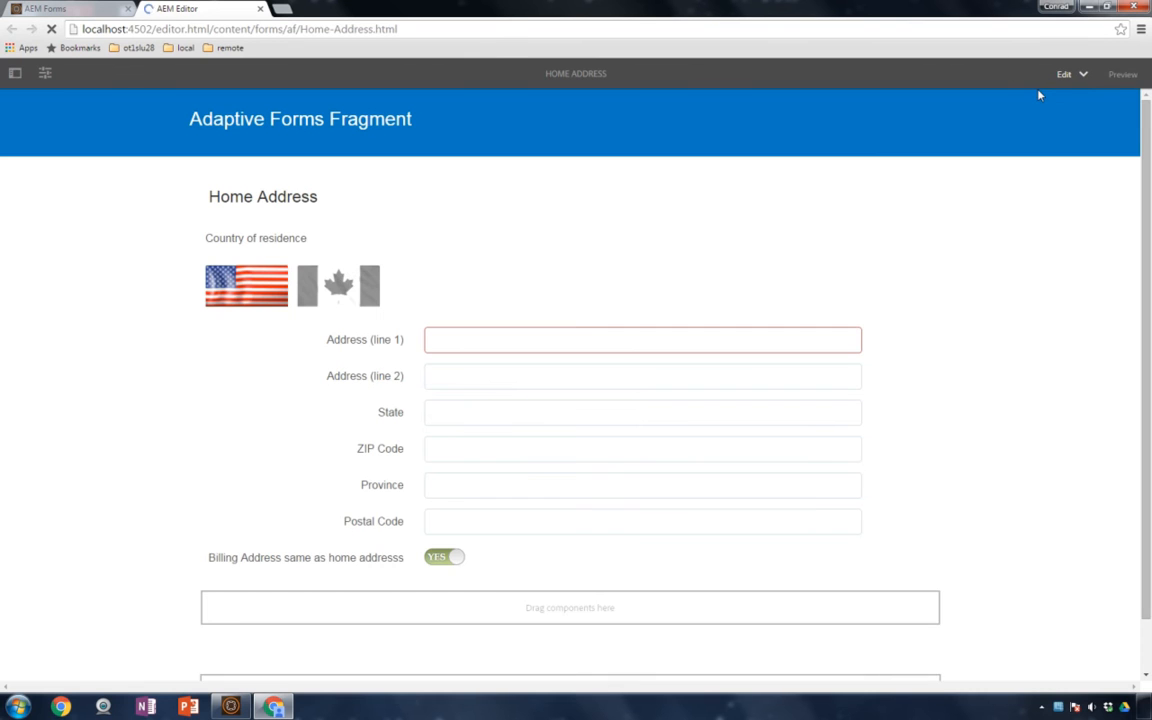
- Return to Edit mode and open the rules for Country of residence
left_click(444, 557)
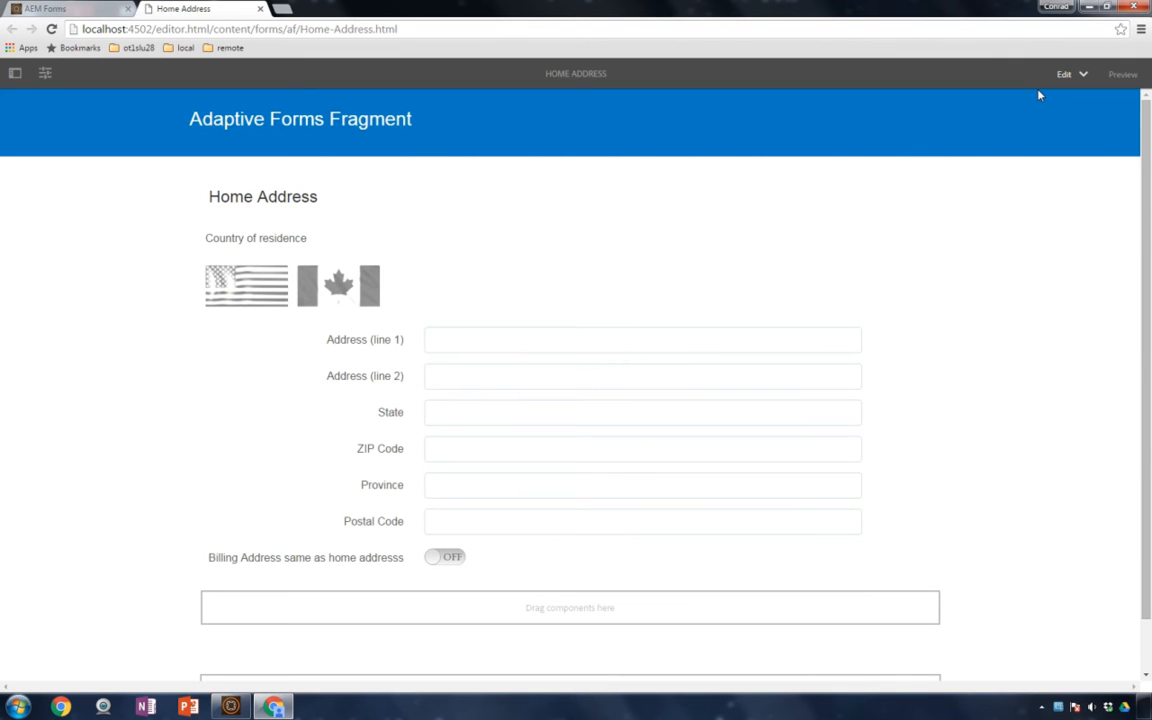
mouse_move(1030, 110)
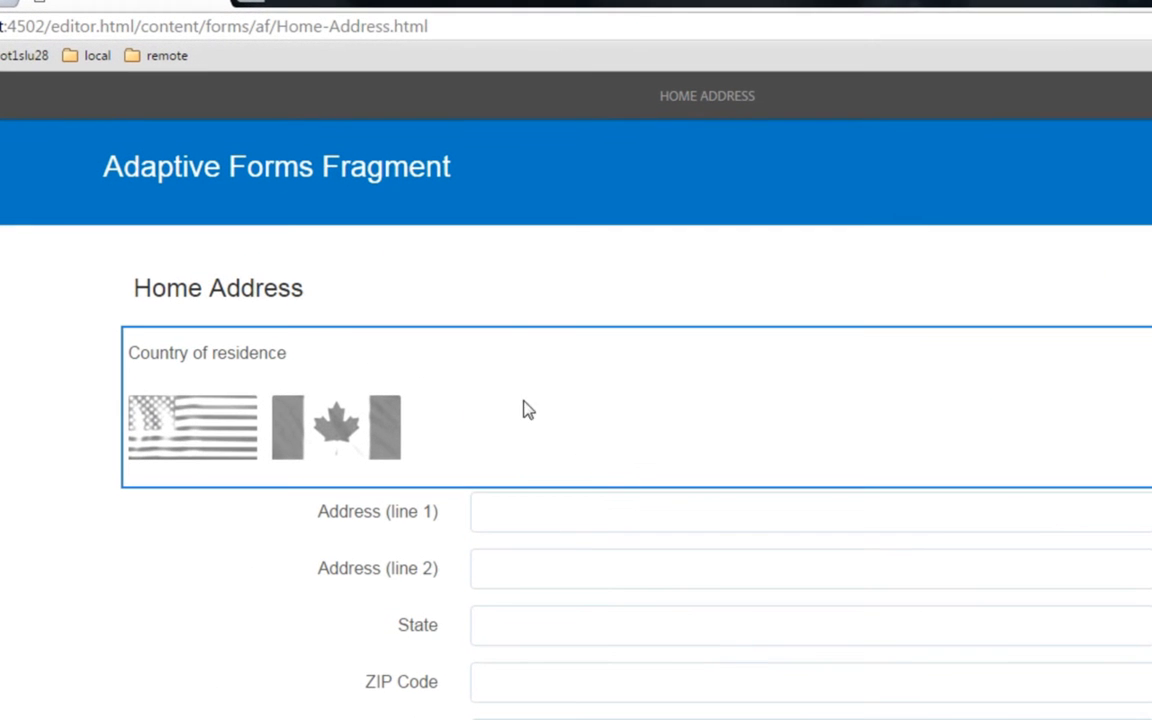
mouse_move(556, 406)
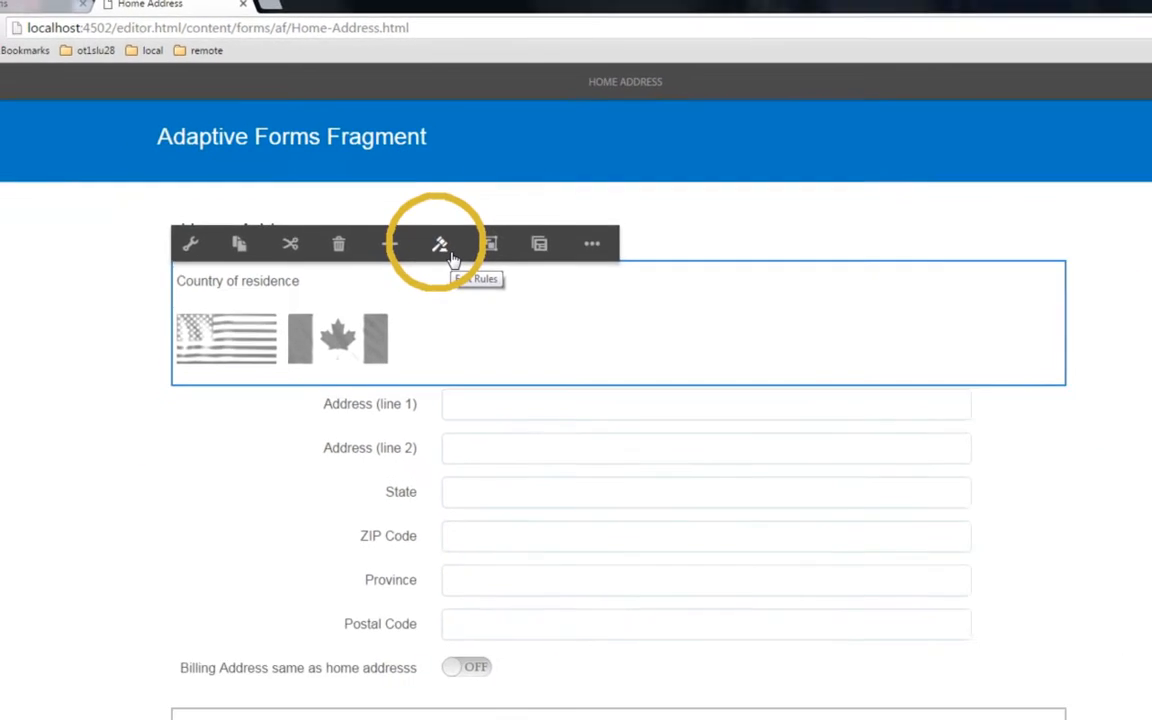
left_click(439, 243)
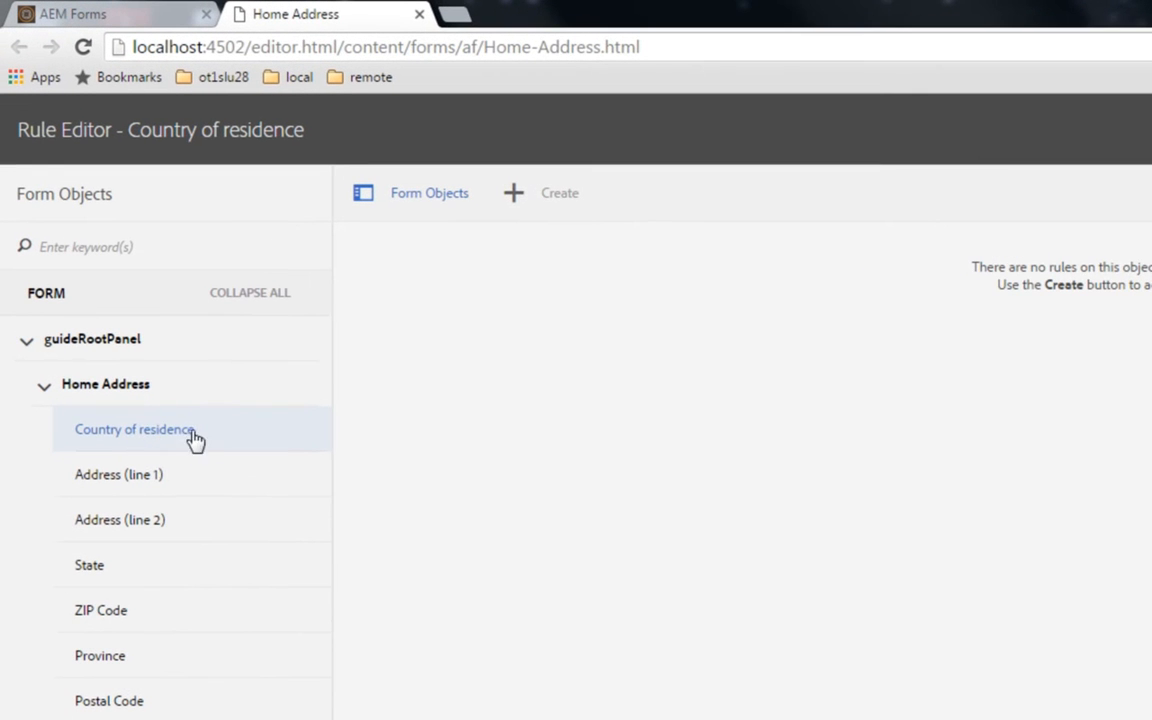
mouse_move(569, 405)
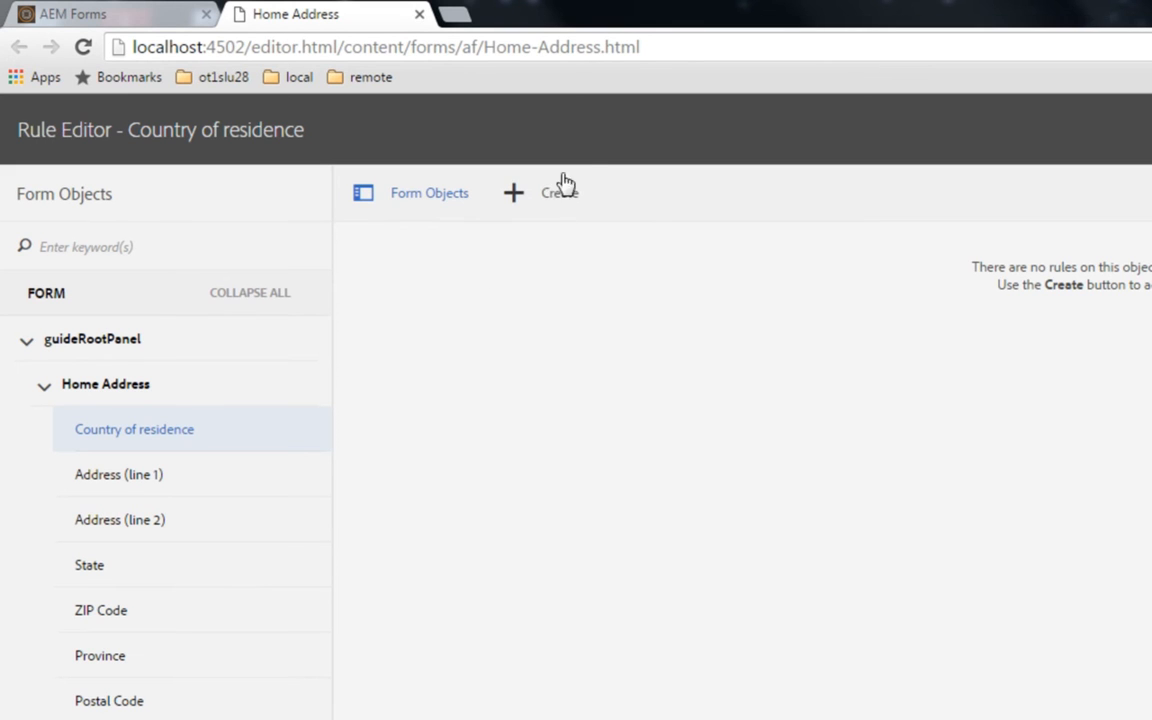
- Set the Country of residence condition to 'is equal to' the file-1 image choice
left_click(559, 192)
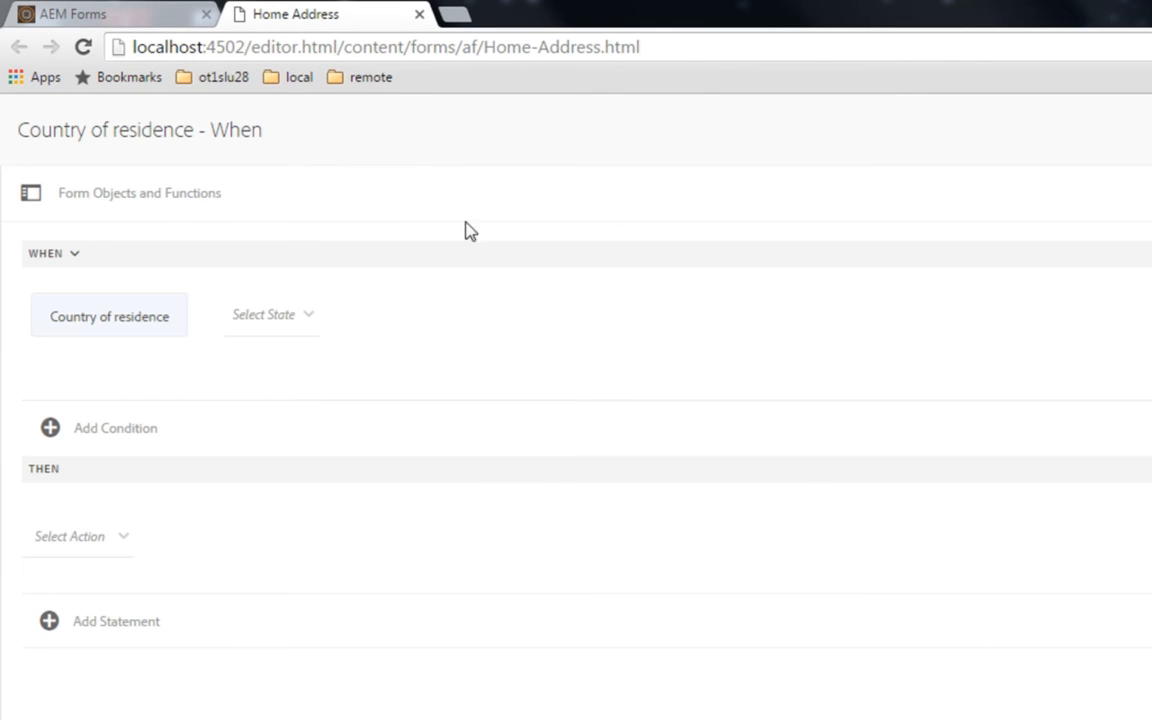
mouse_move(148, 338)
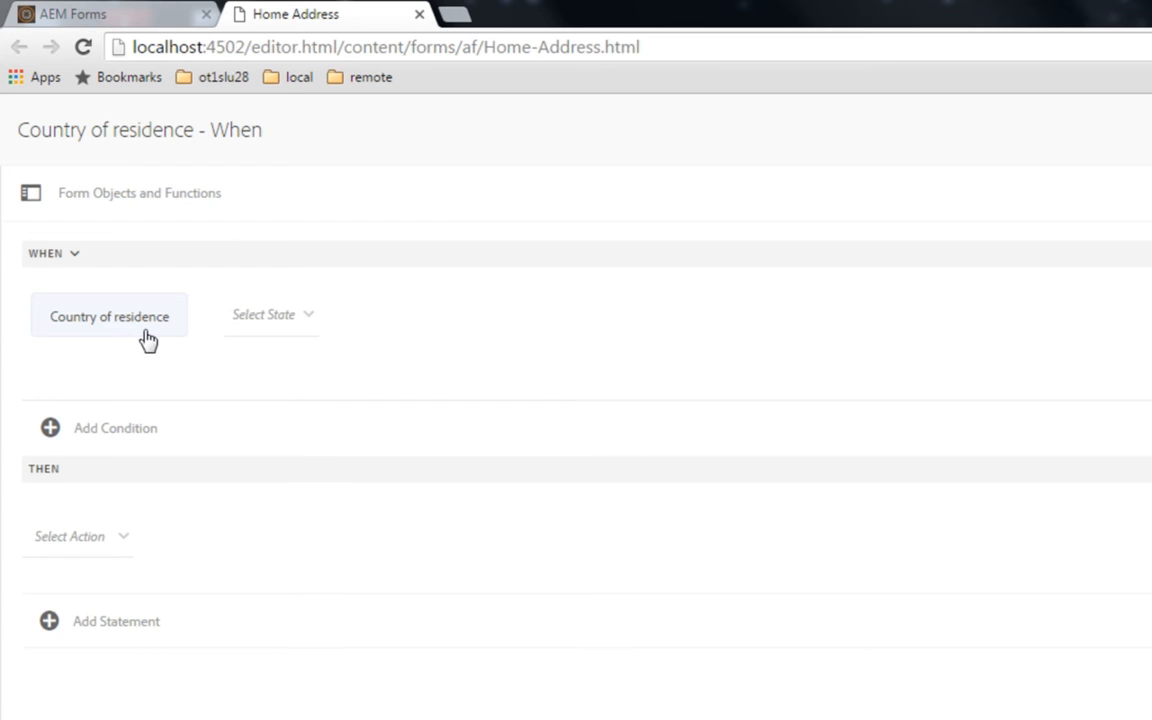
left_click(272, 314)
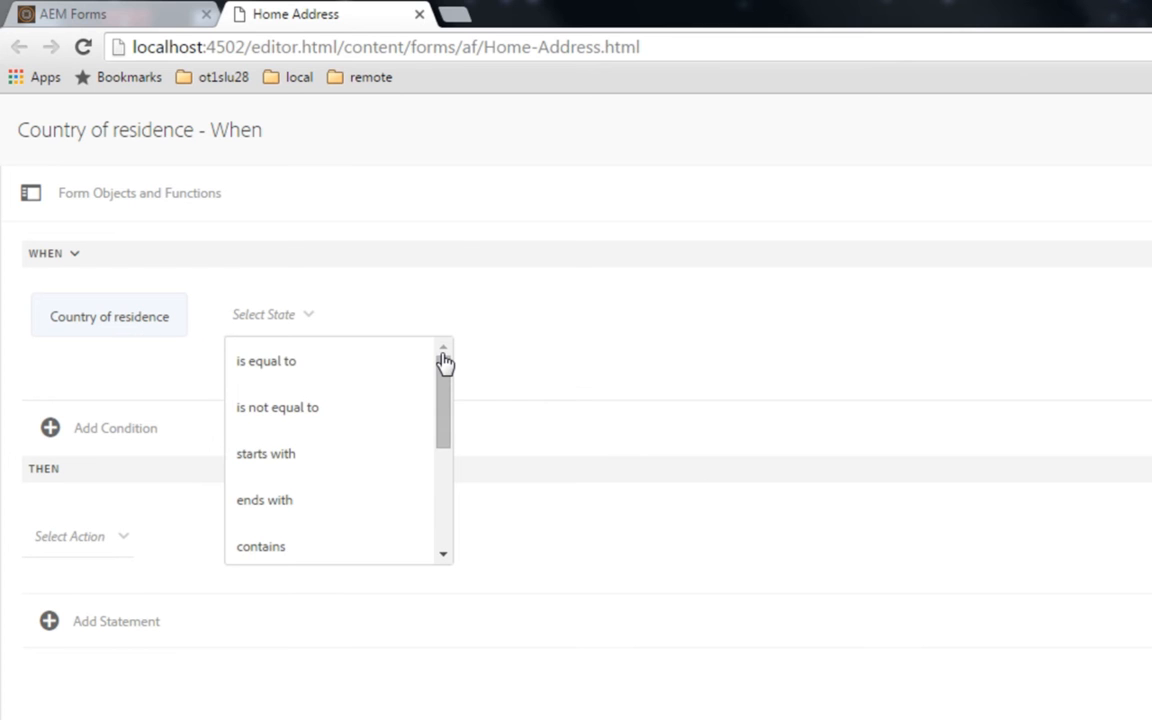
scroll("down", 3)
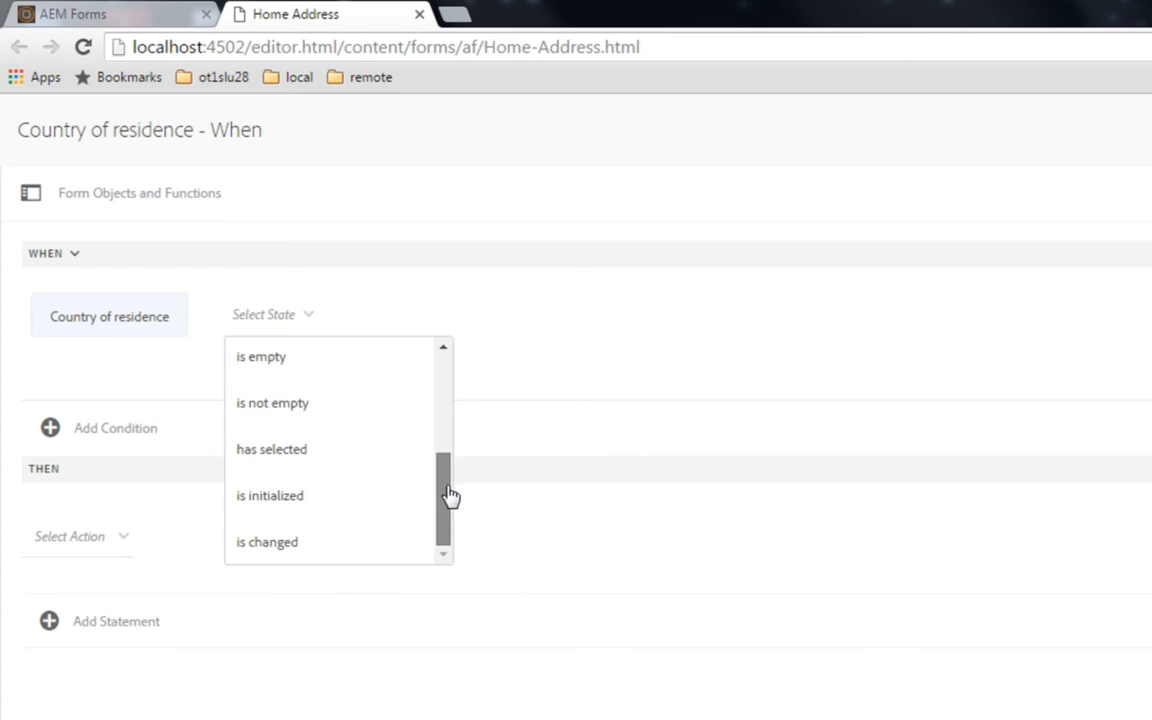
mouse_move(456, 484)
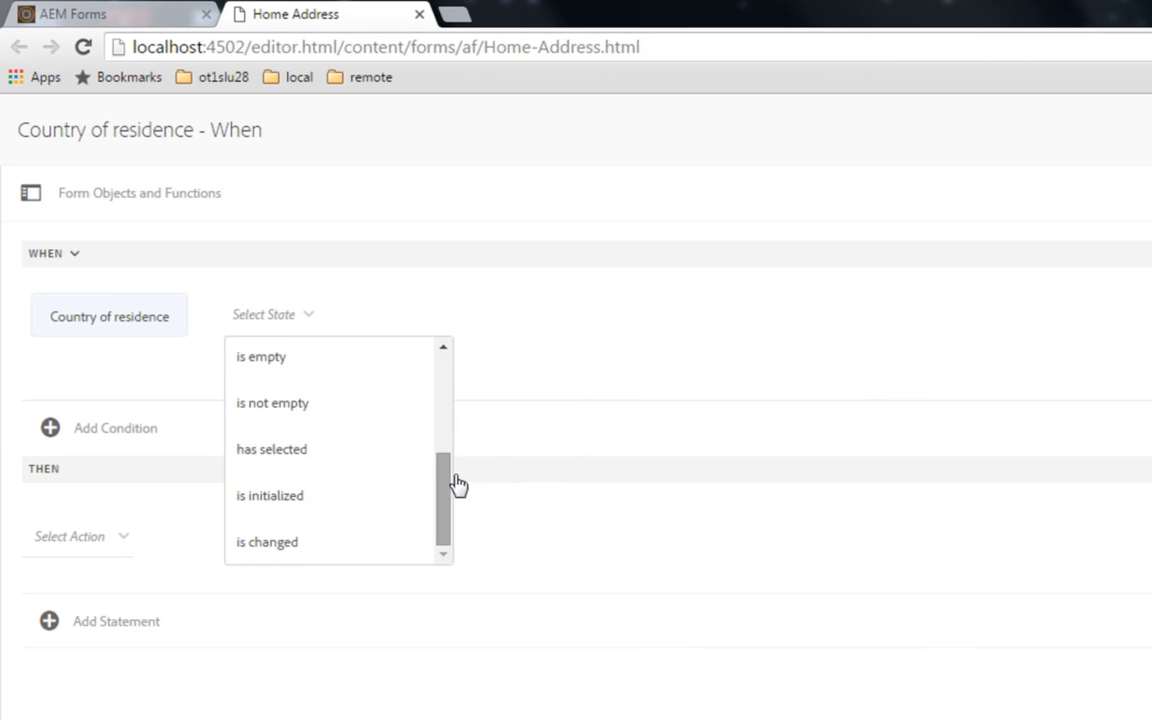
mouse_move(398, 461)
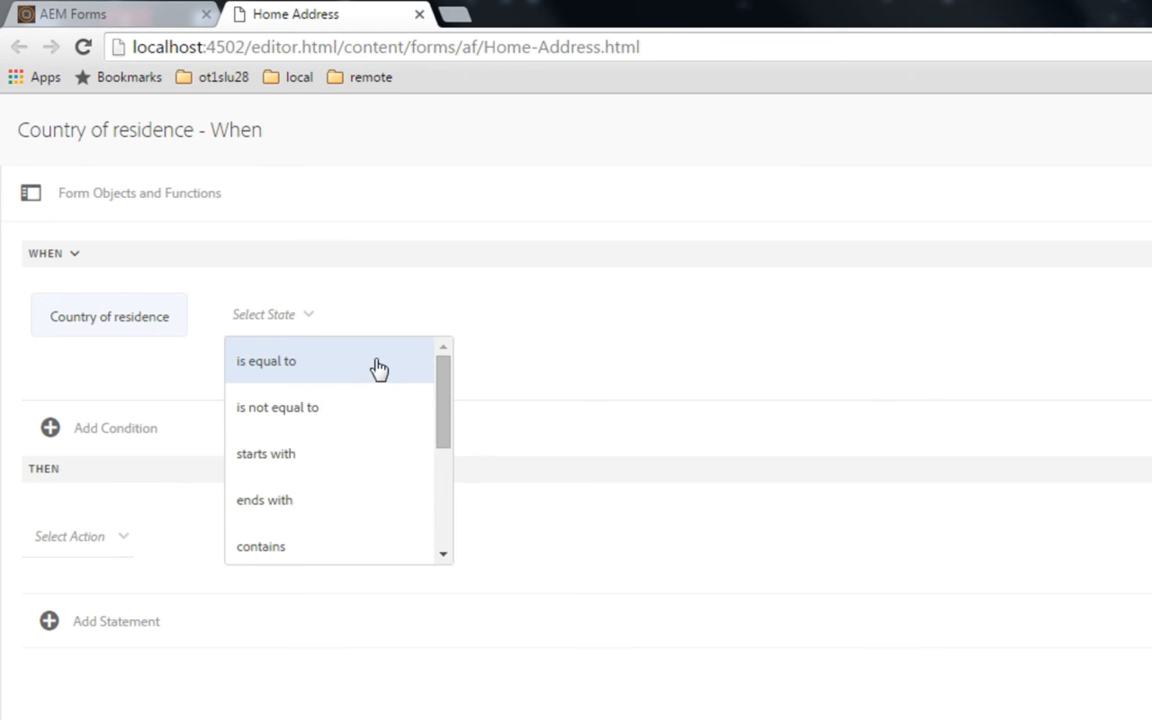
mouse_move(275, 387)
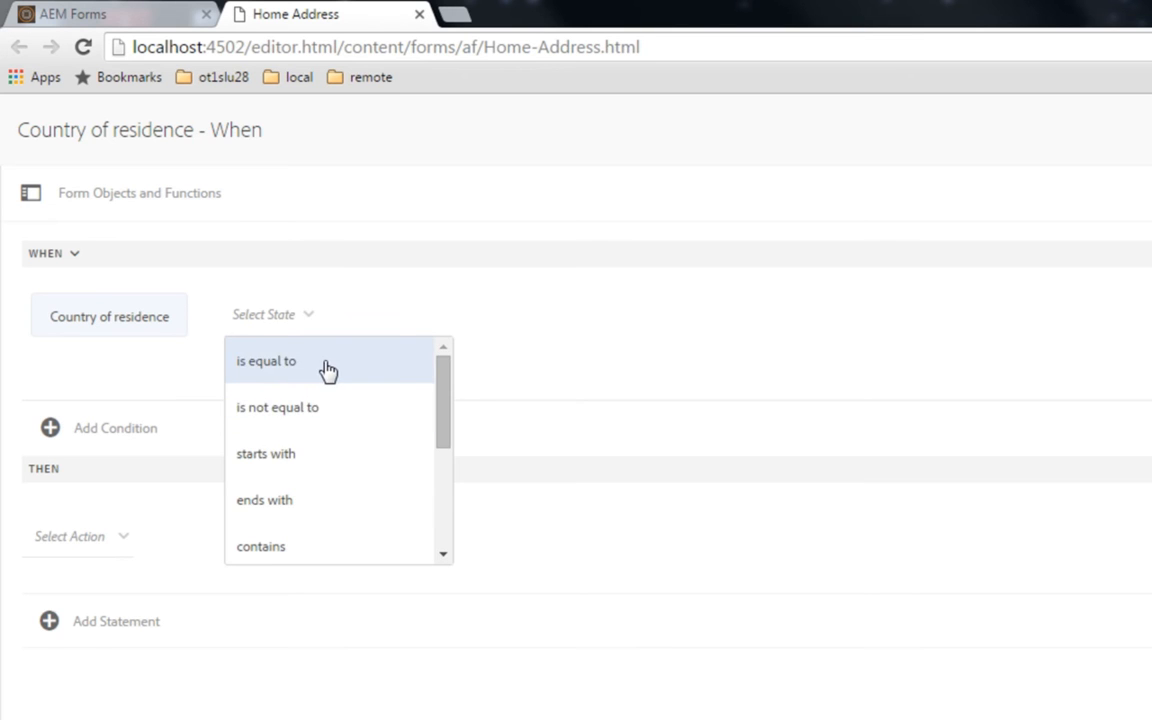
left_click(266, 361)
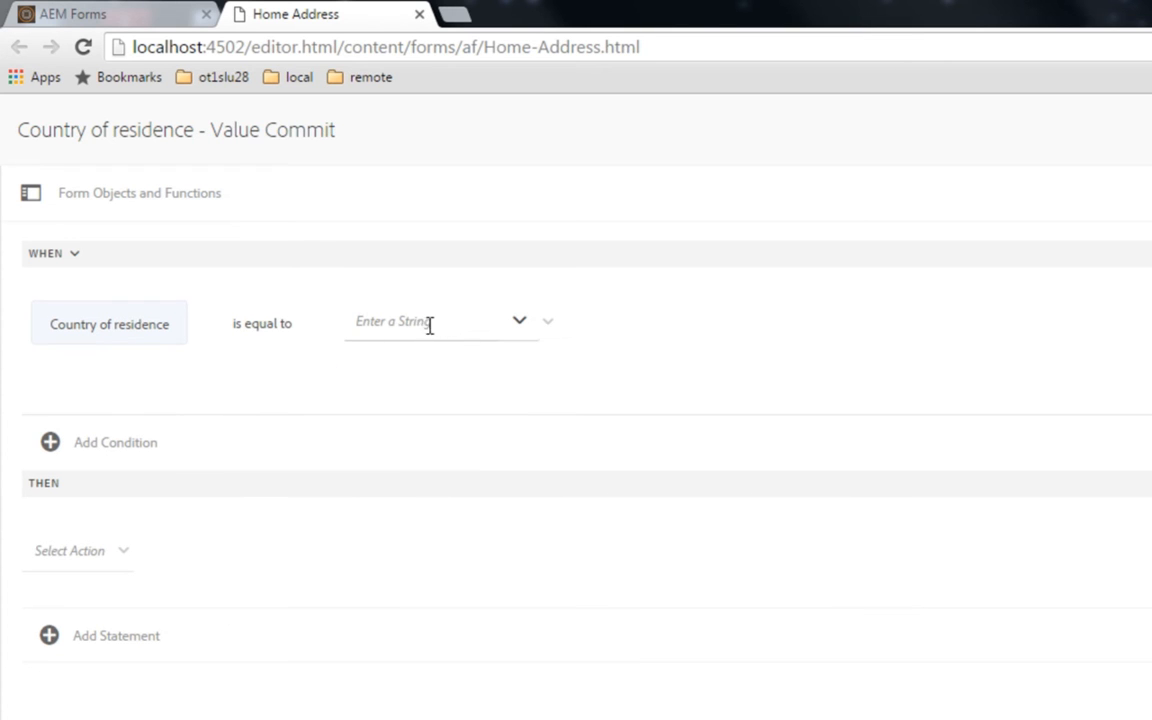
mouse_move(486, 332)
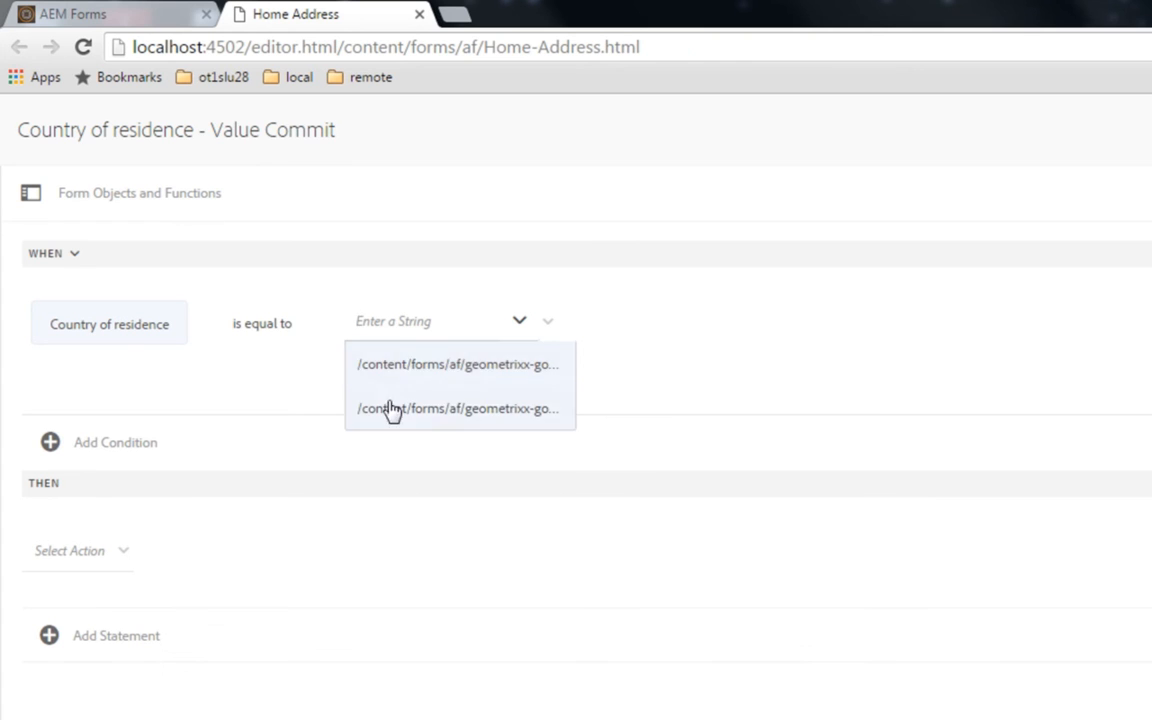
mouse_move(435, 357)
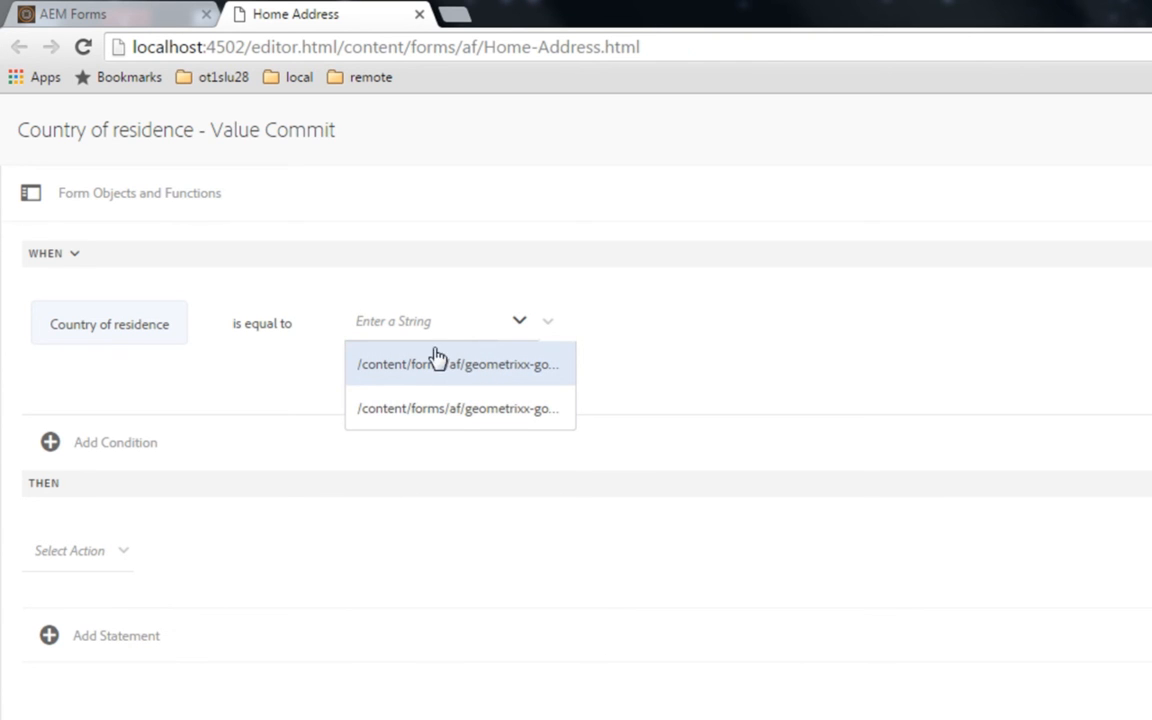
left_click(457, 363)
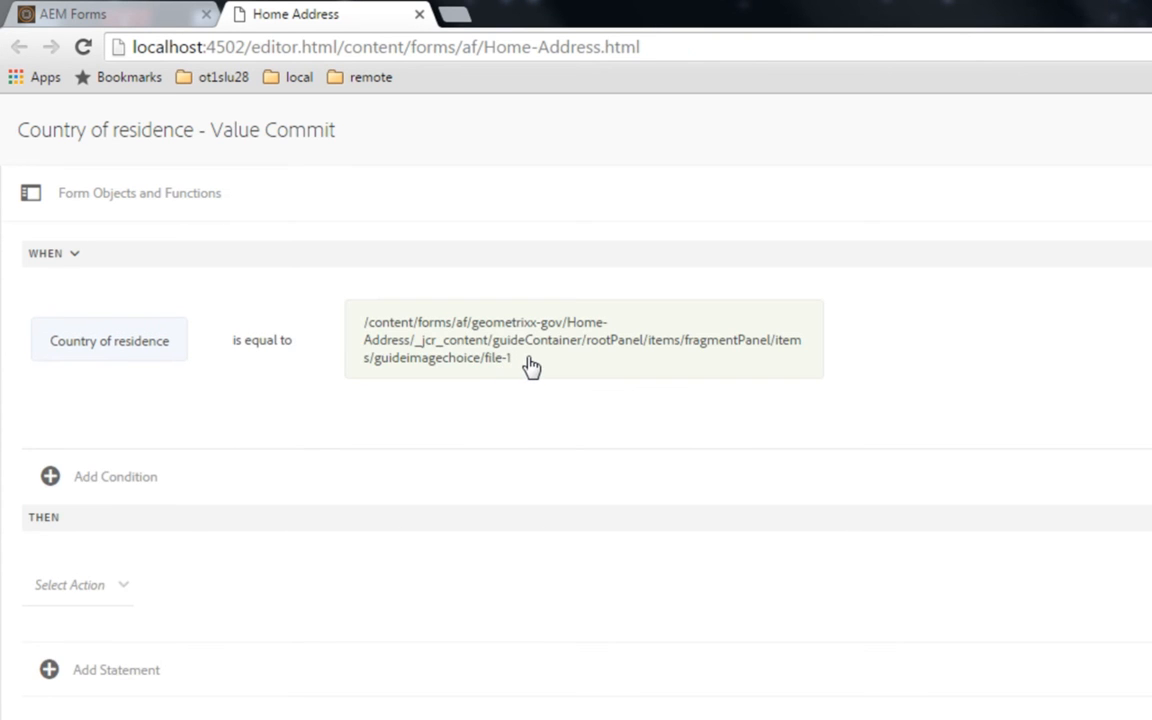
mouse_move(421, 404)
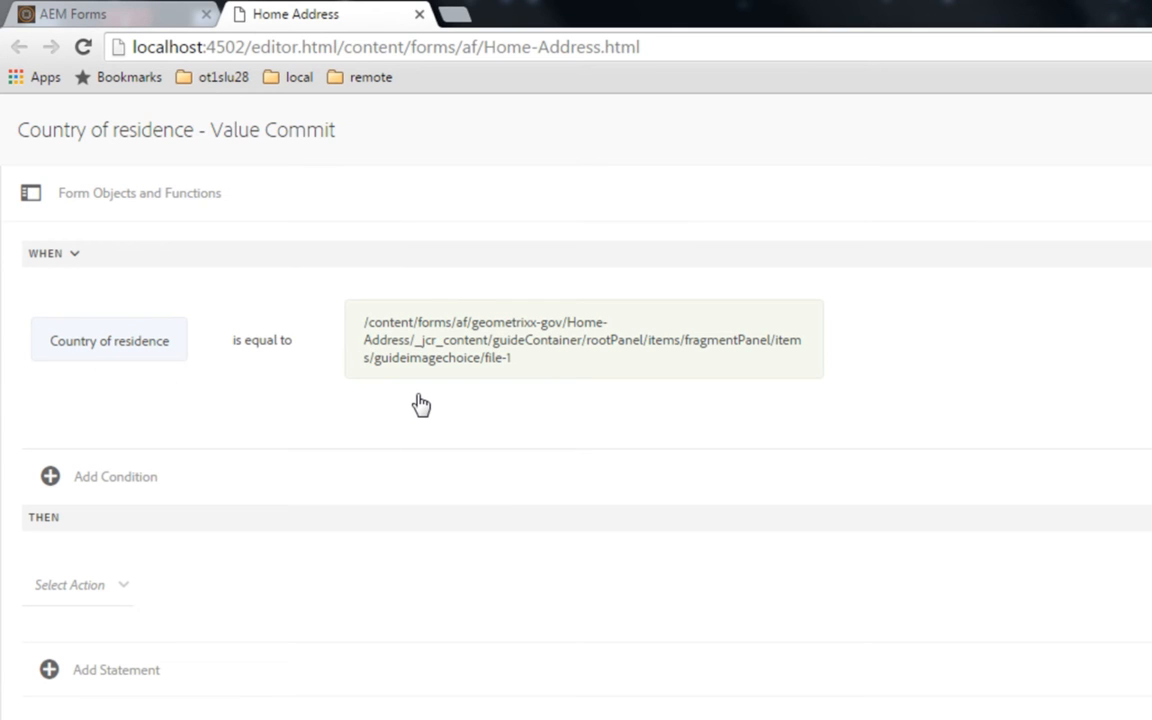
mouse_move(157, 431)
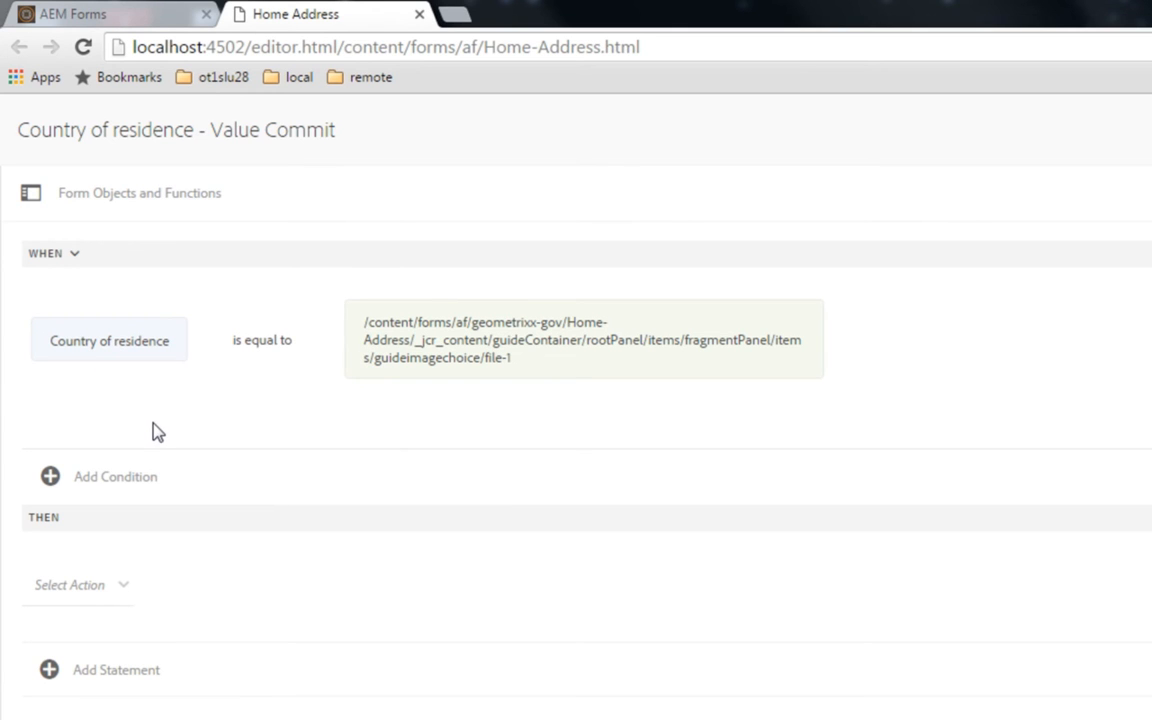
mouse_move(147, 428)
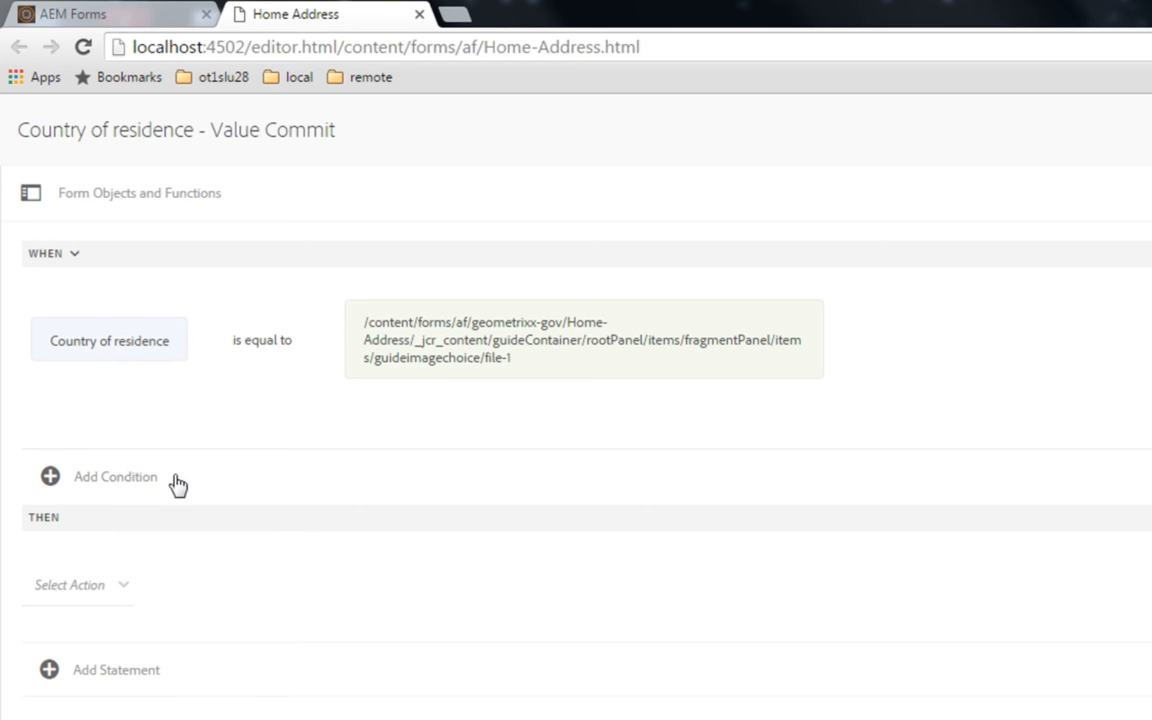
mouse_move(191, 387)
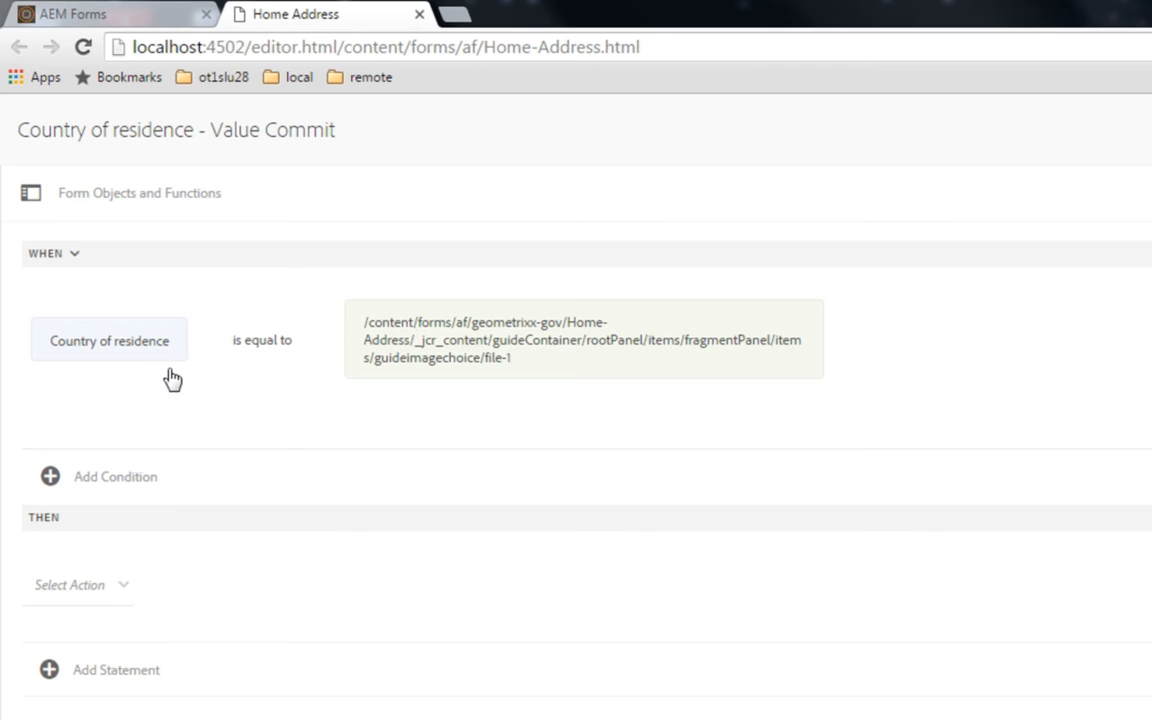
mouse_move(105, 570)
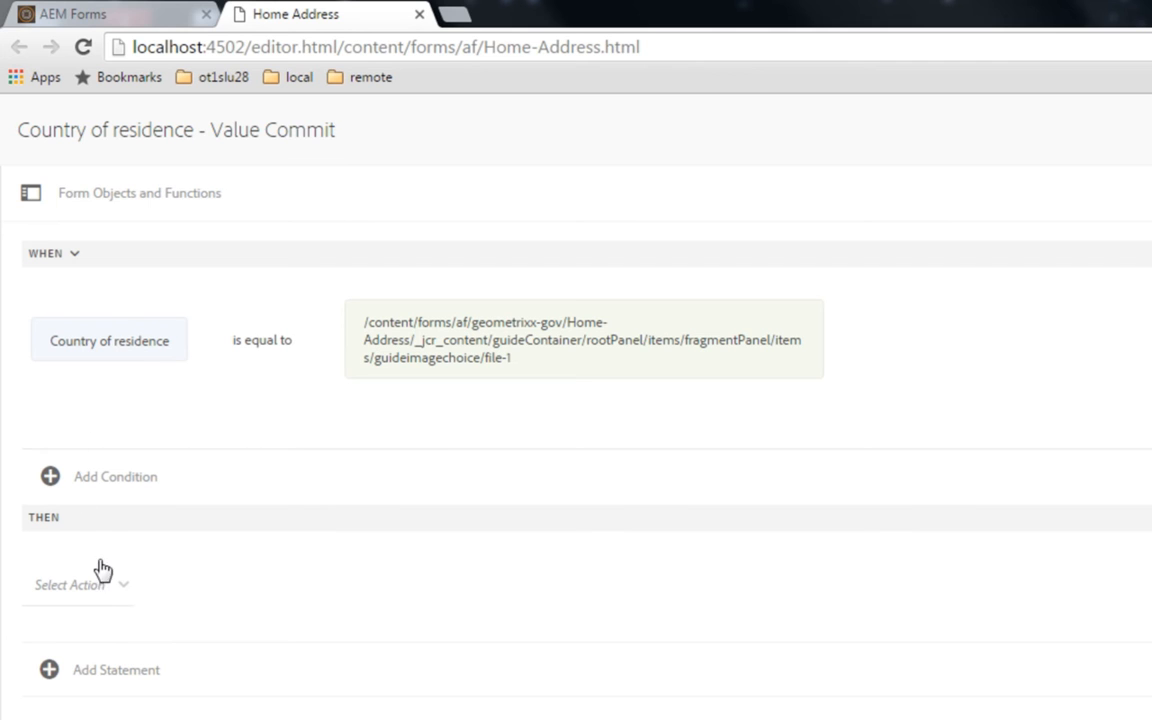
mouse_move(190, 530)
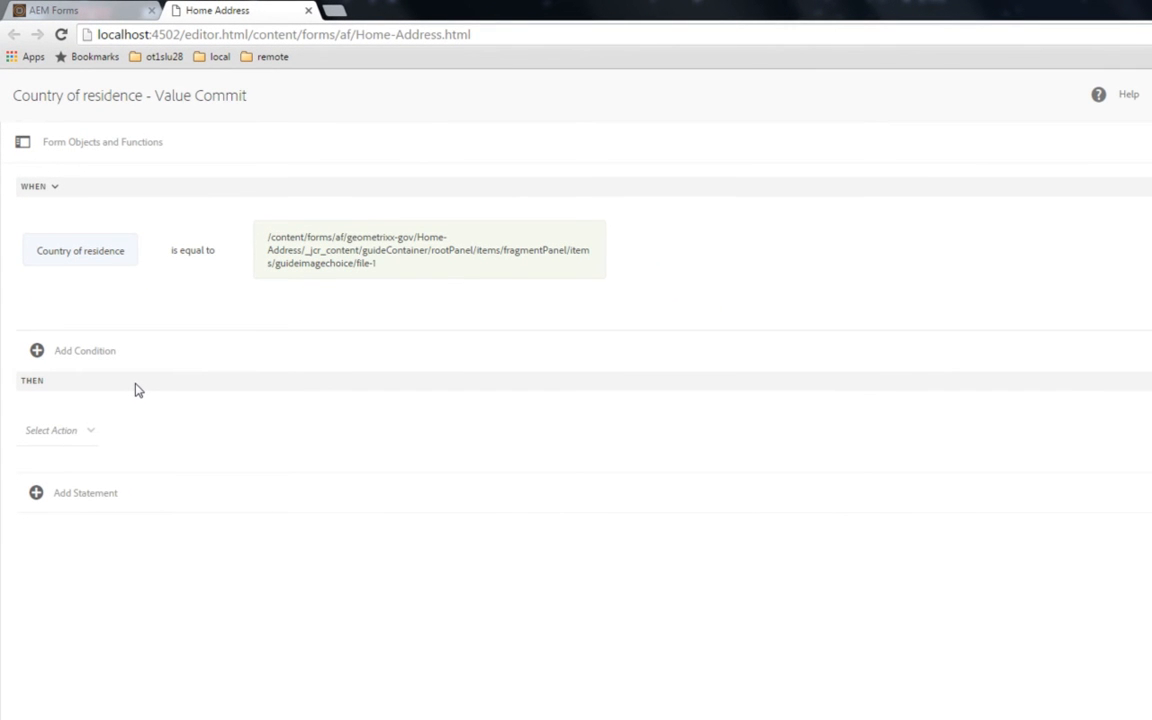
mouse_move(301, 290)
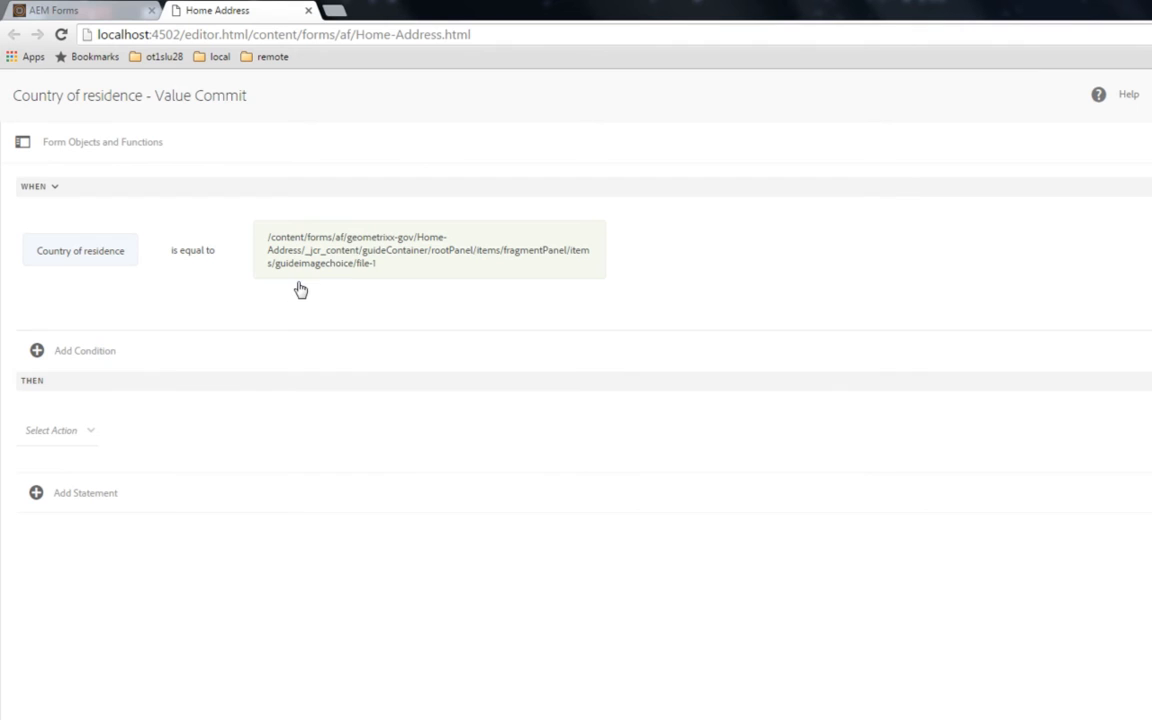
mouse_move(81, 436)
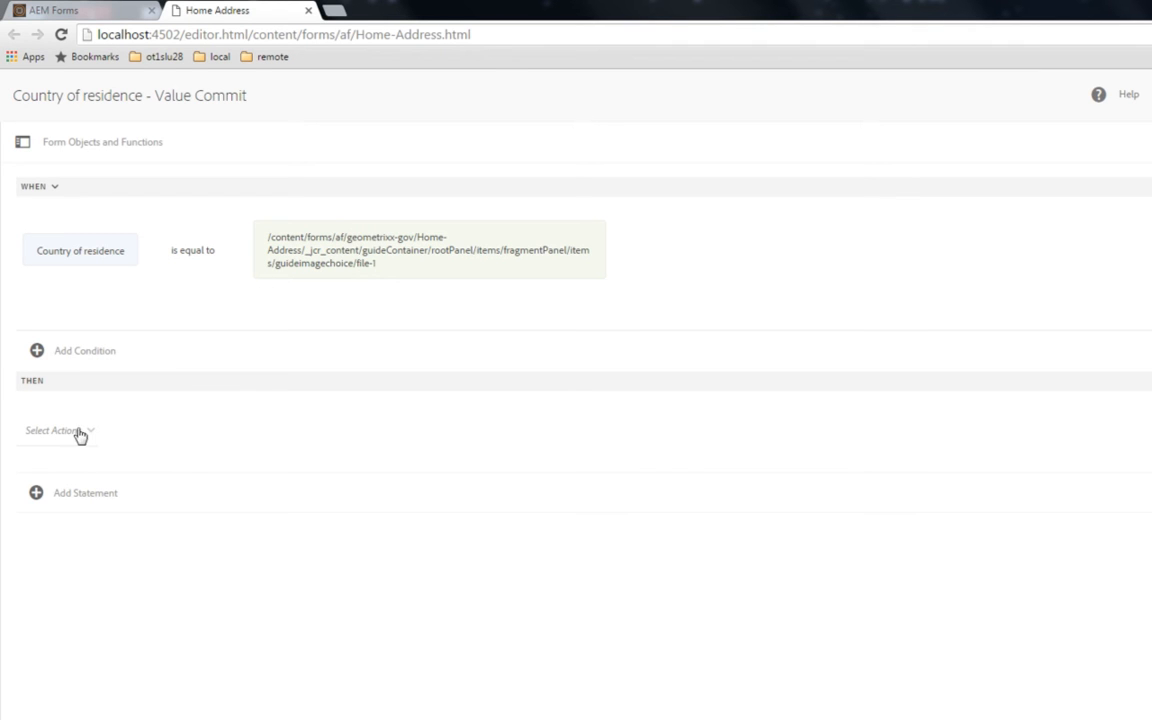
- Add two Hide statements under THEN, leaving their target fields empty
left_click(58, 430)
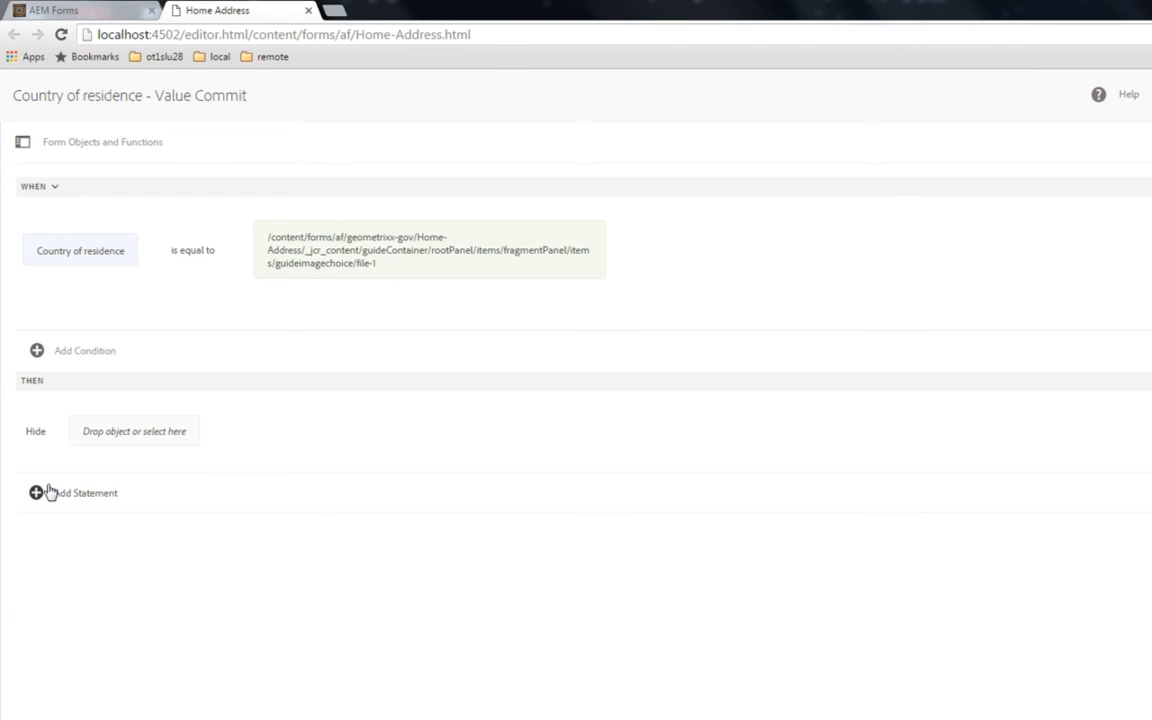
left_click(37, 492)
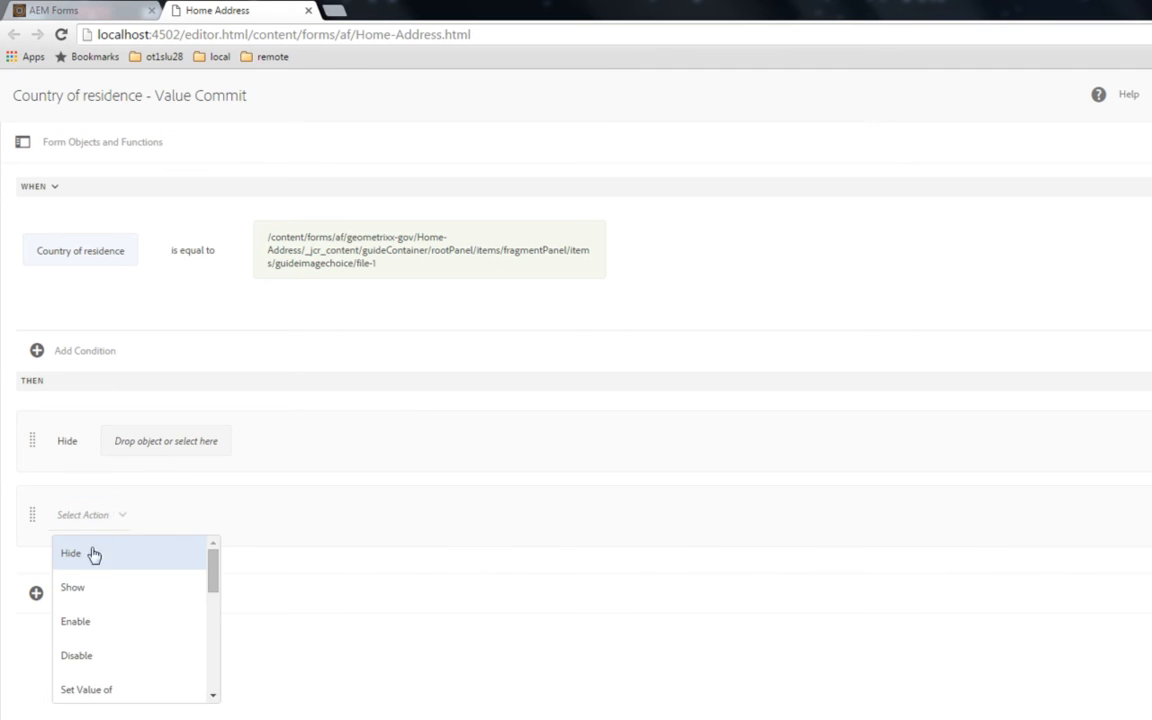
left_click(71, 553)
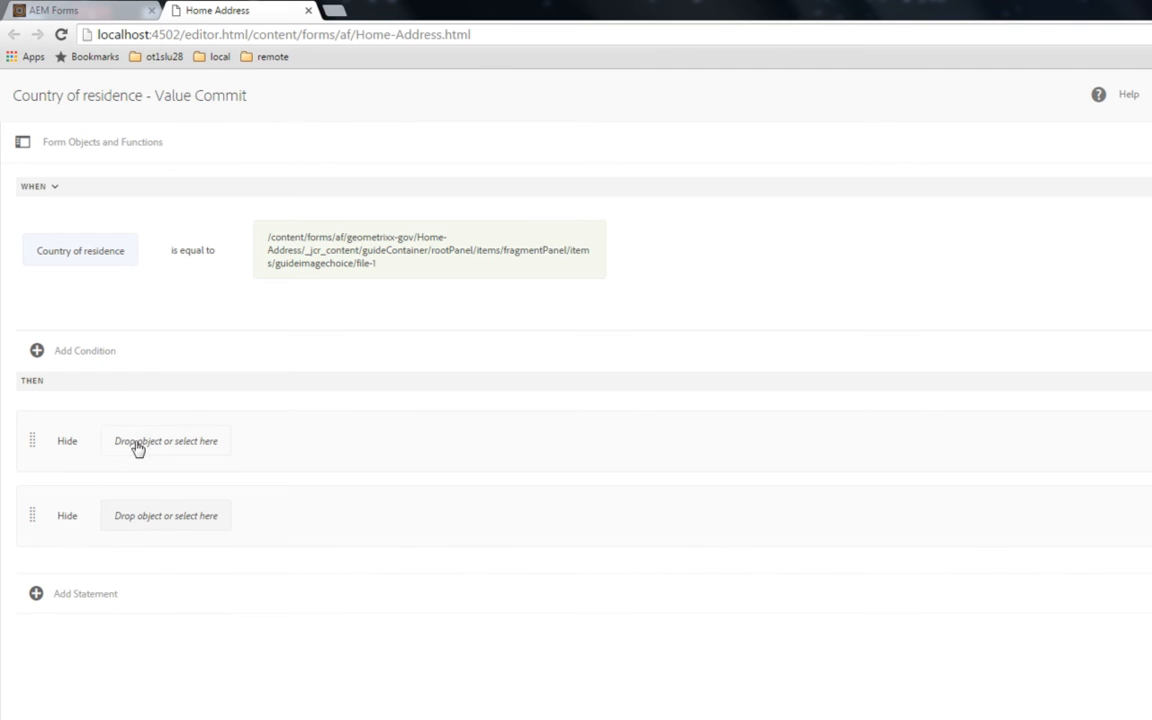
mouse_move(202, 441)
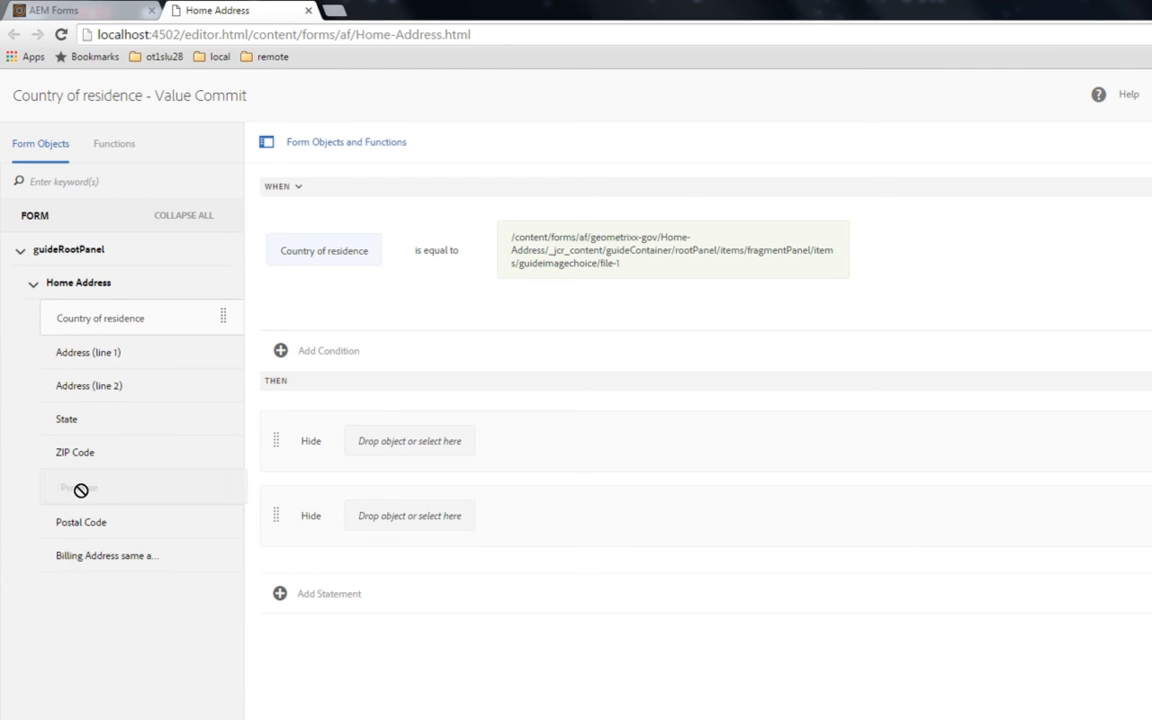
- Drag Province into the first Hide action's drop area
left_click_drag(81, 488, 408, 441)
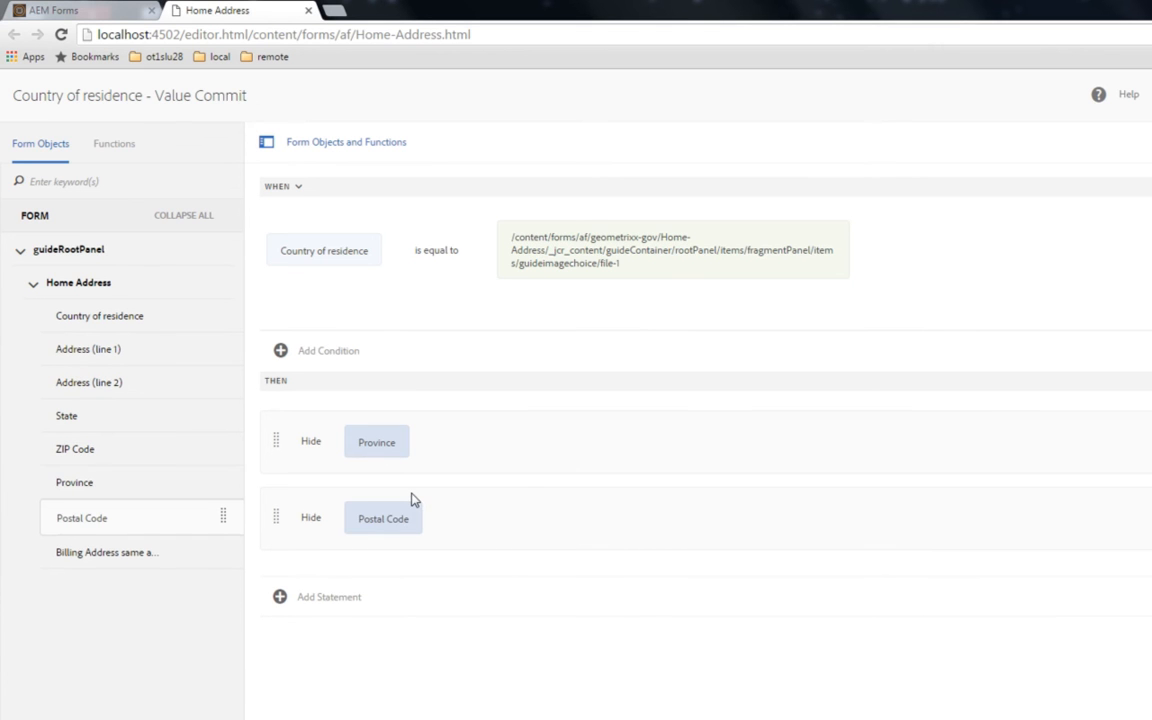
mouse_move(575, 492)
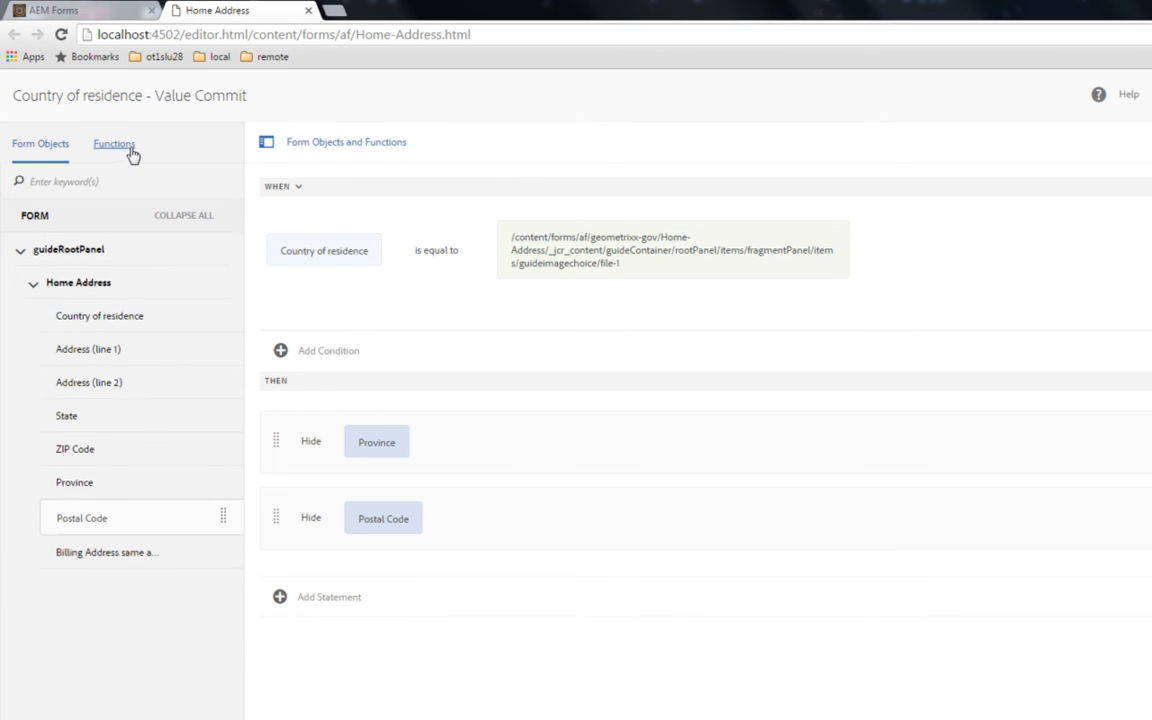
left_click(113, 143)
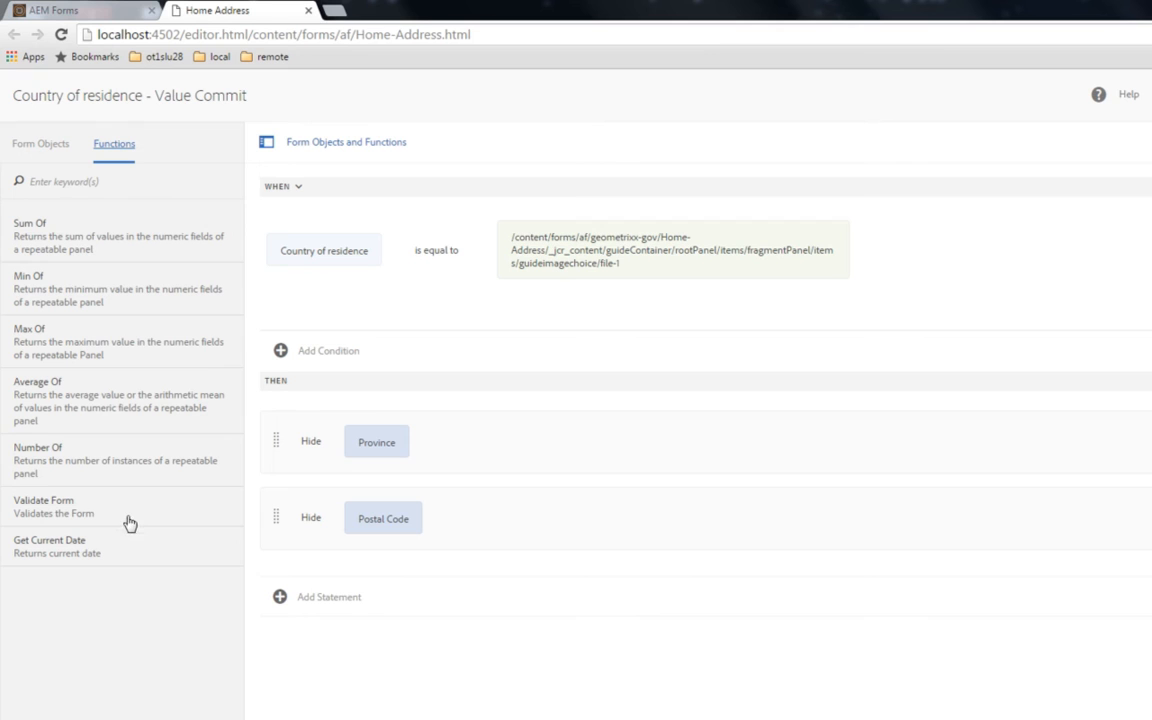
mouse_move(55, 460)
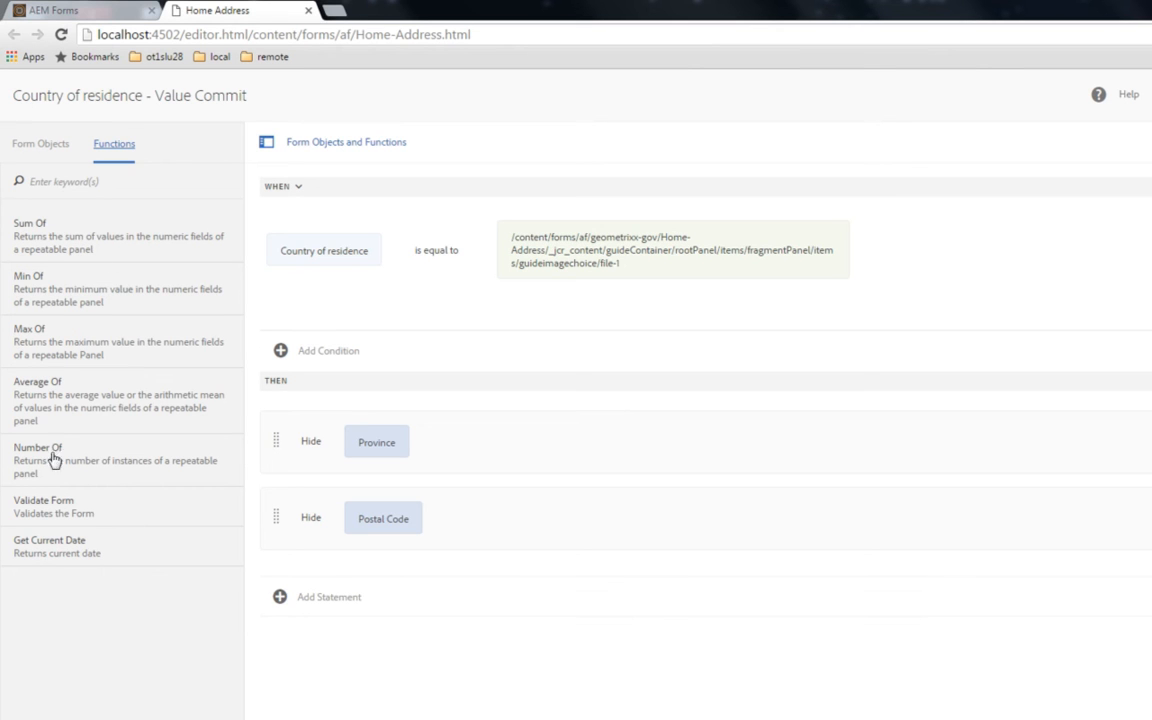
mouse_move(92, 381)
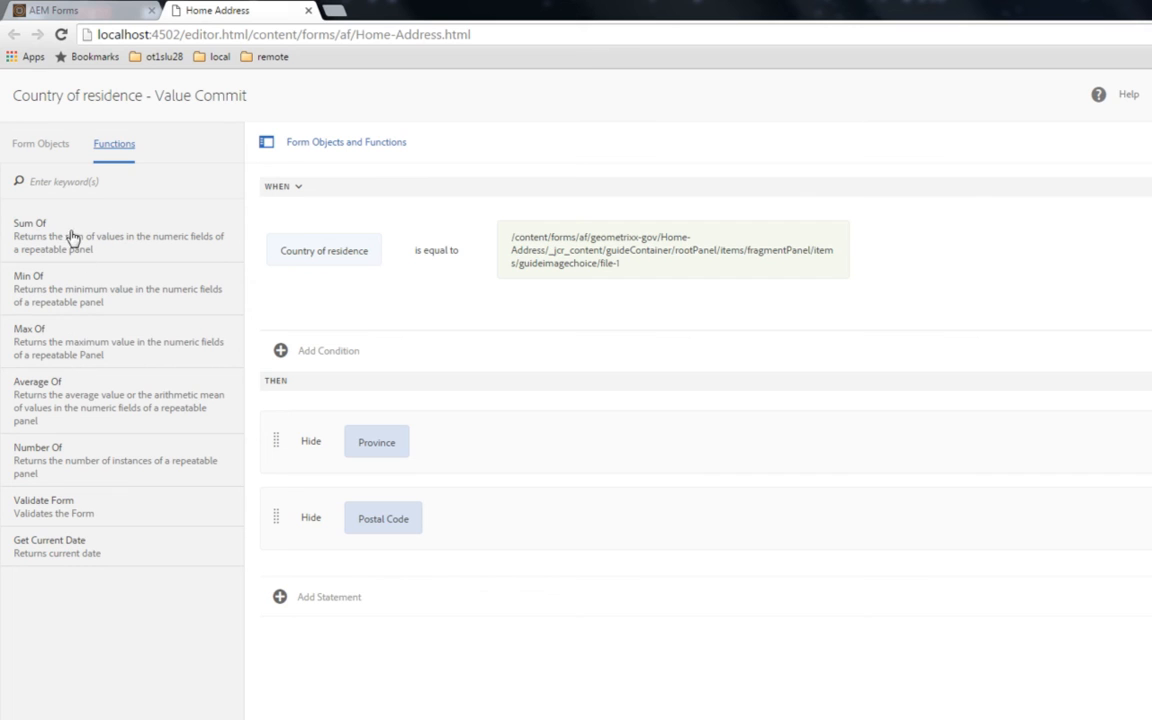
mouse_move(120, 350)
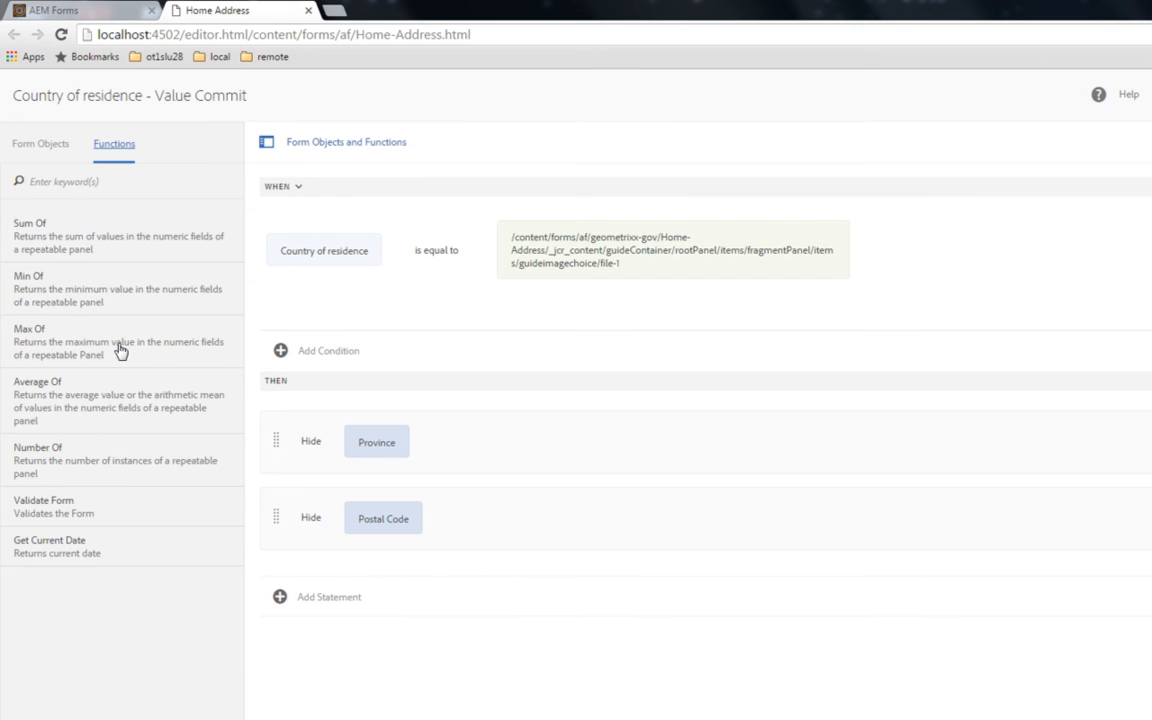
mouse_move(93, 540)
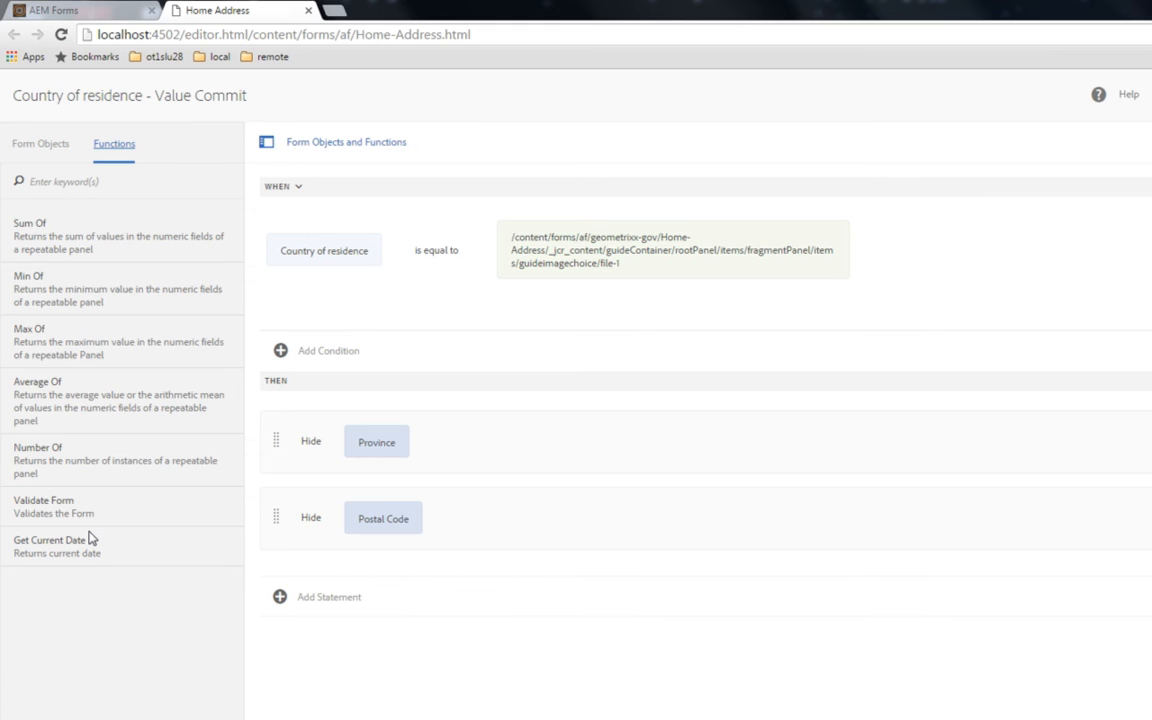
mouse_move(5, 277)
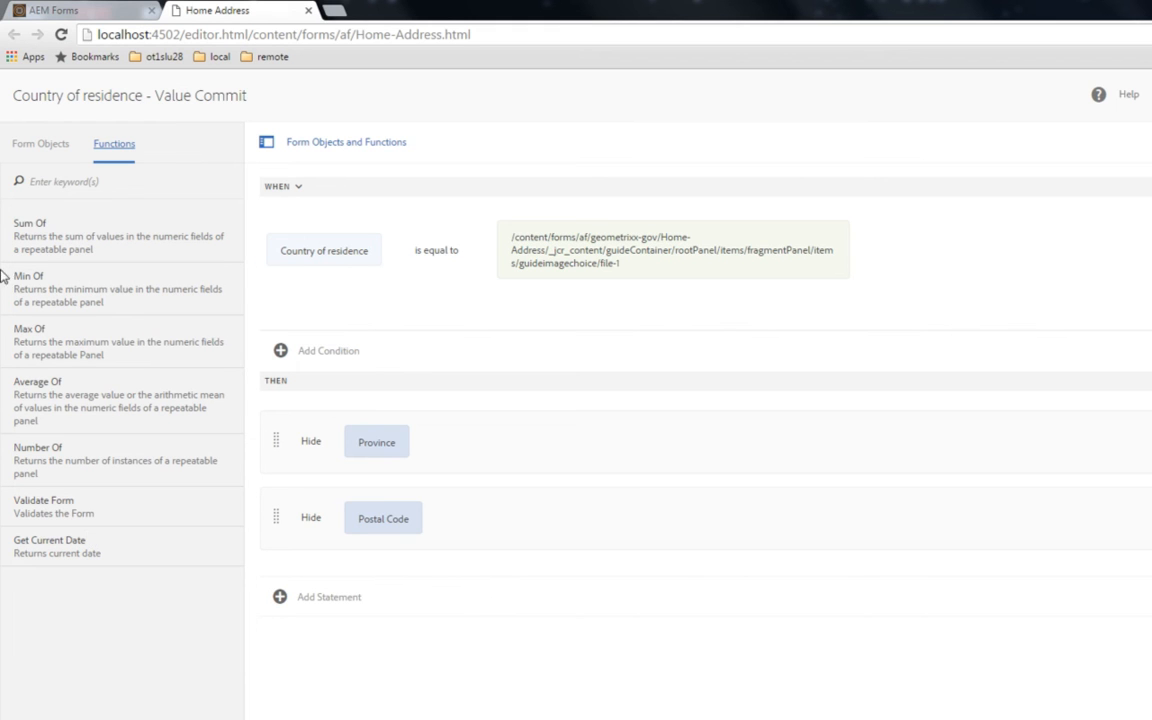
- Switch the rule editor's side panel to the Form Objects tree
left_click(40, 143)
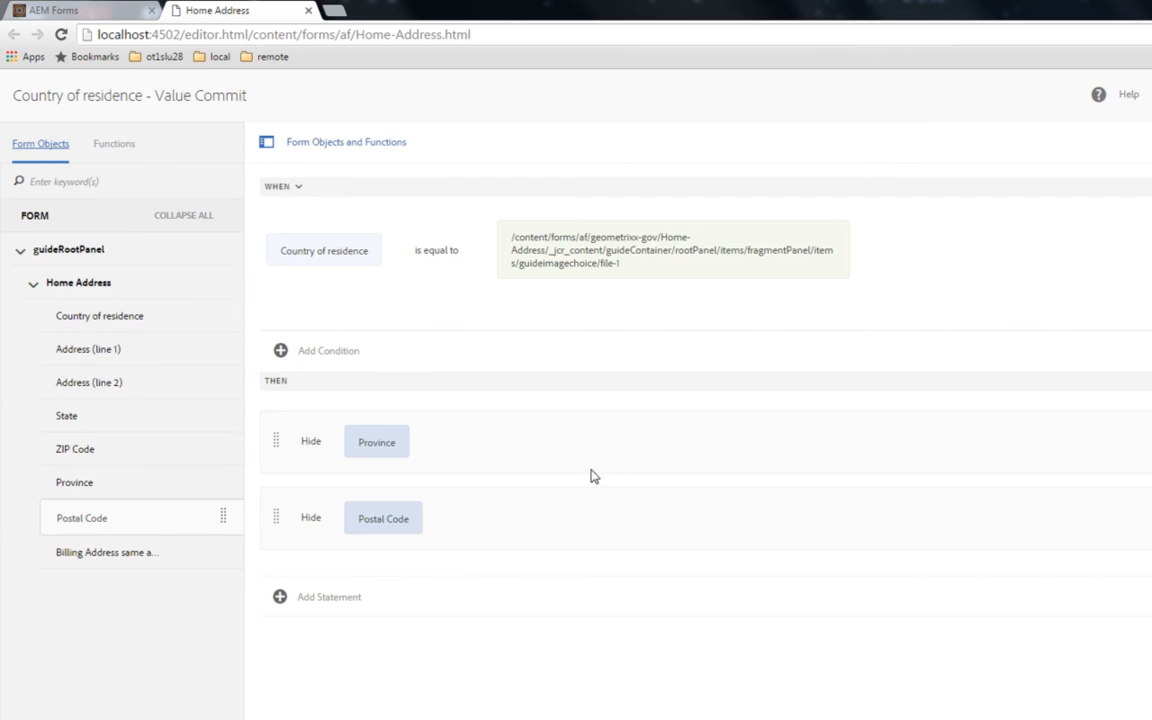
mouse_move(595, 484)
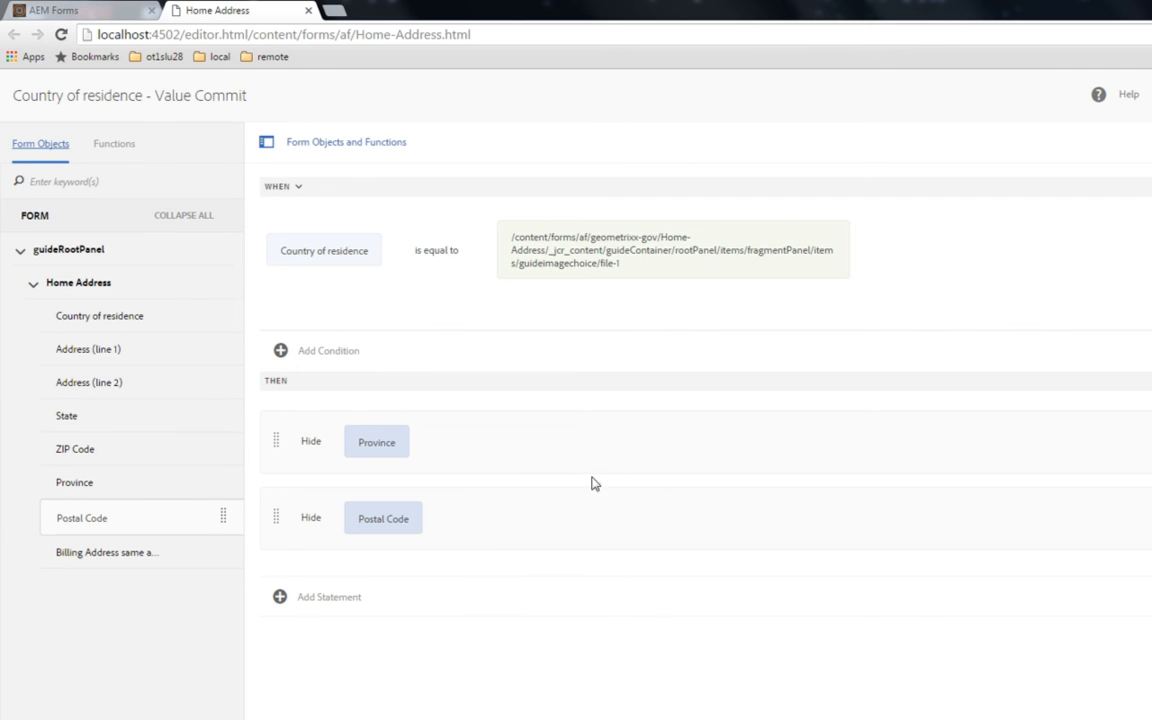
mouse_move(598, 274)
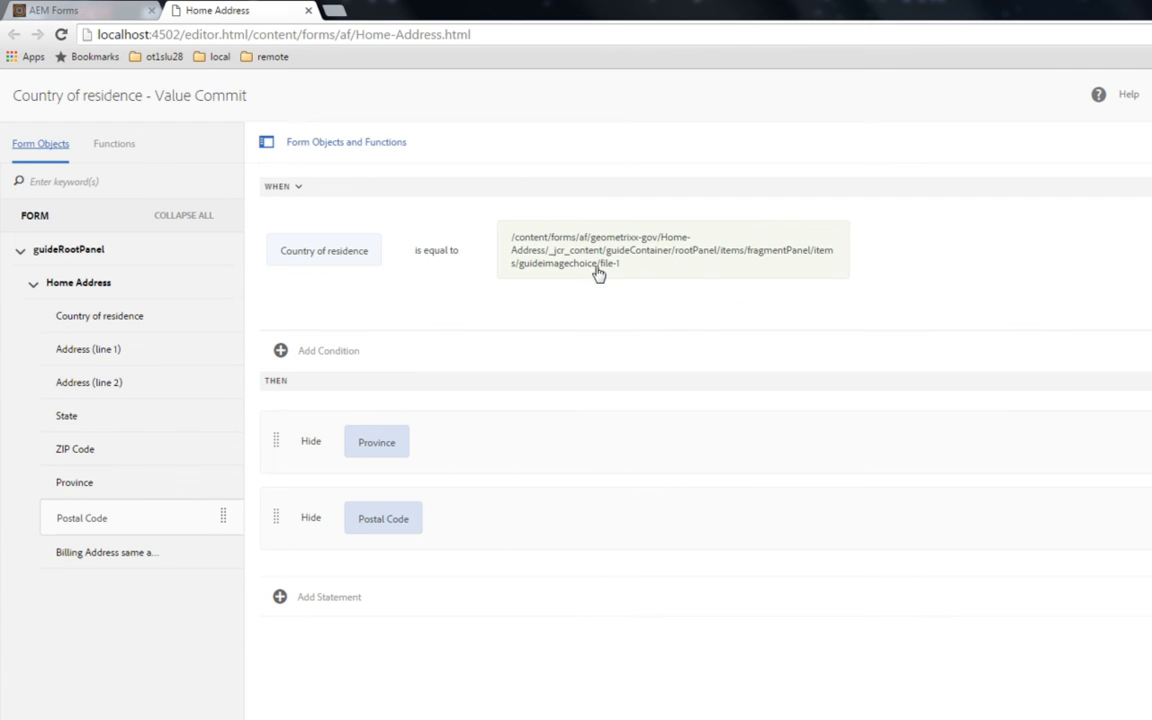
mouse_move(602, 300)
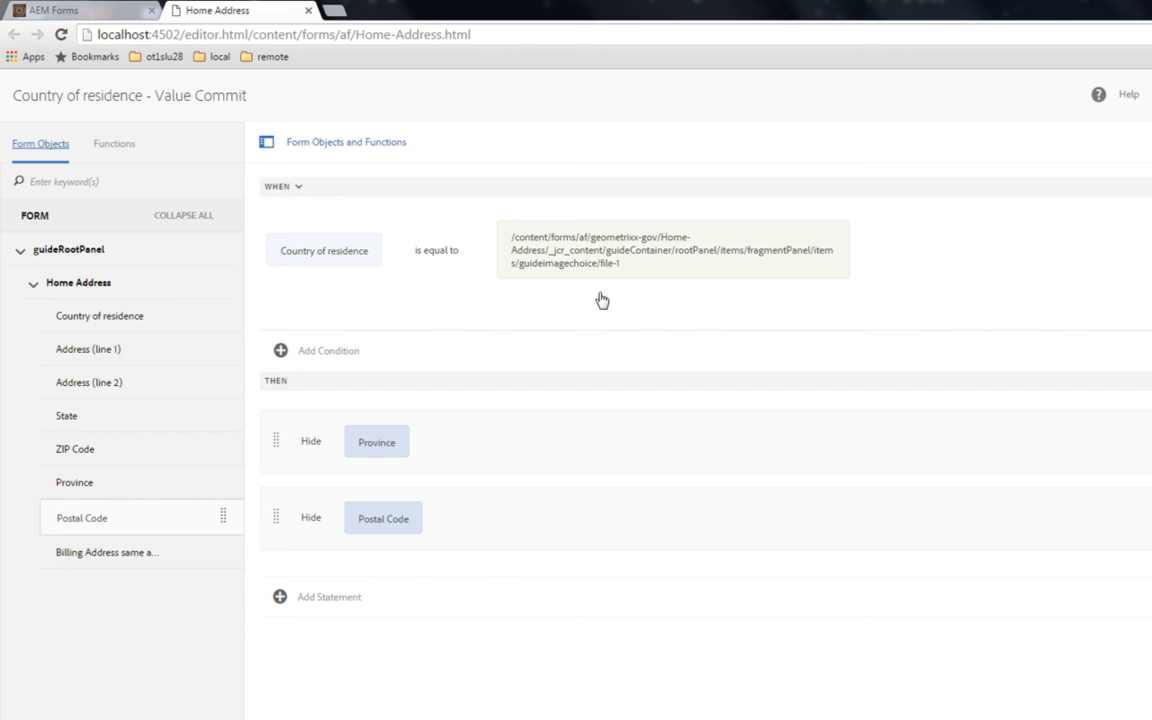
mouse_move(320, 553)
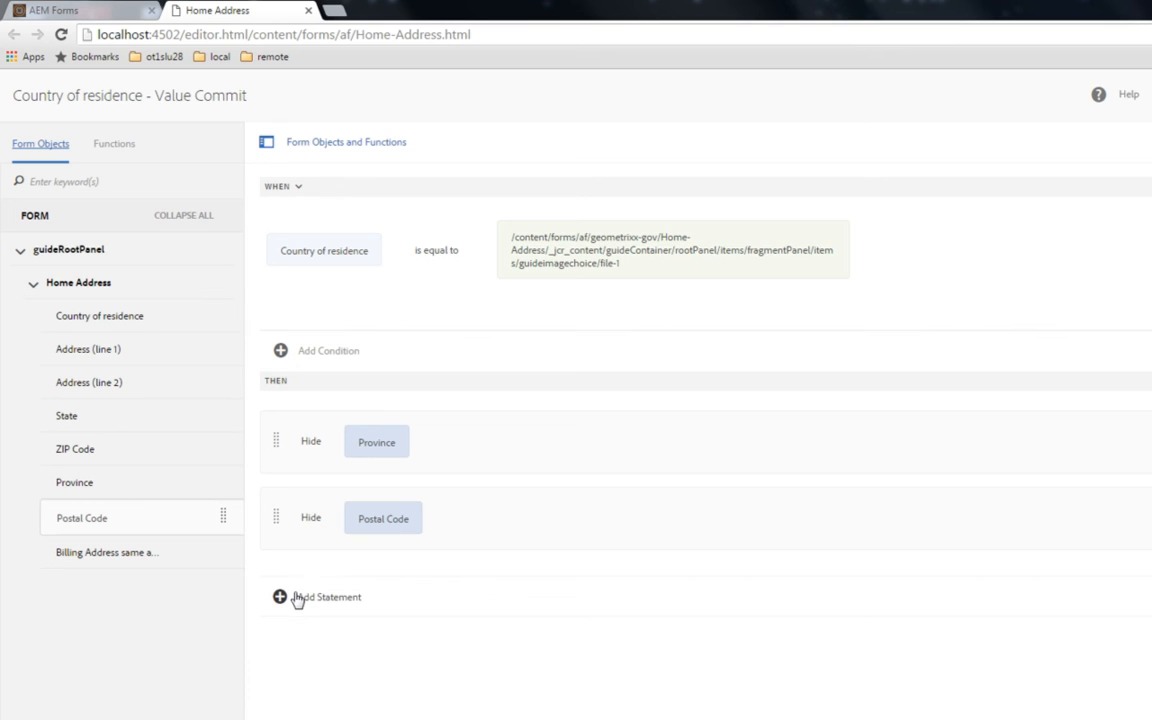
mouse_move(287, 611)
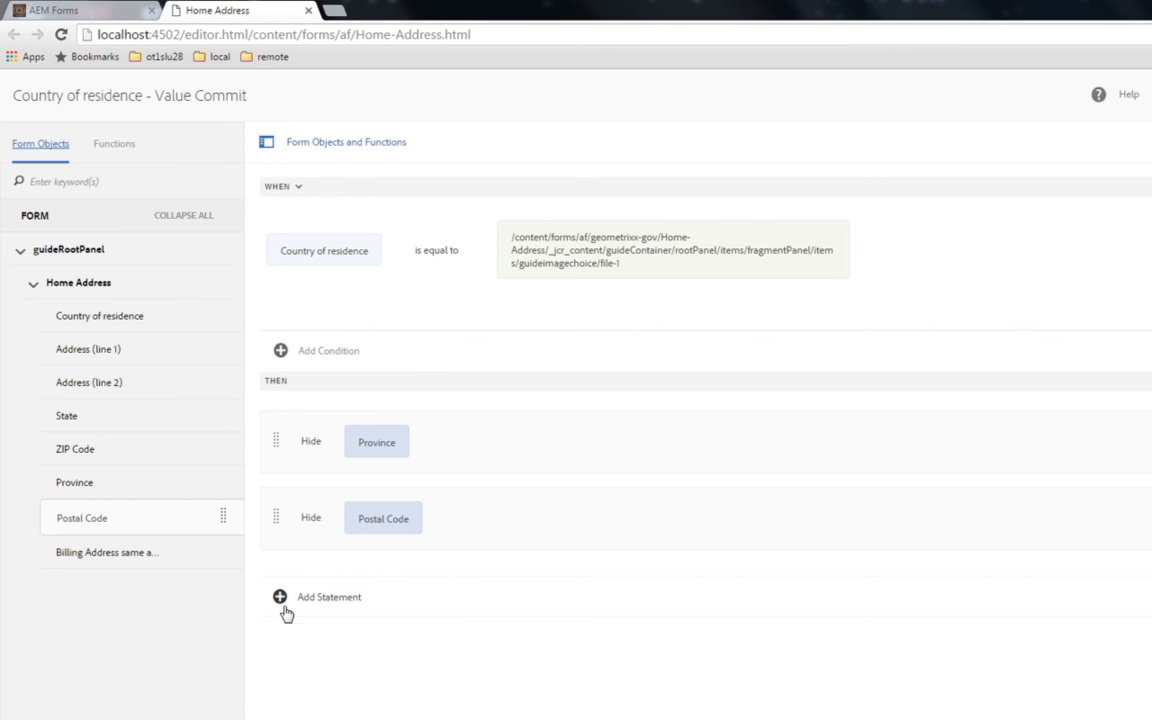
- Add another action statement to the first country rule
left_click(287, 597)
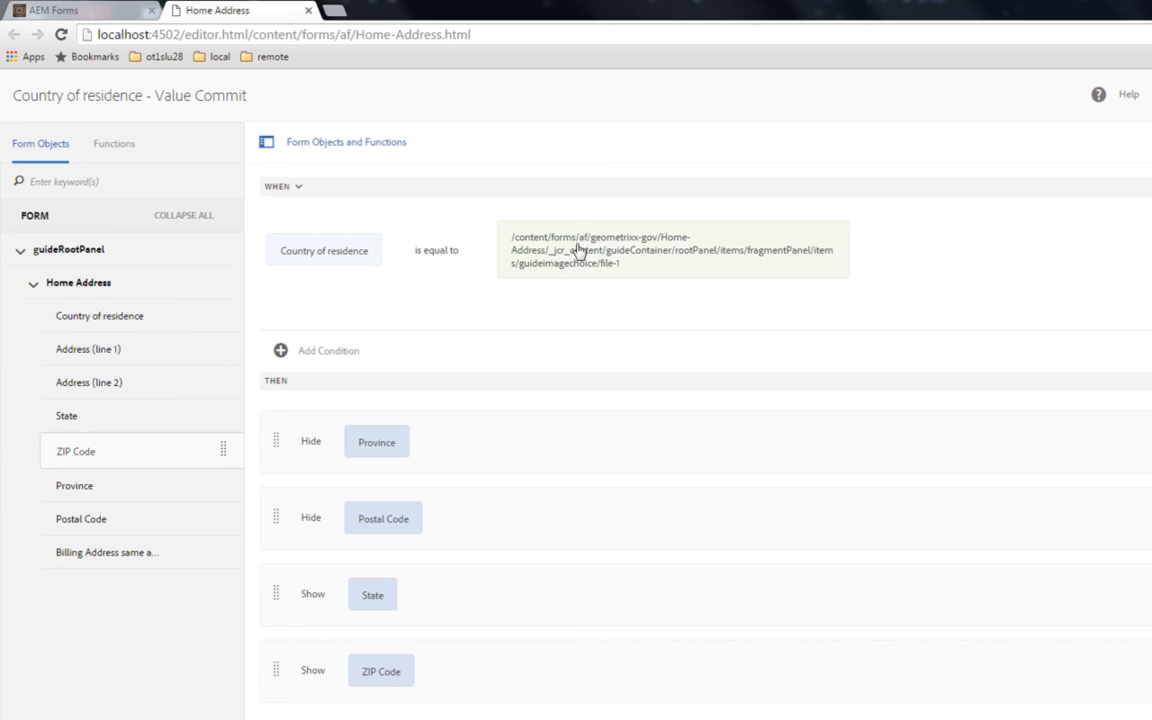
mouse_move(474, 475)
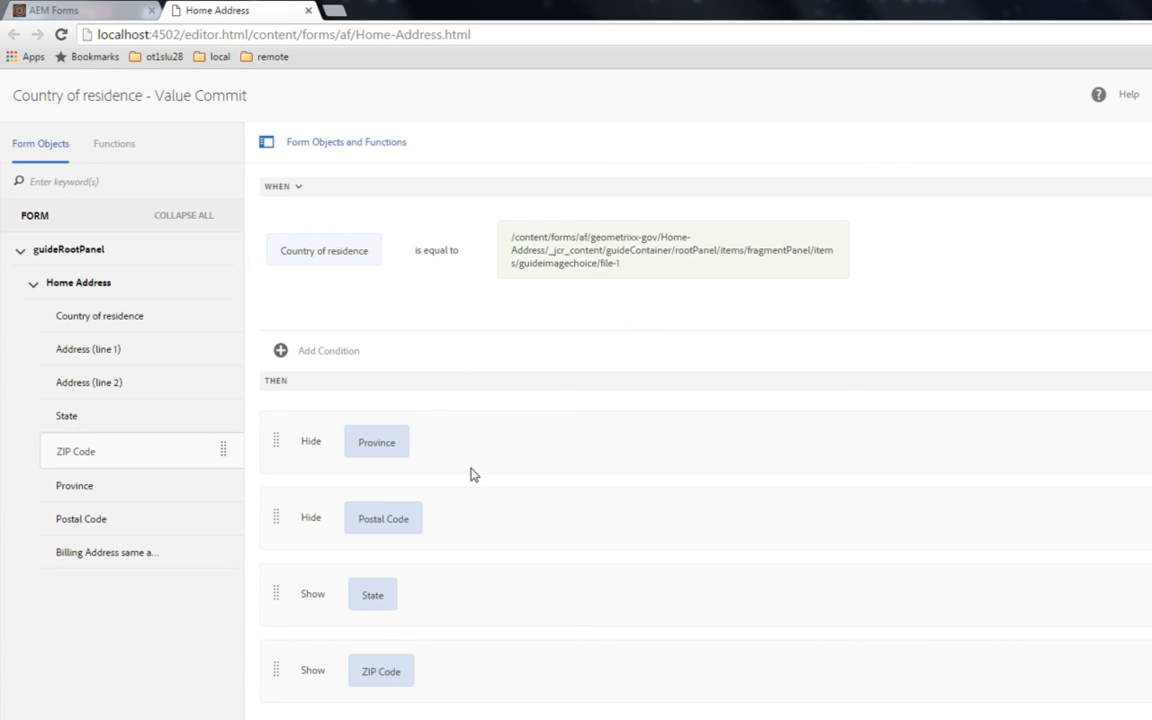
mouse_move(584, 500)
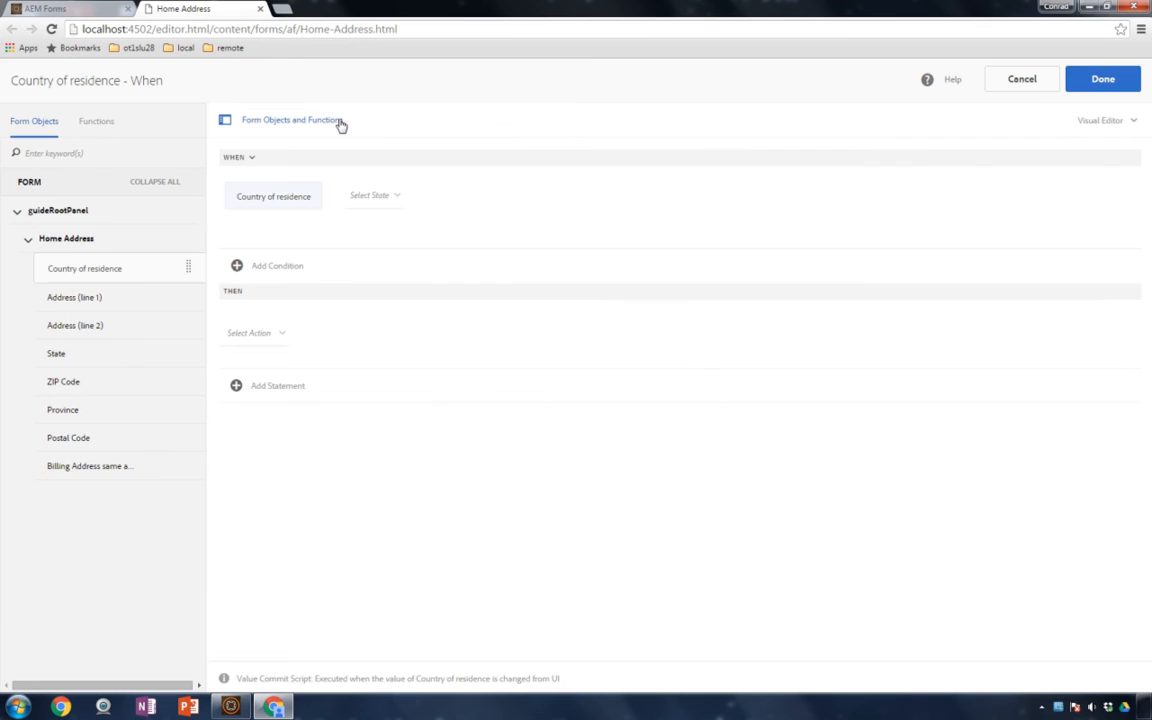
- Set the new rule's condition to 'is equal to' and hide State and ZIP Code
left_click(375, 195)
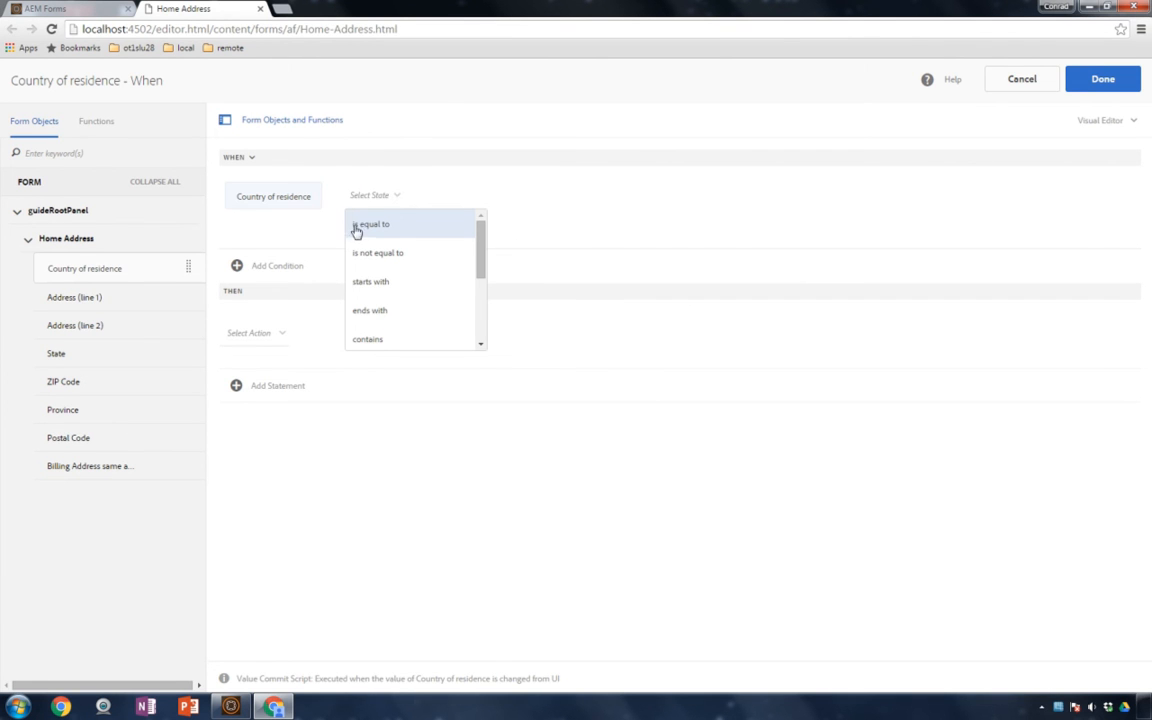
left_click(371, 224)
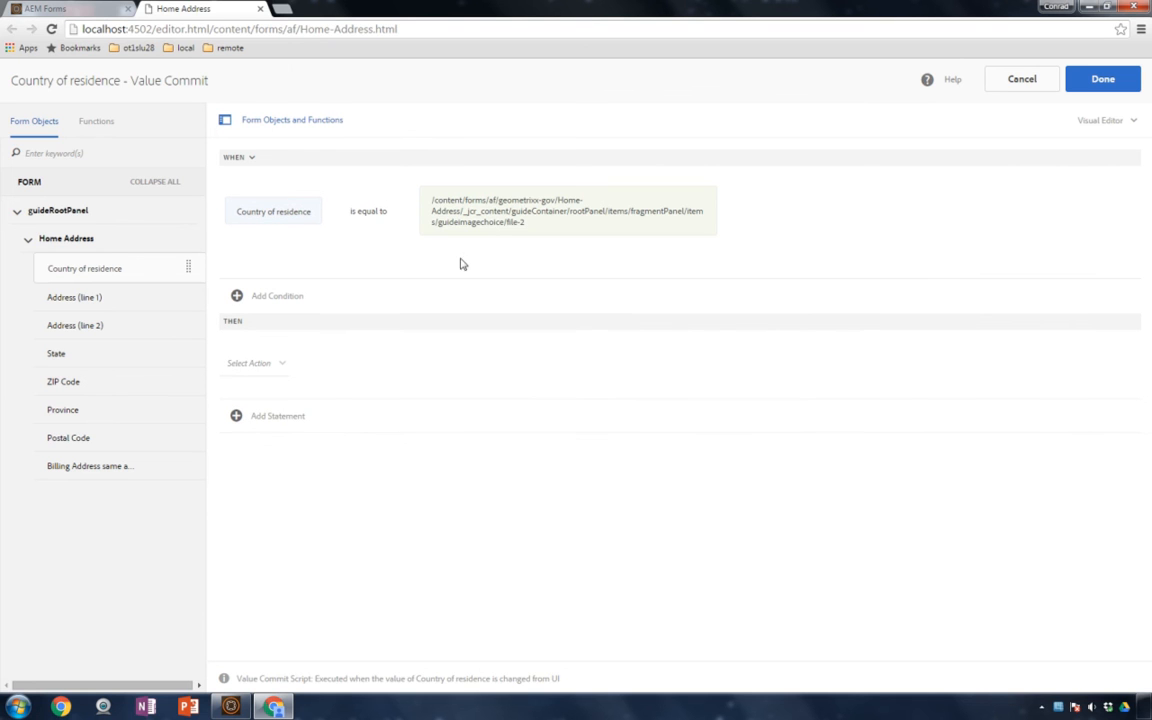
left_click(255, 362)
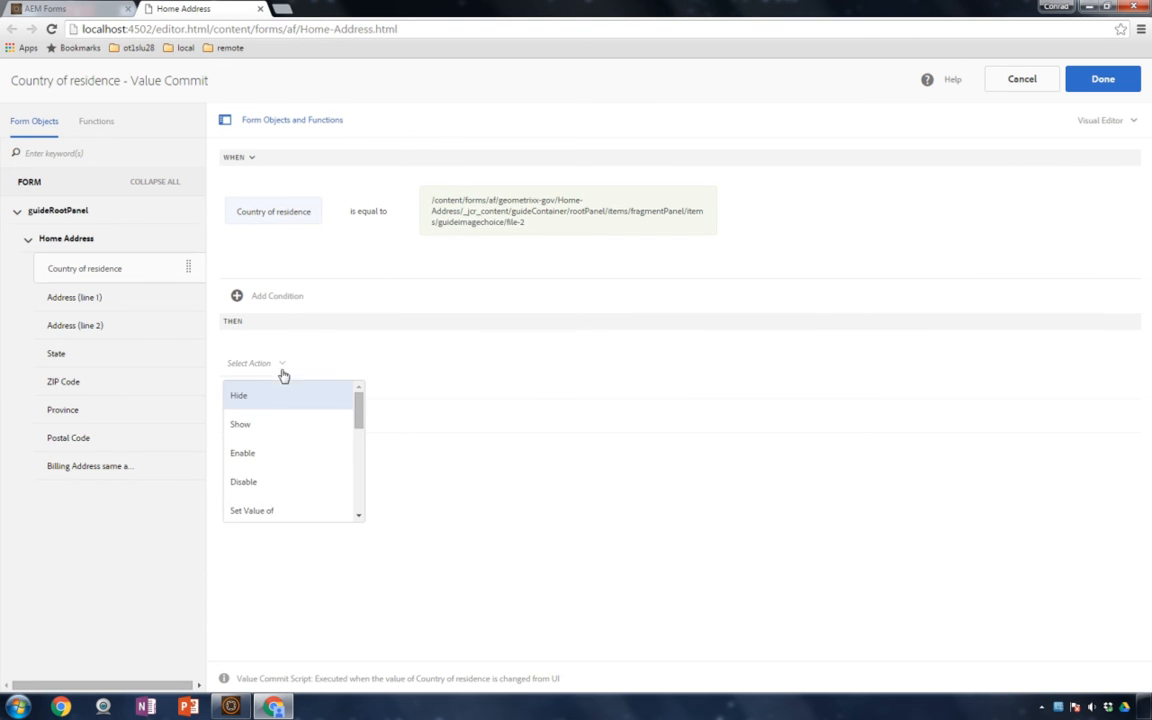
left_click(239, 395)
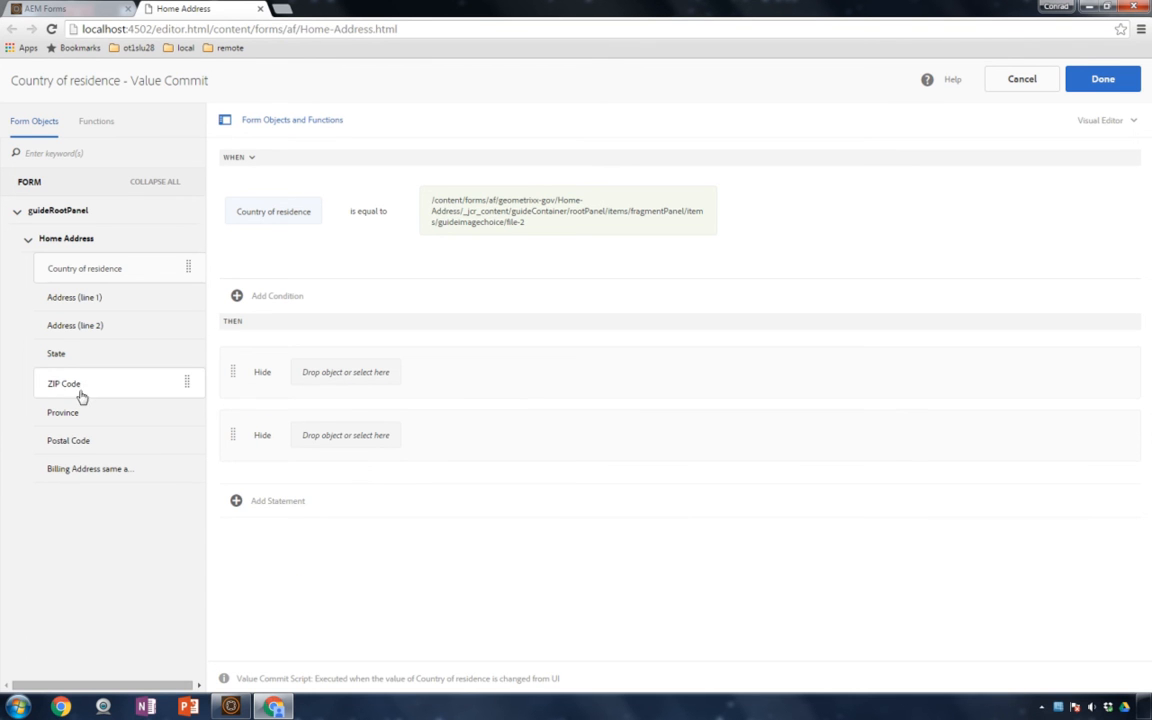
left_click_drag(56, 353, 310, 372)
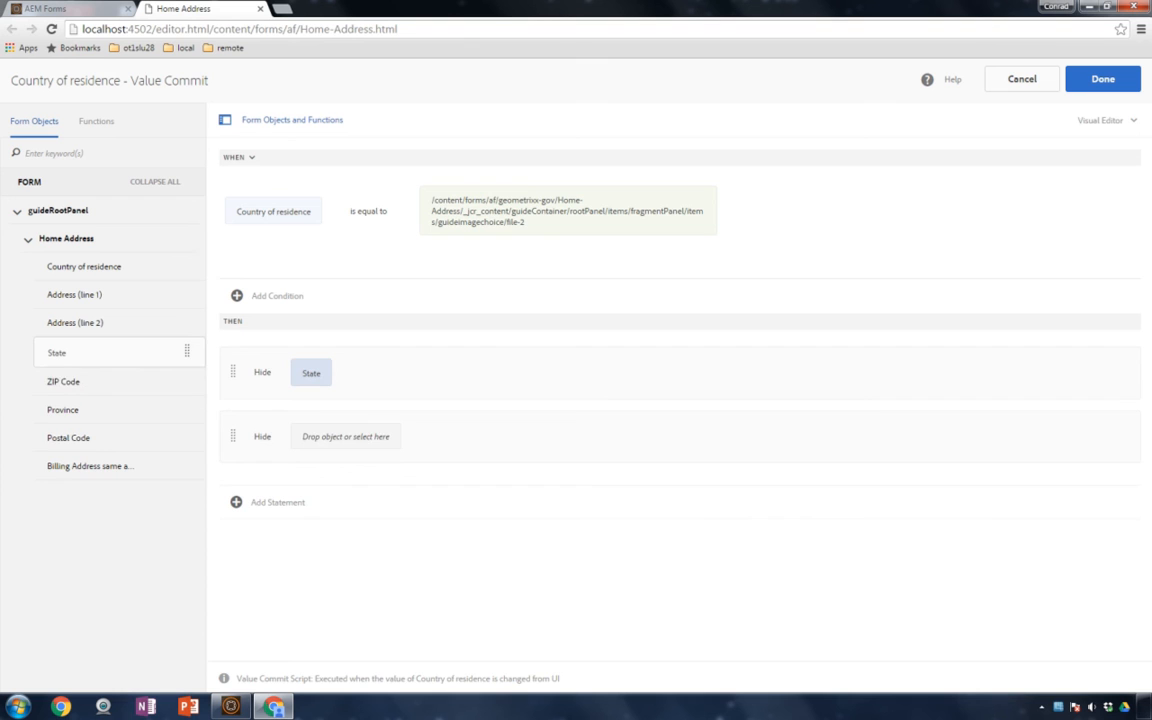
left_click_drag(63, 381, 345, 436)
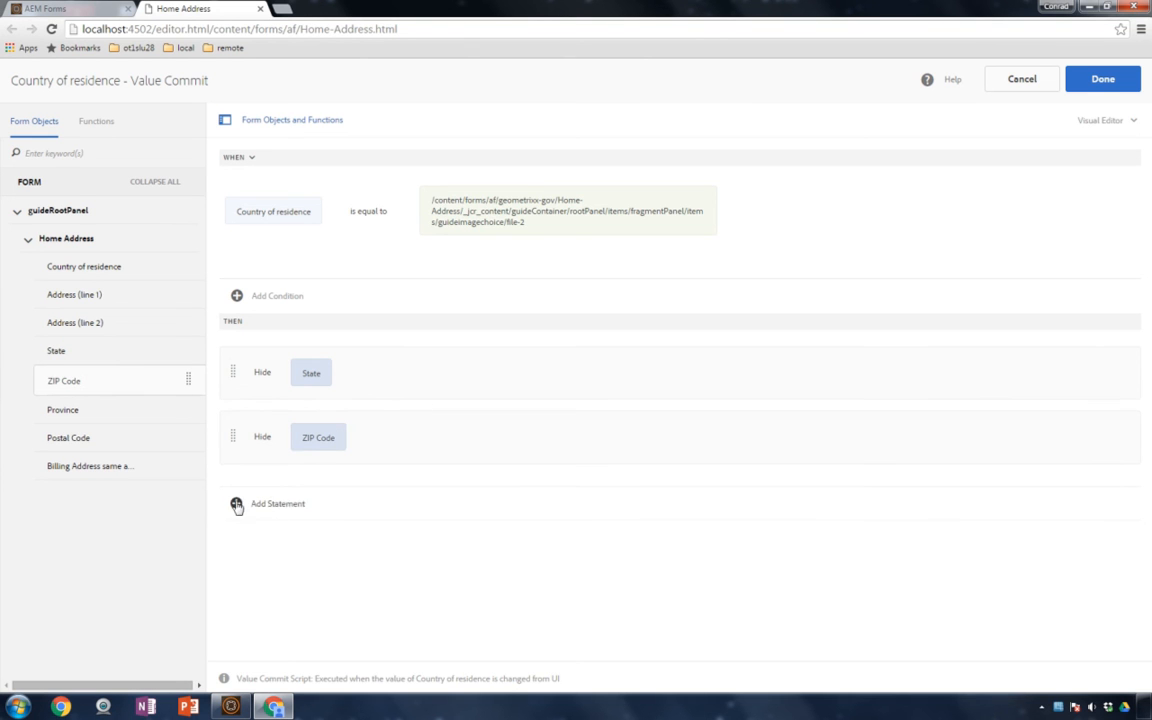
- Add Show statements targeting Province and save the second country rule
left_click(237, 504)
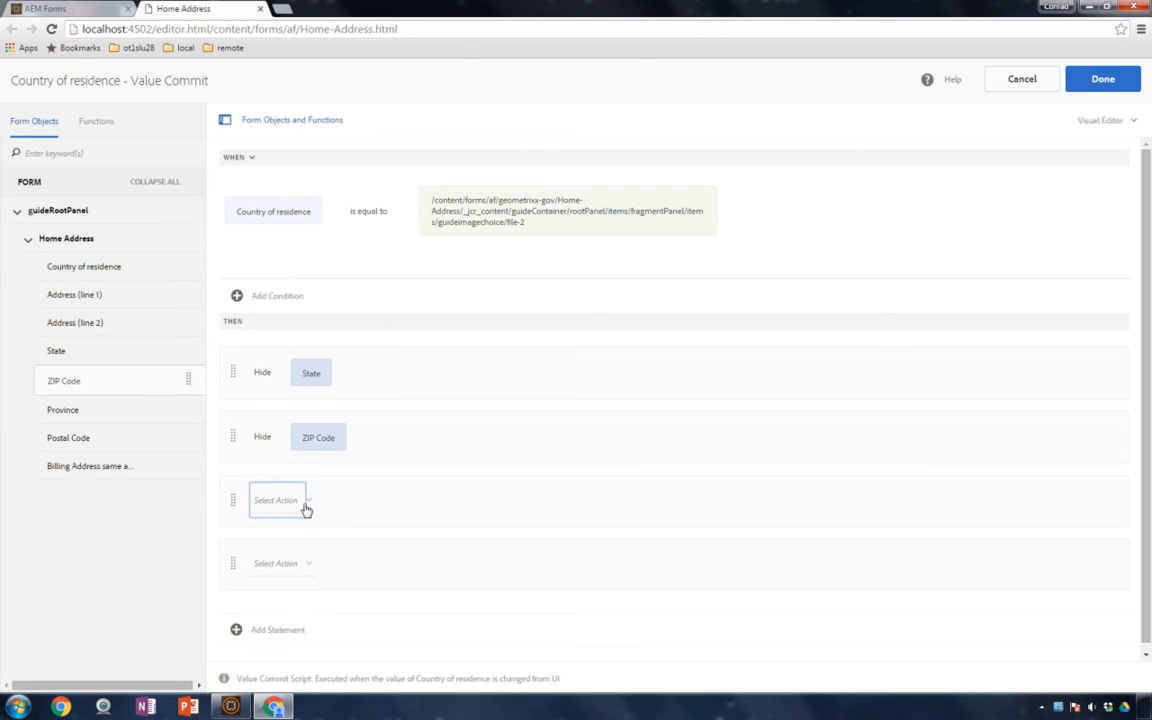
left_click(277, 500)
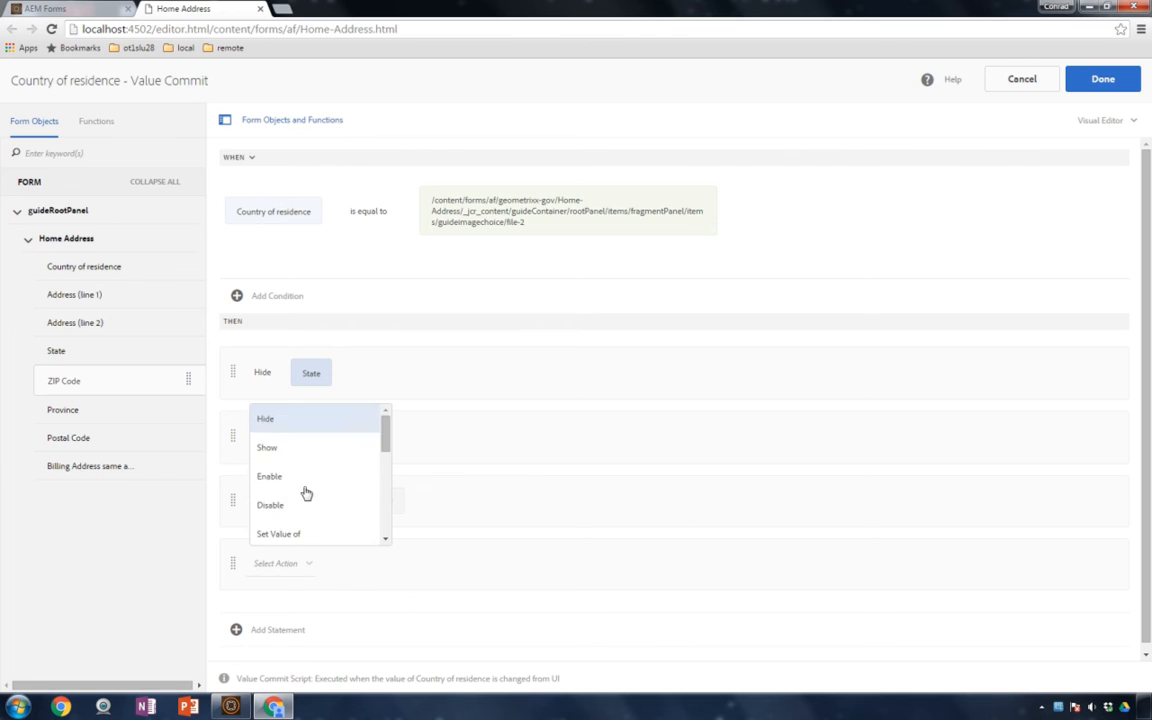
left_click(265, 418)
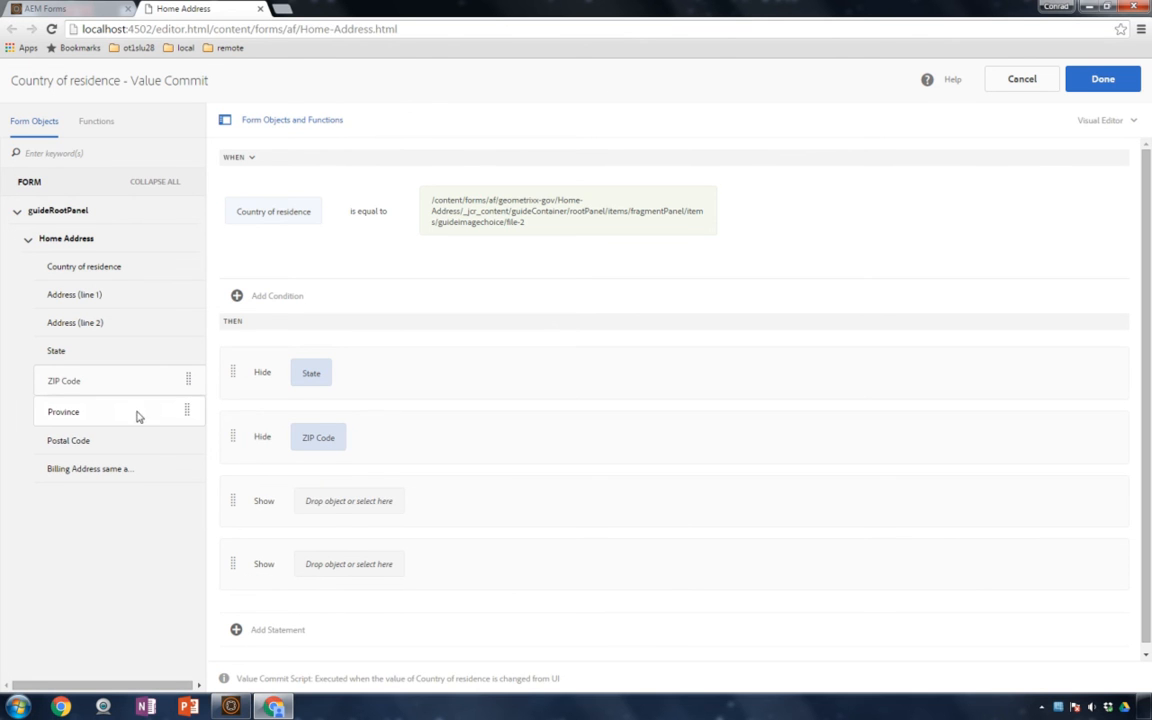
left_click_drag(63, 411, 348, 501)
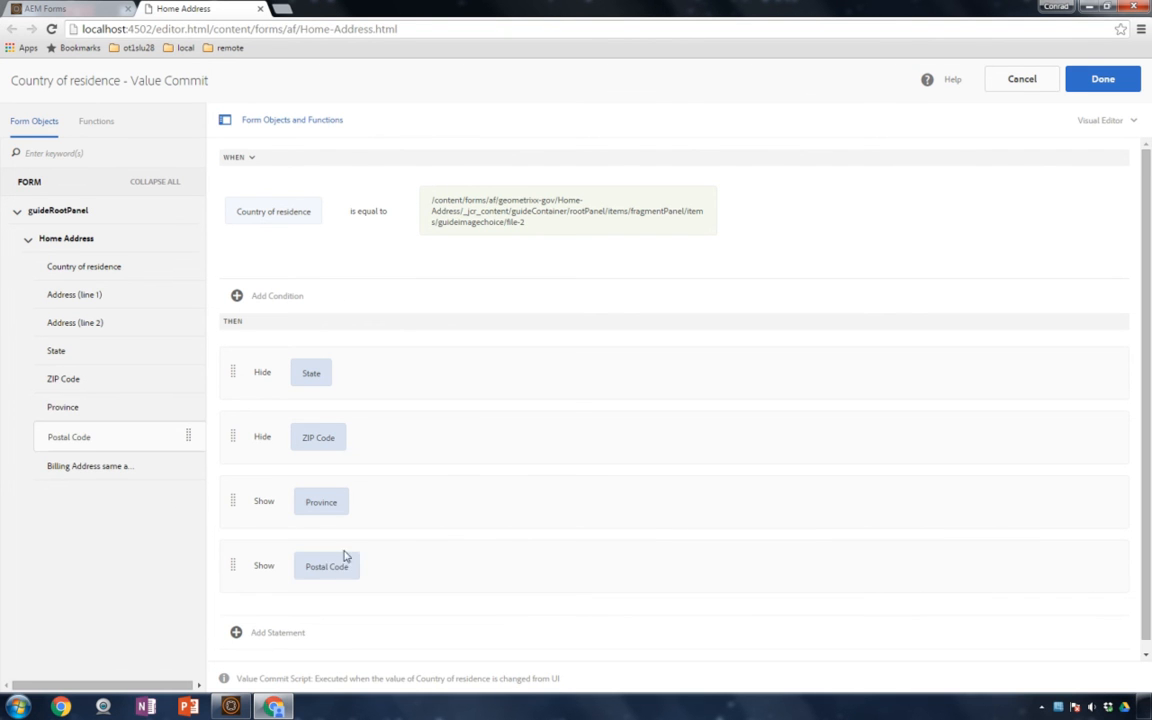
left_click(1102, 79)
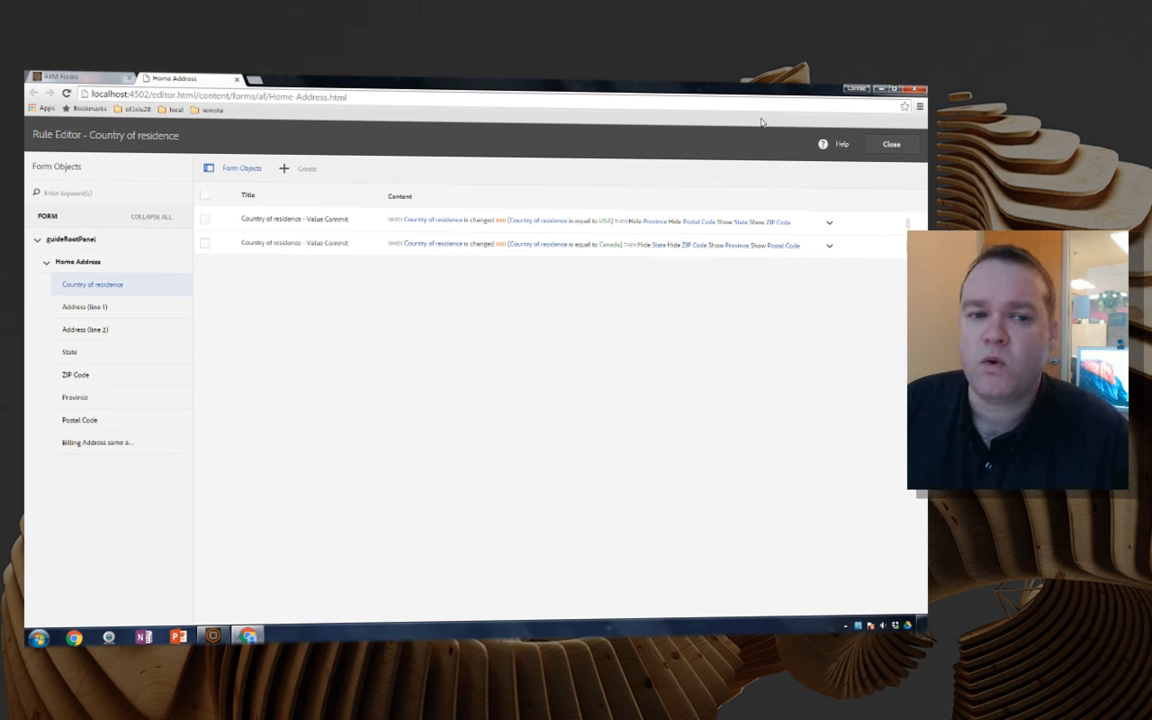
mouse_move(685, 156)
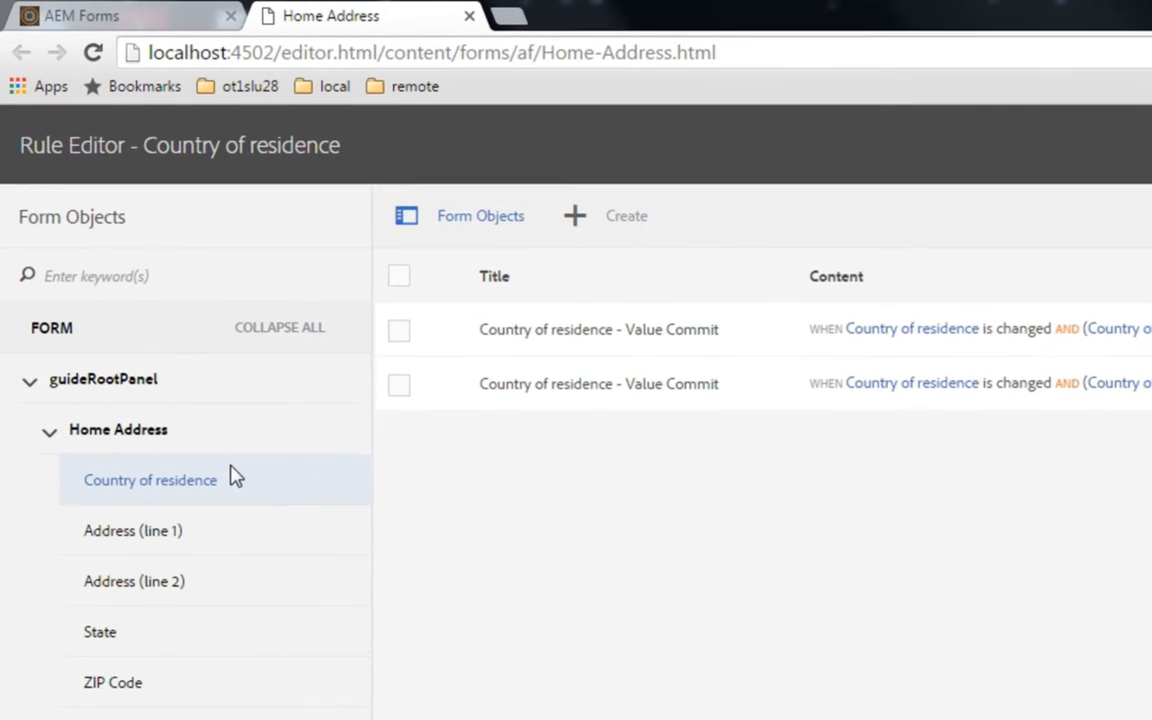
- Switch the rule editor to the Home Address panel's rules
left_click(118, 429)
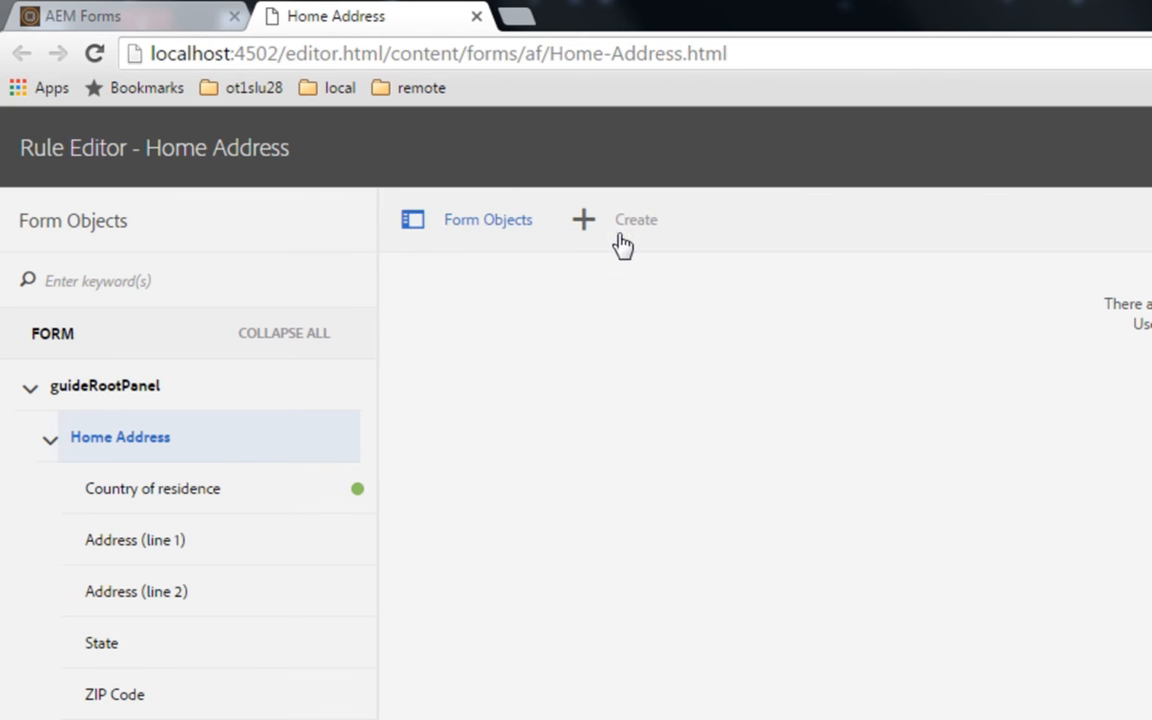
- Create a Home Address 'is initialized' rule hiding Postal Code and Province, then save it
left_click(635, 219)
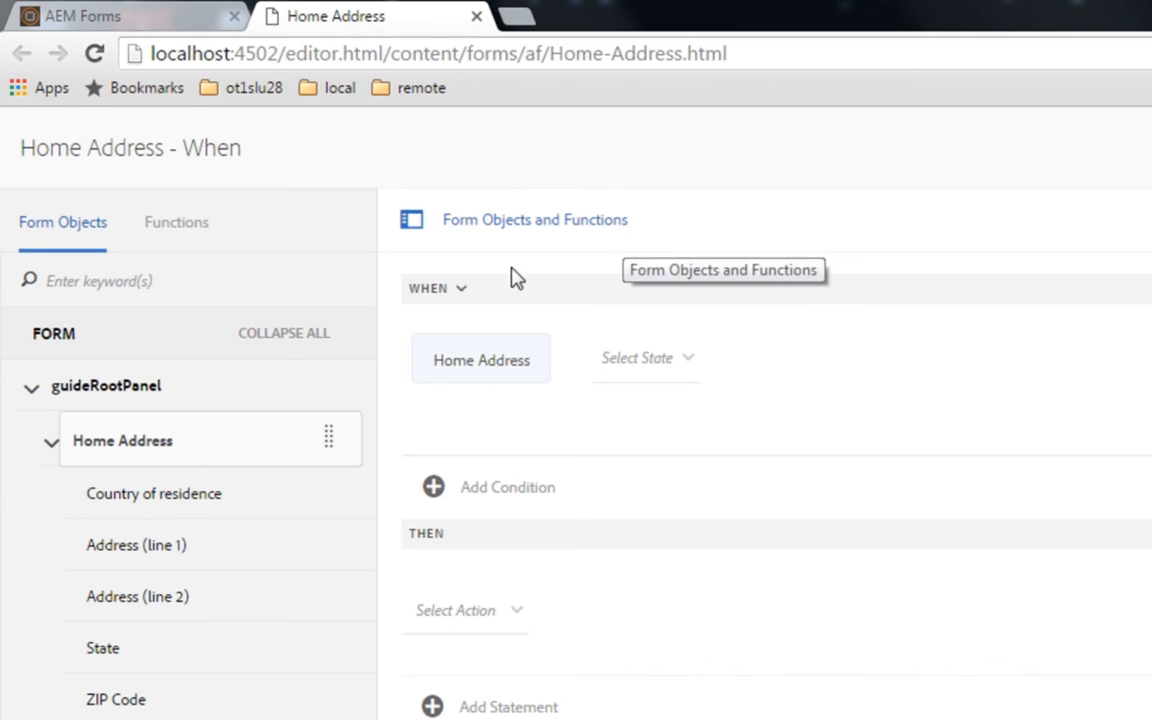
left_click(645, 357)
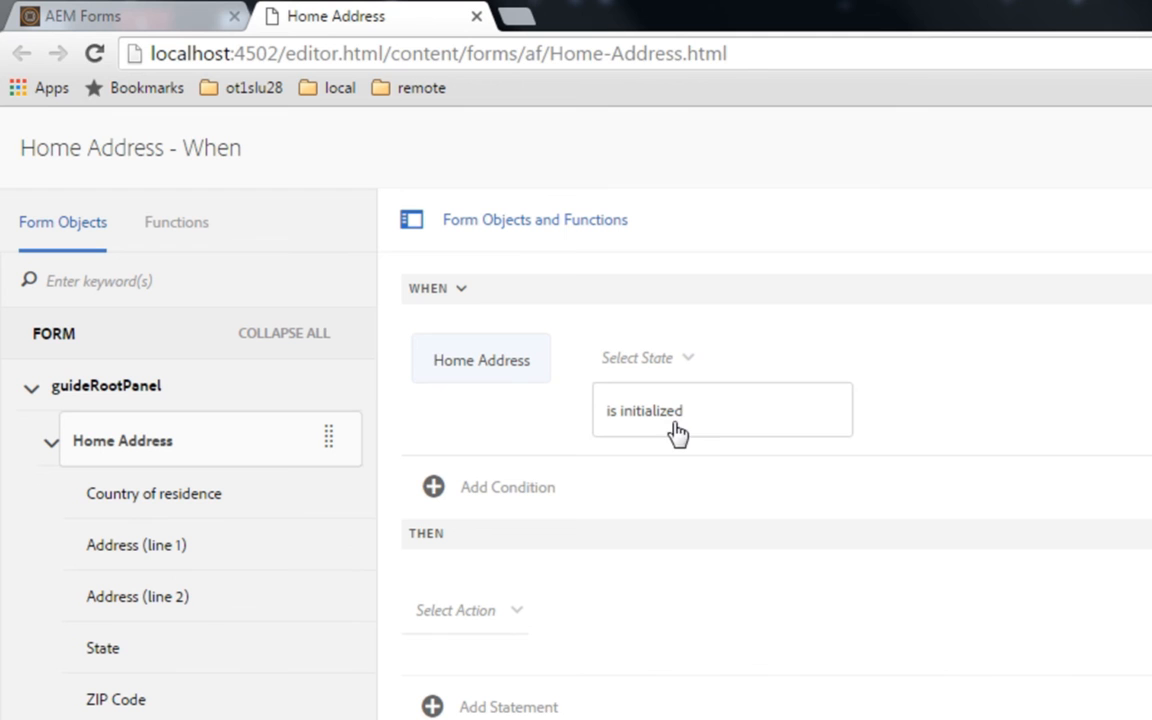
mouse_move(717, 414)
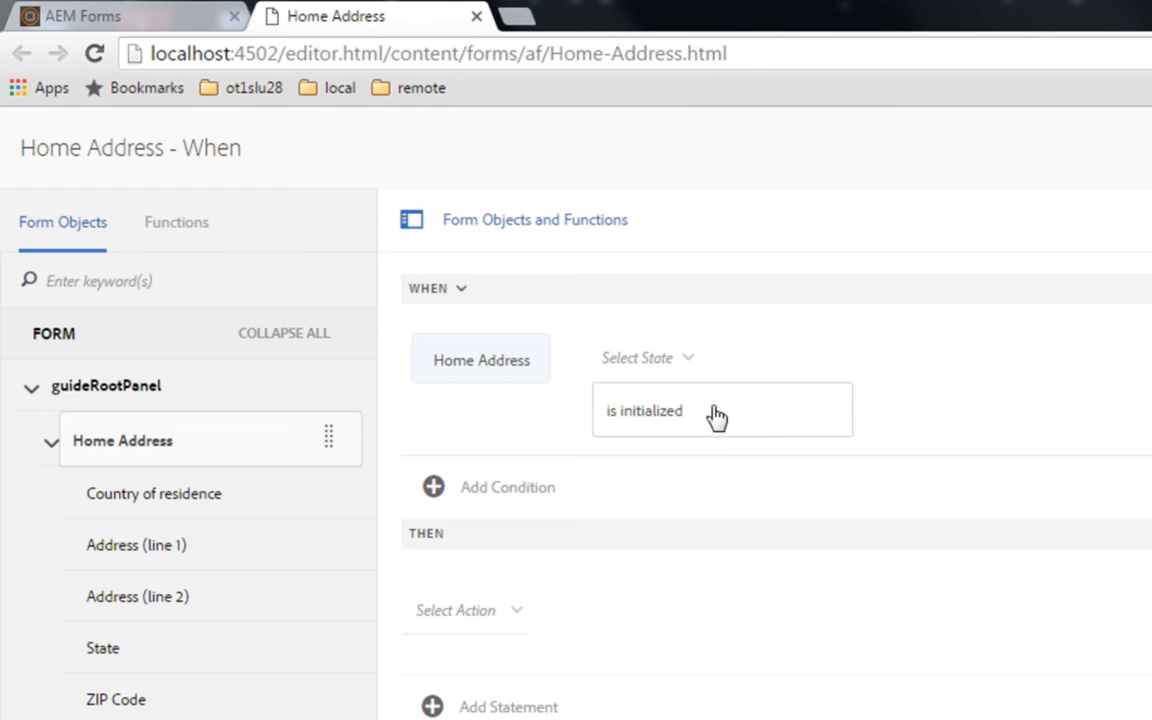
mouse_move(670, 420)
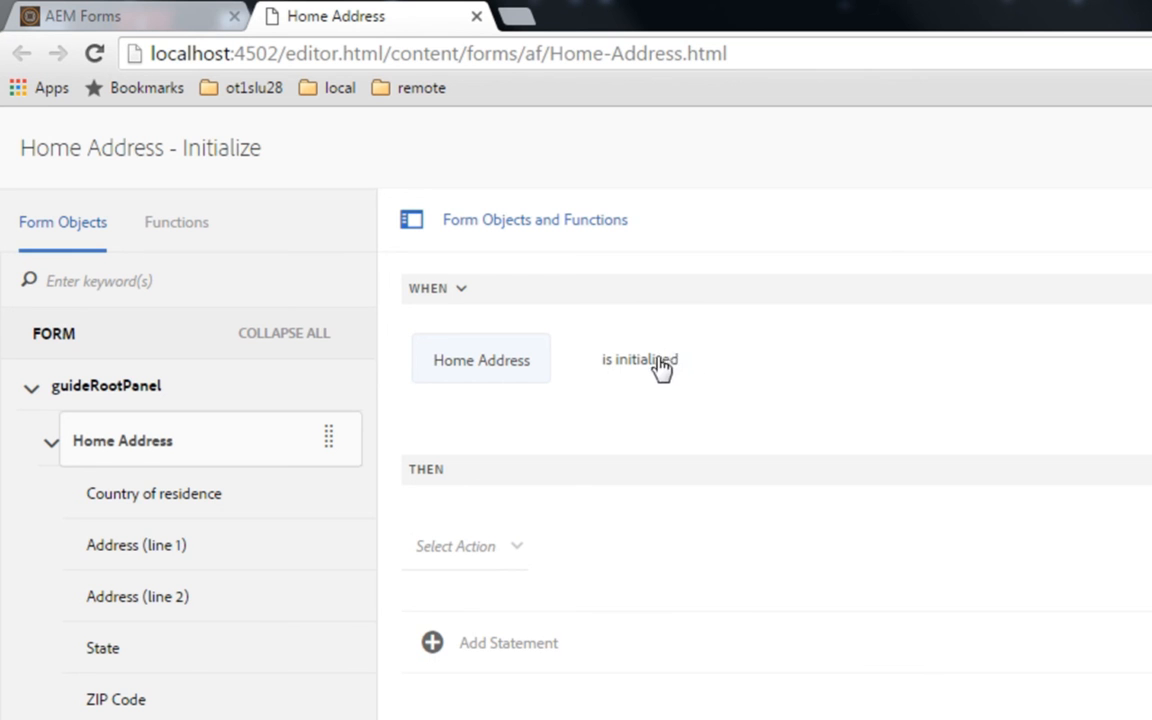
left_click(465, 546)
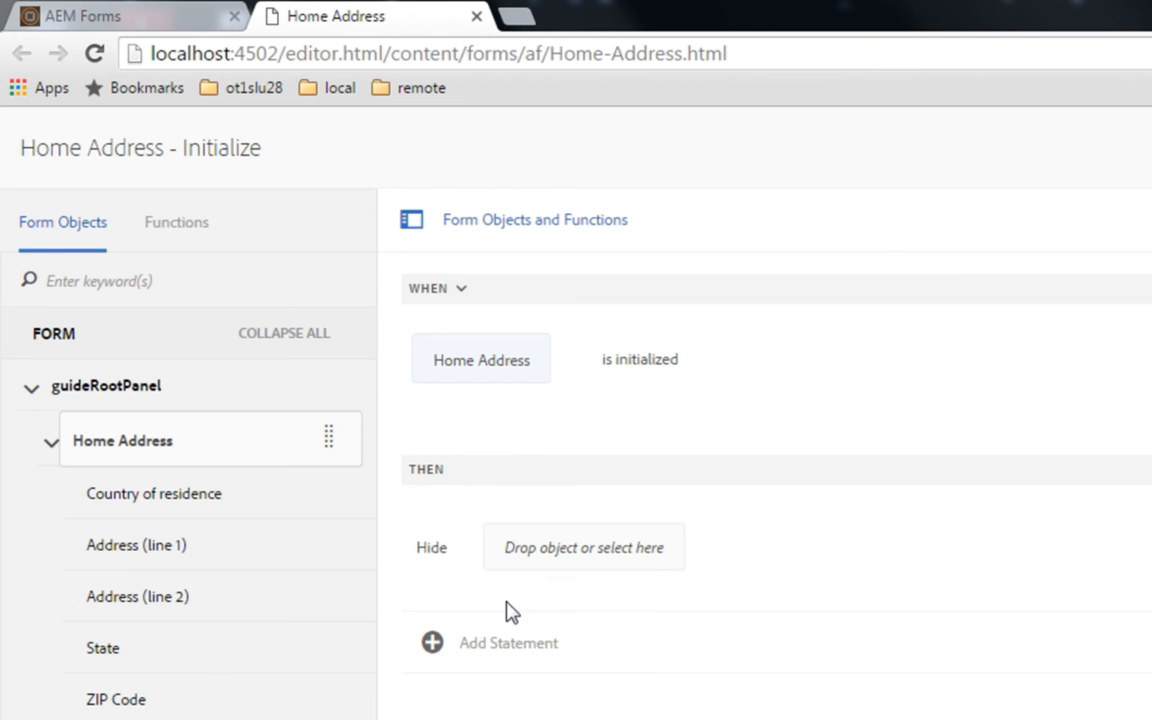
left_click(508, 642)
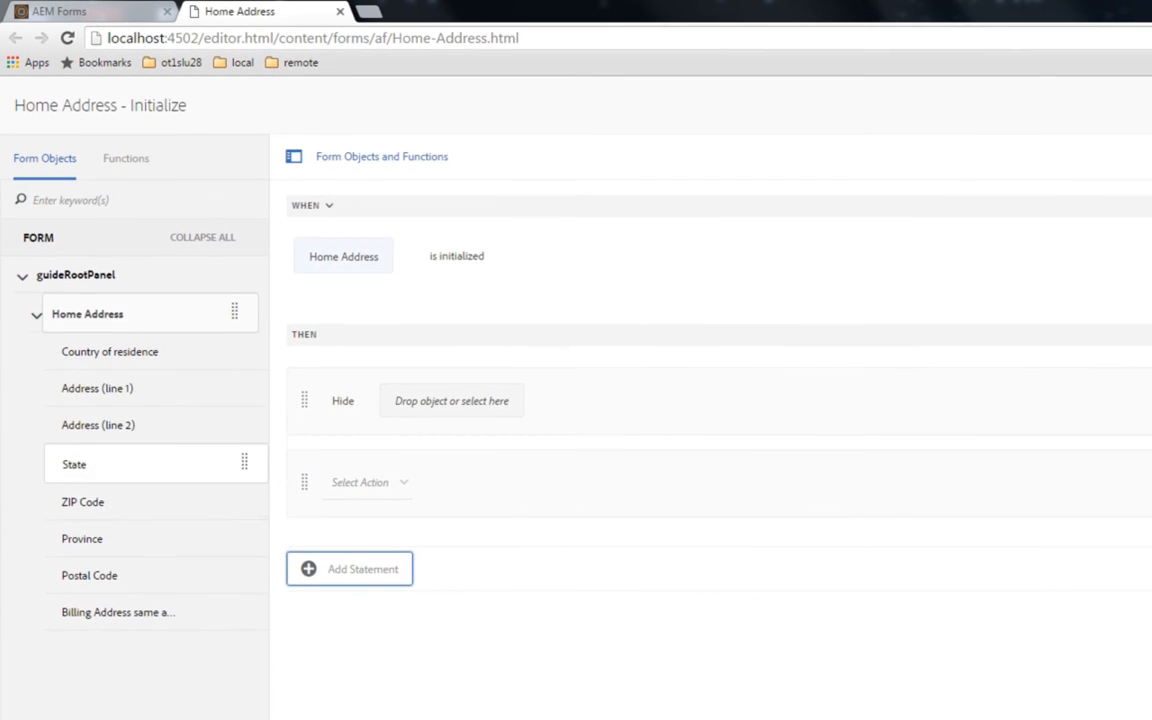
left_click_drag(89, 575, 438, 417)
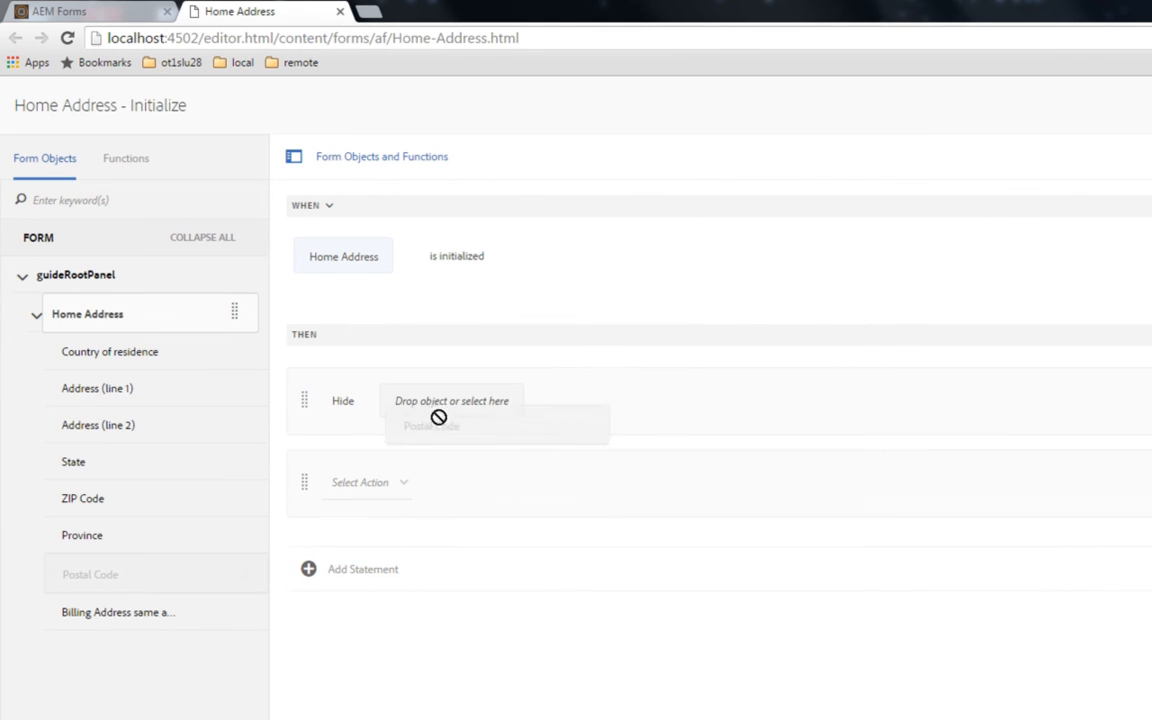
left_click(367, 483)
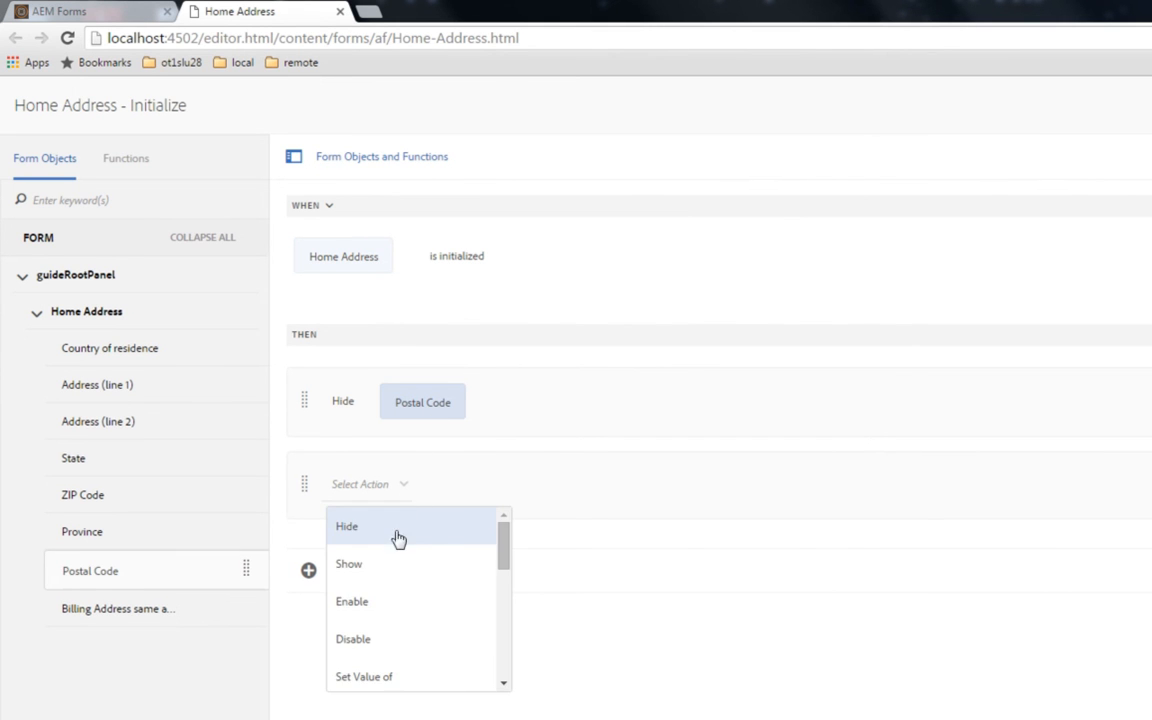
left_click(346, 526)
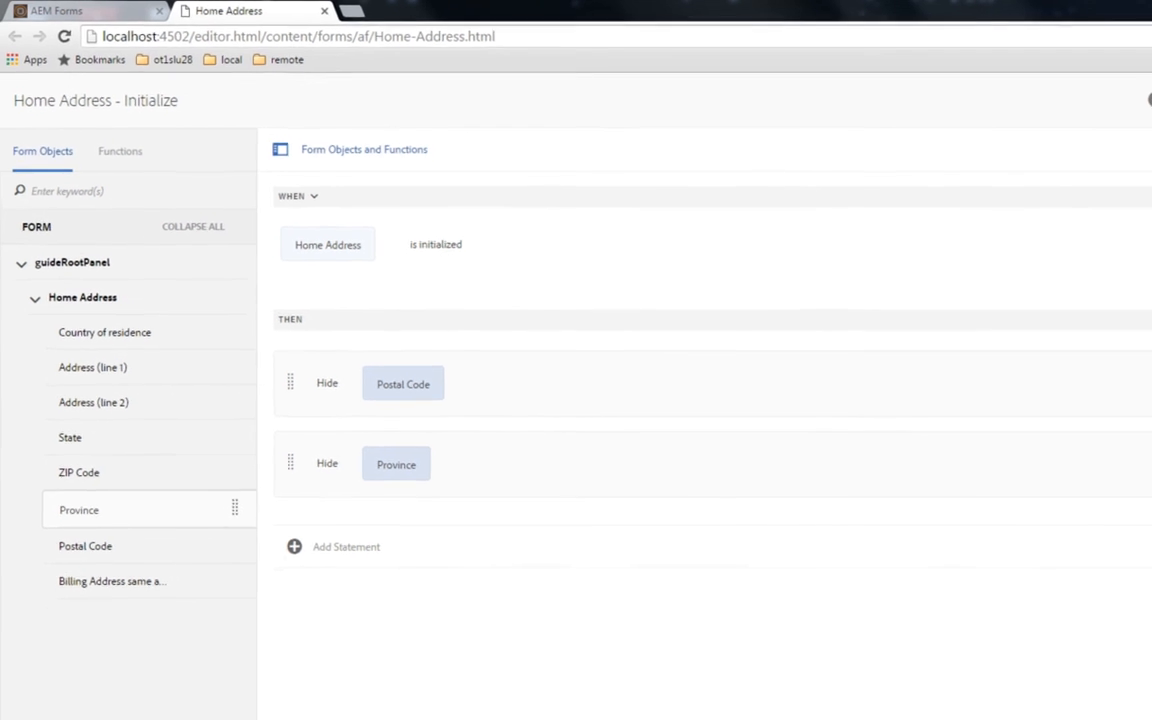
left_click(1104, 79)
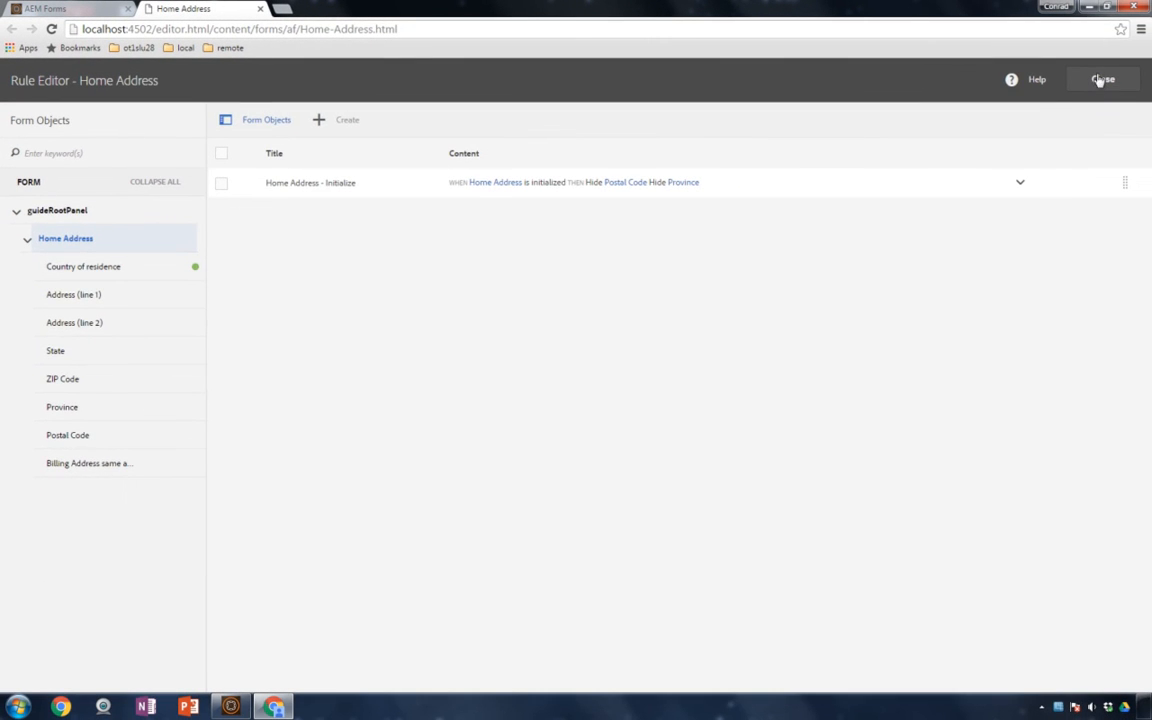
- Preview the fragment and toggle the Canada and US flags to check the field swap
left_click(1103, 79)
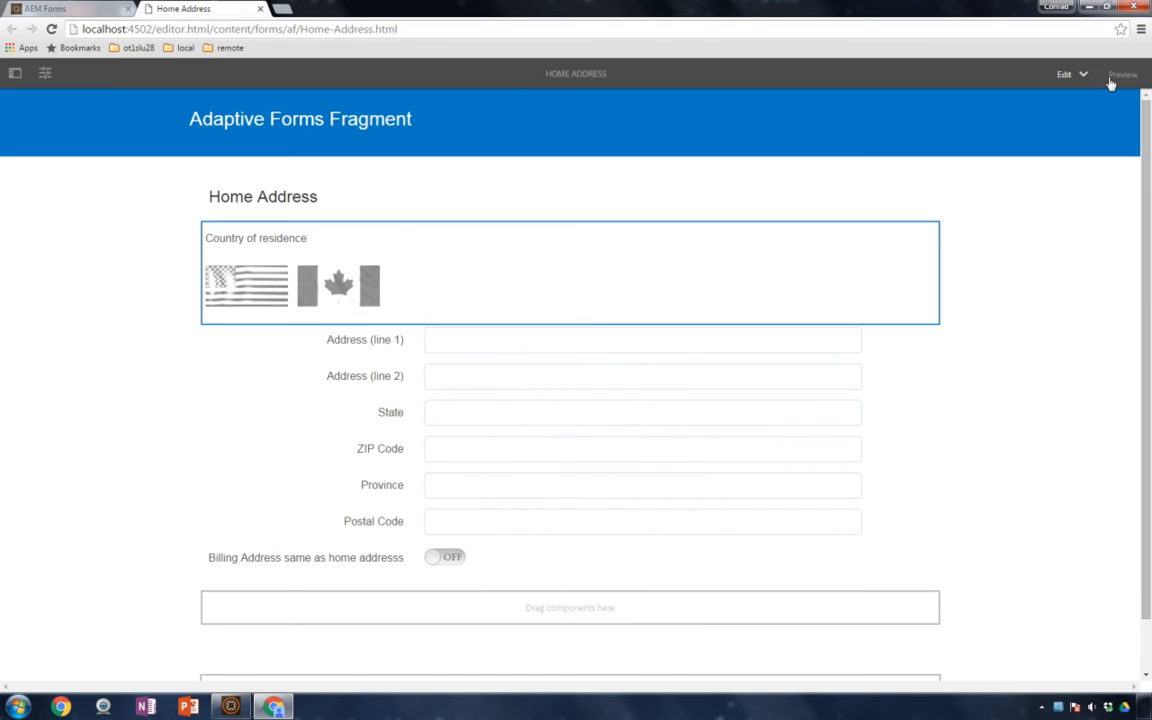
left_click(1122, 74)
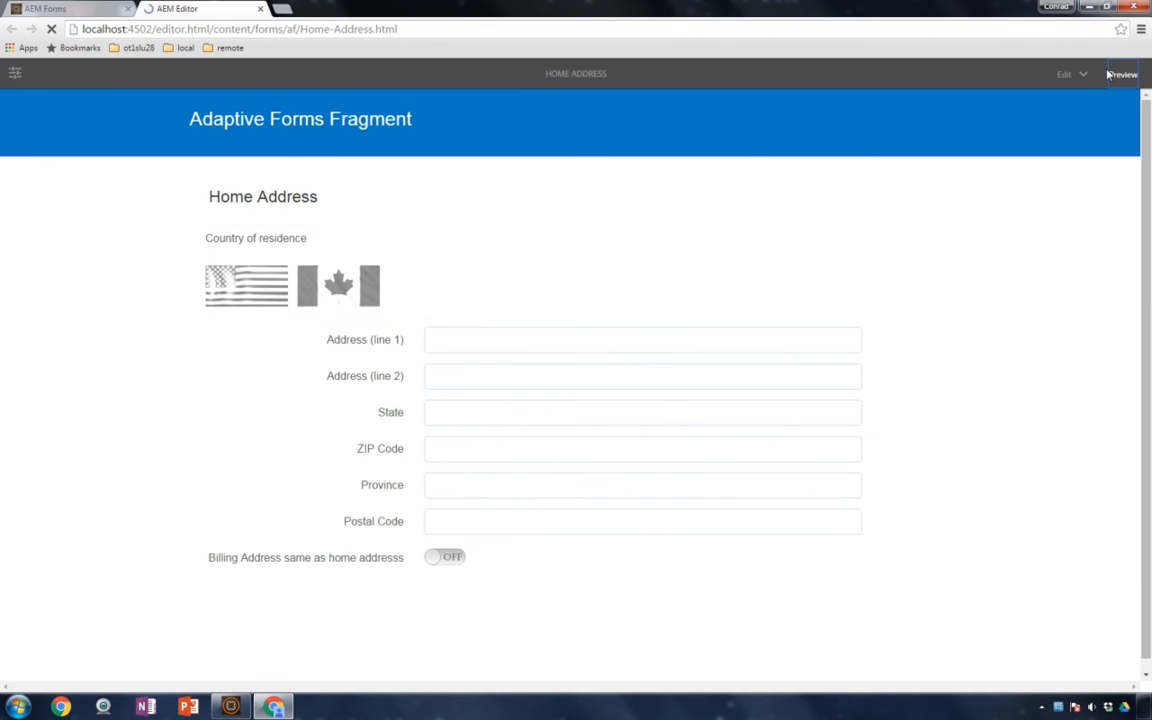
left_click(1122, 74)
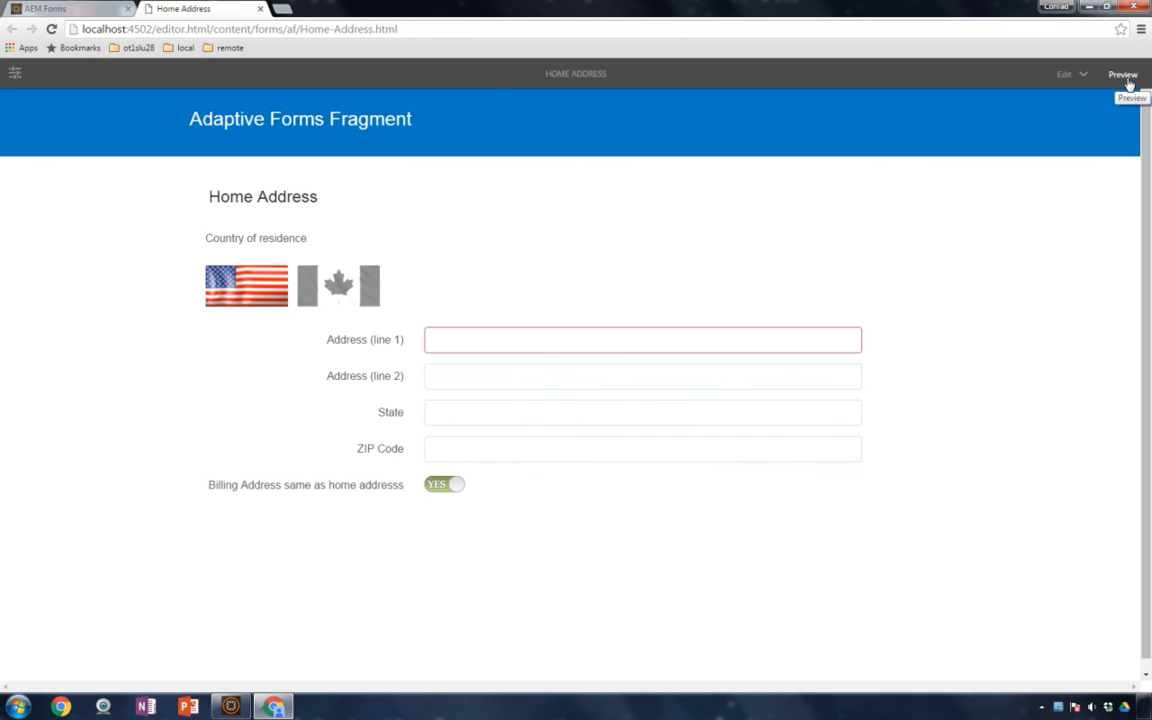
mouse_move(539, 467)
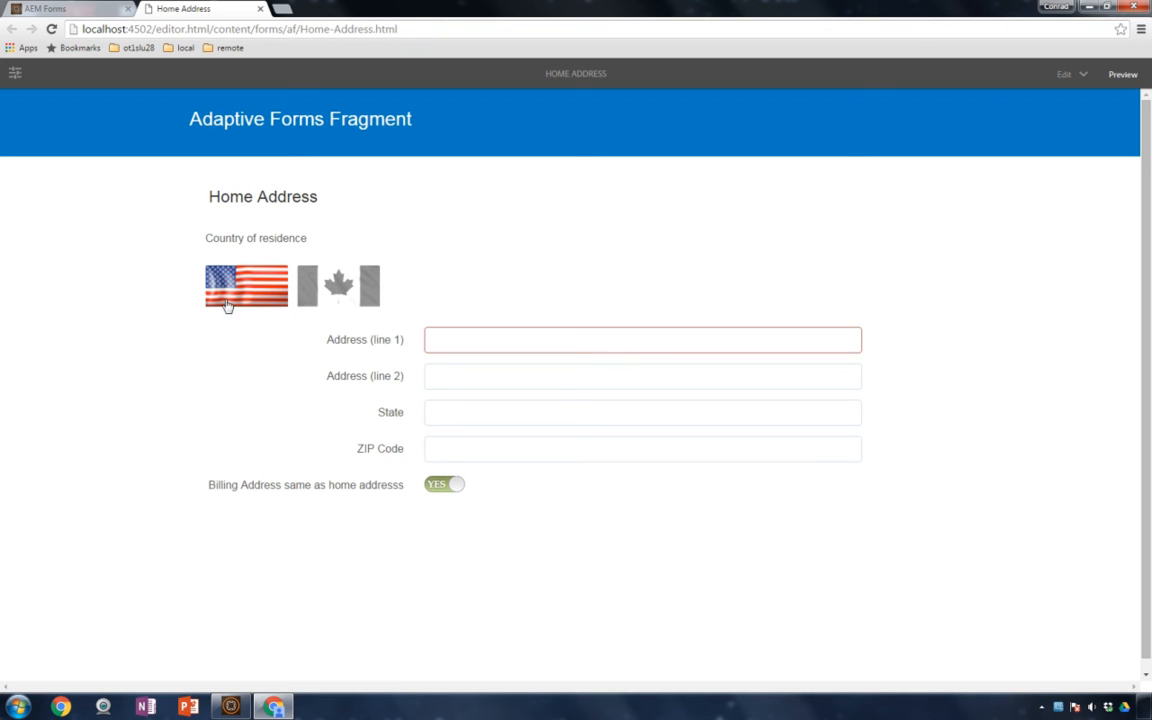
left_click(338, 286)
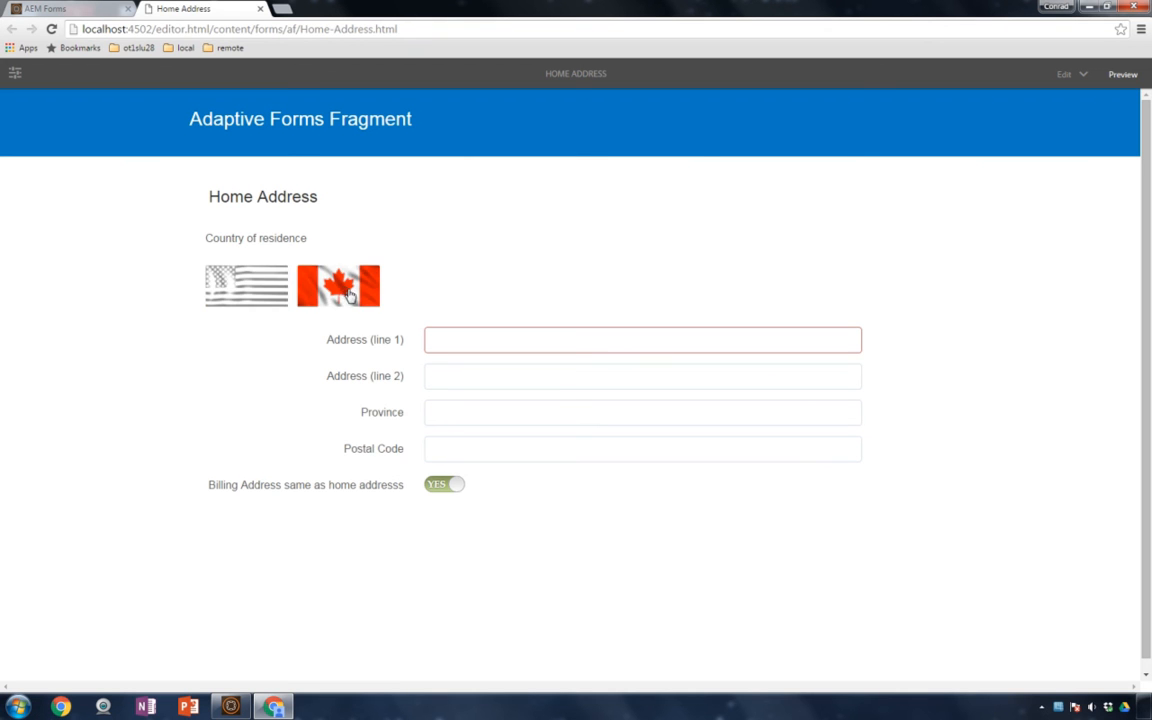
mouse_move(473, 462)
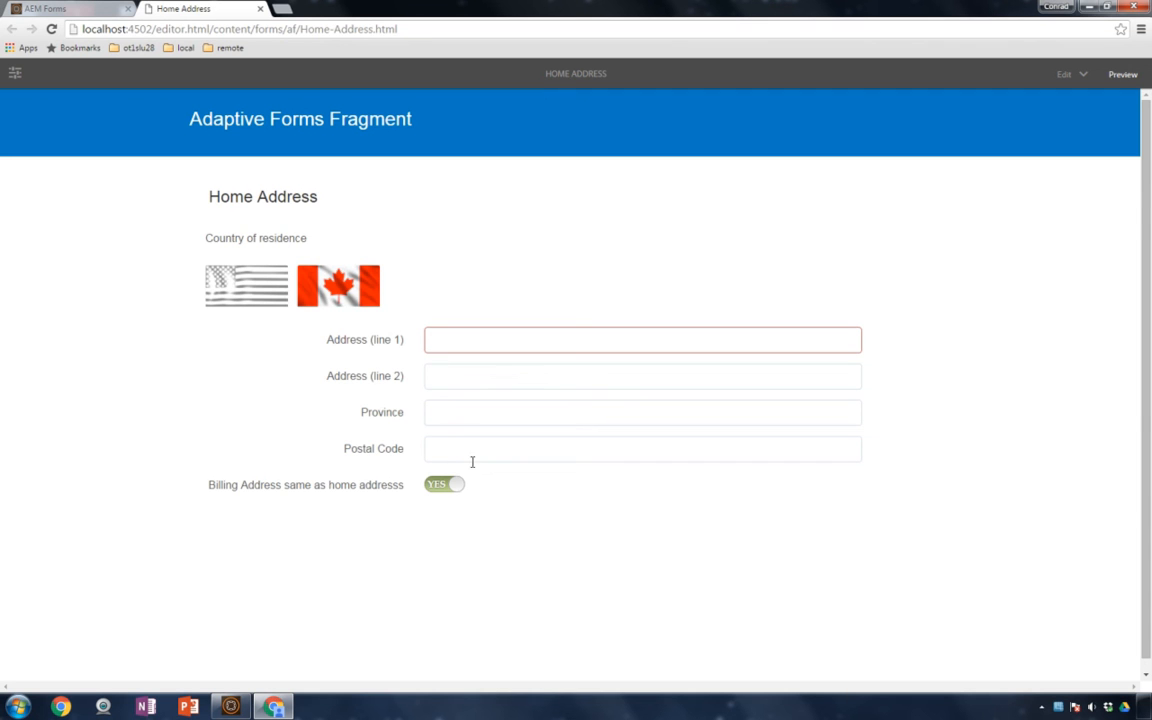
left_click(246, 287)
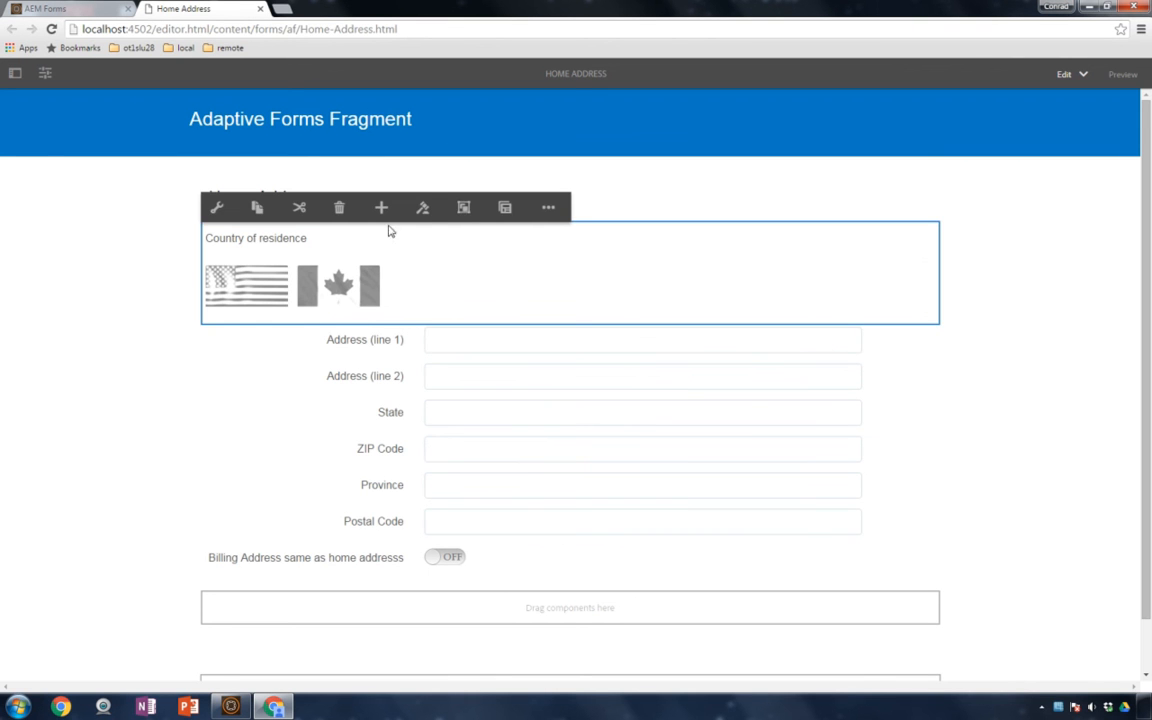
- Open the Country of residence USA rule and switch it to the Code Editor view
left_click(422, 207)
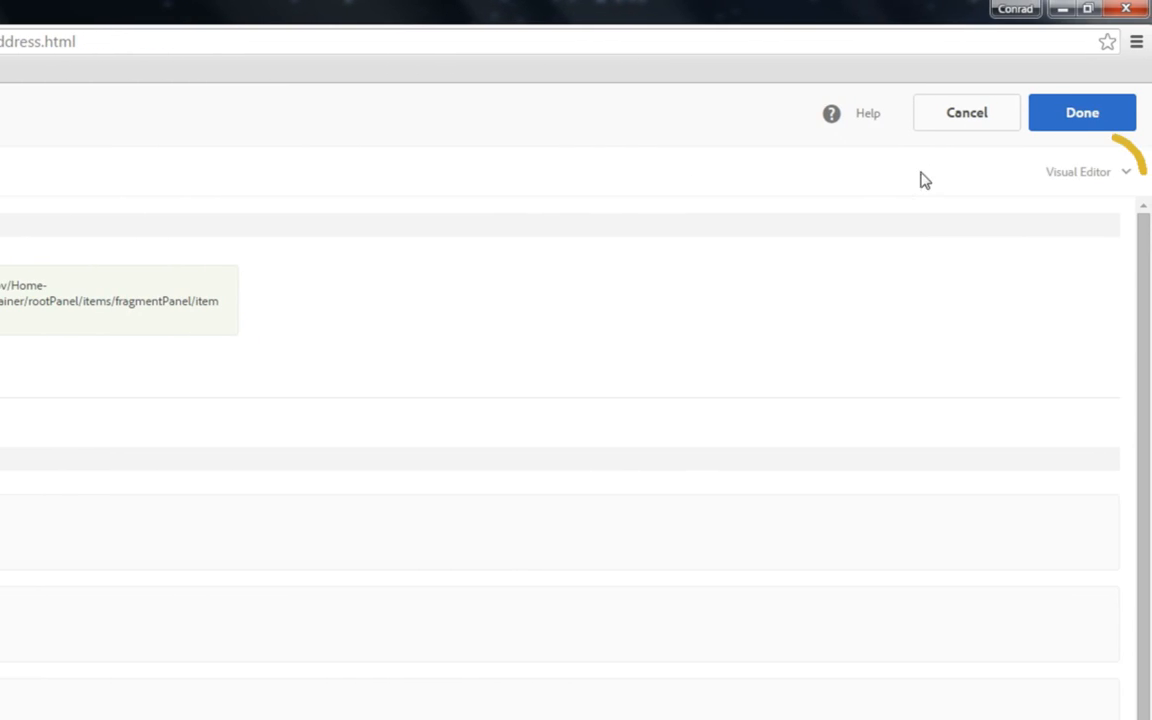
left_click(1085, 171)
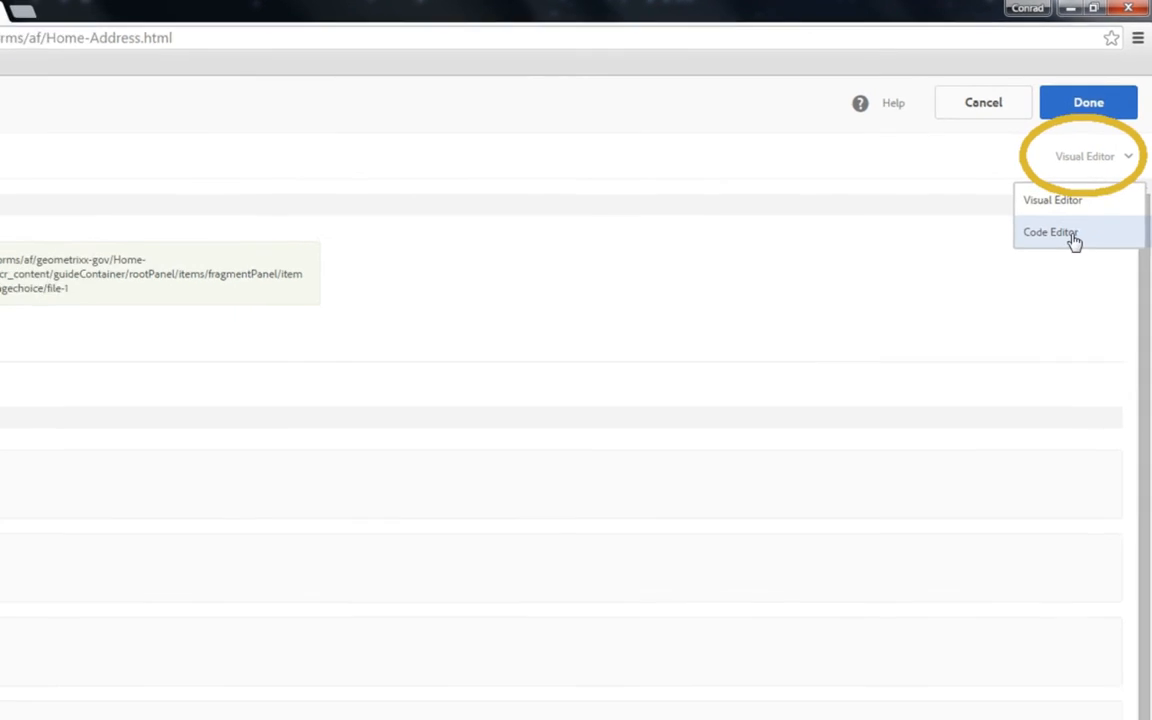
left_click(1050, 232)
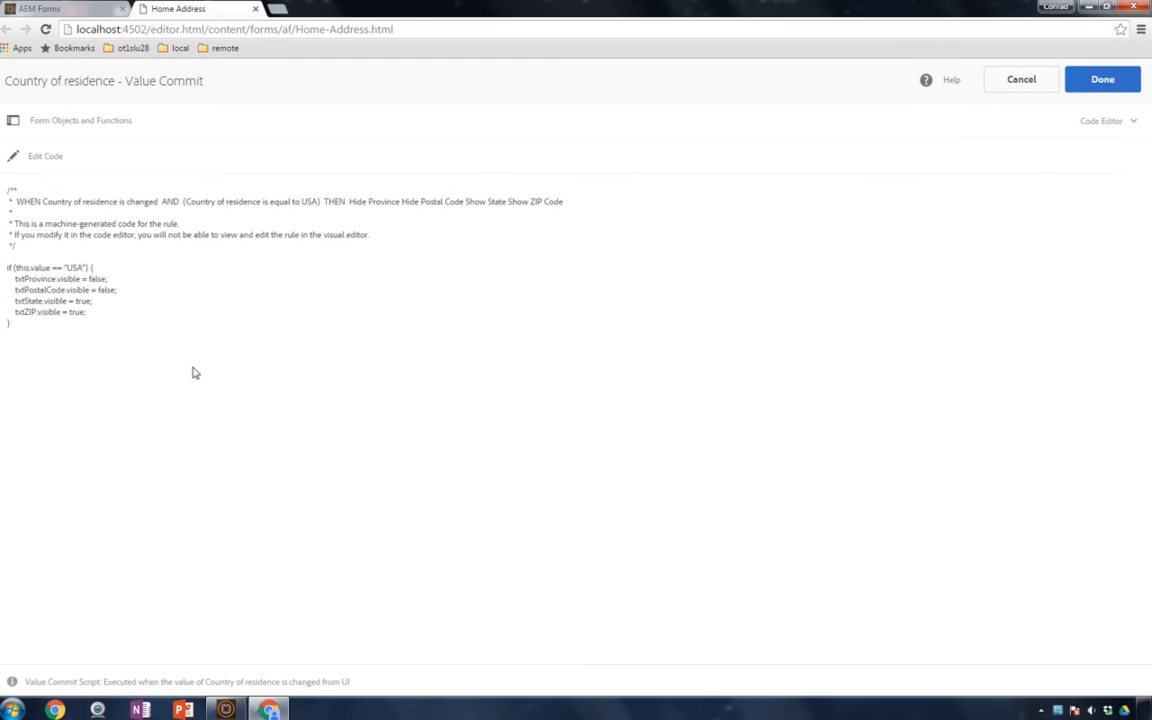
key("ctrl+a")
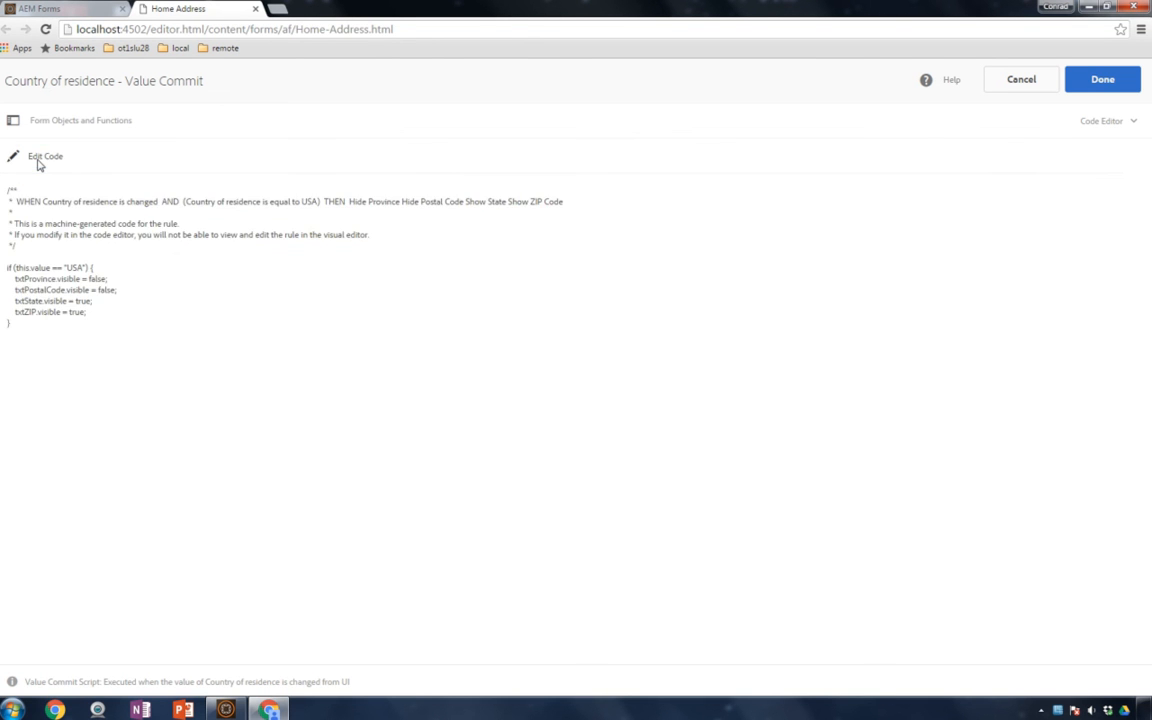
left_click(45, 156)
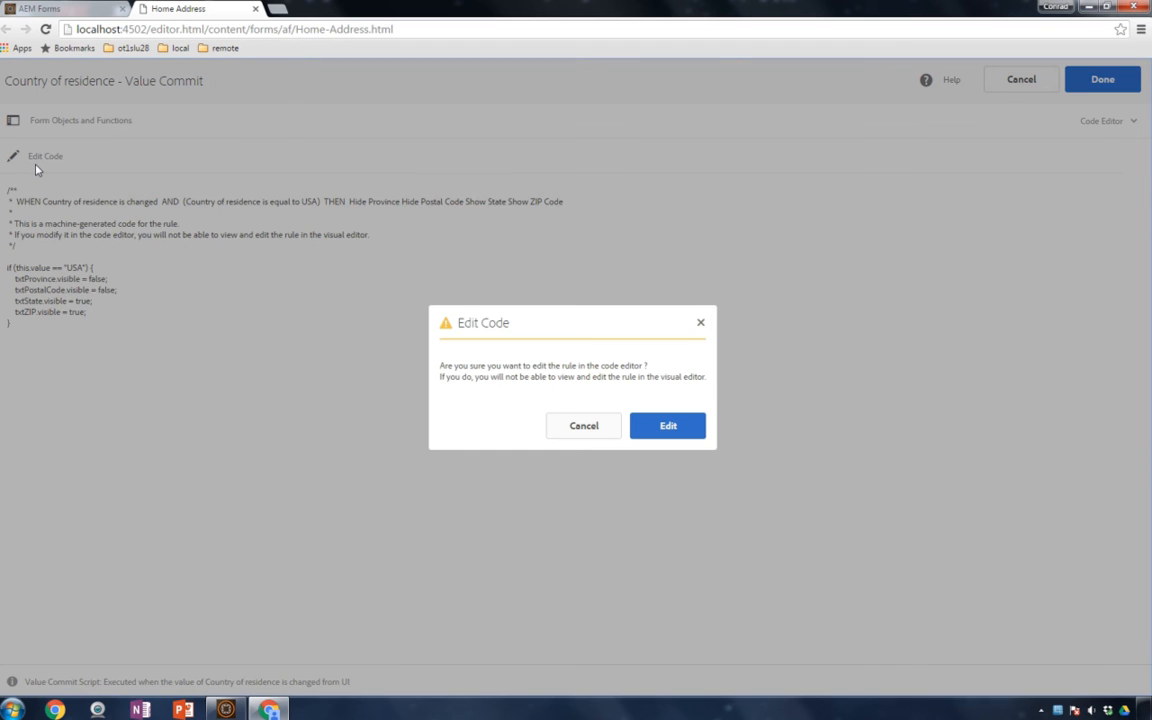
mouse_move(518, 292)
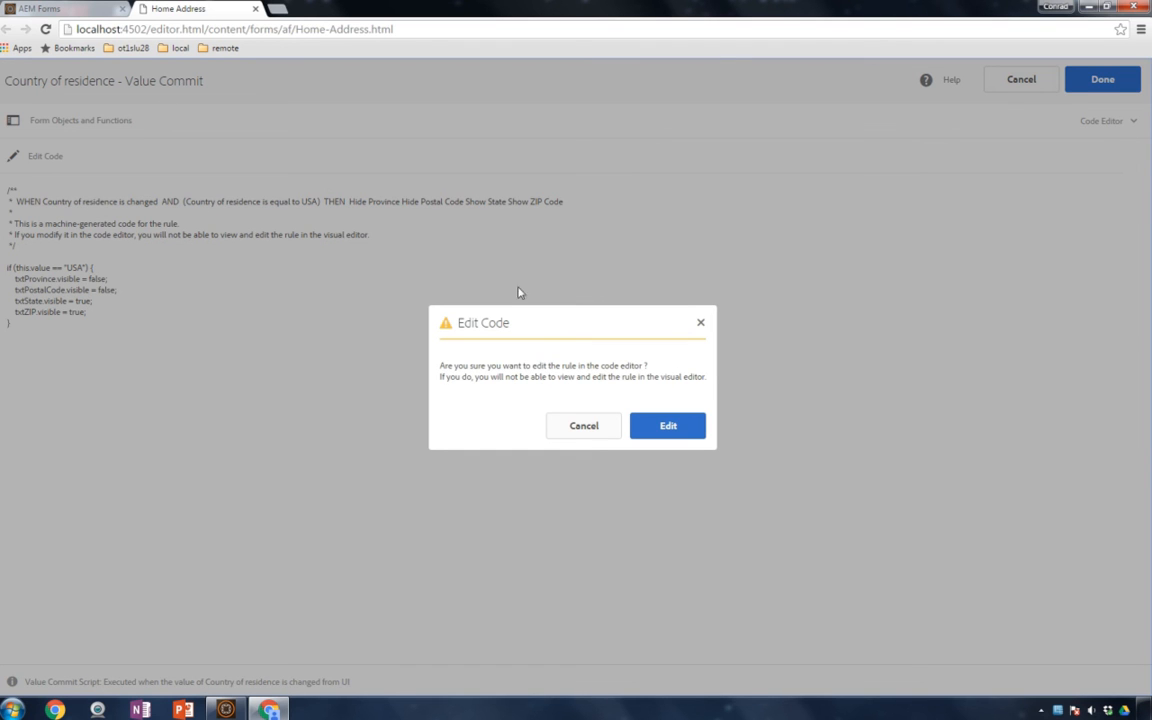
mouse_move(527, 371)
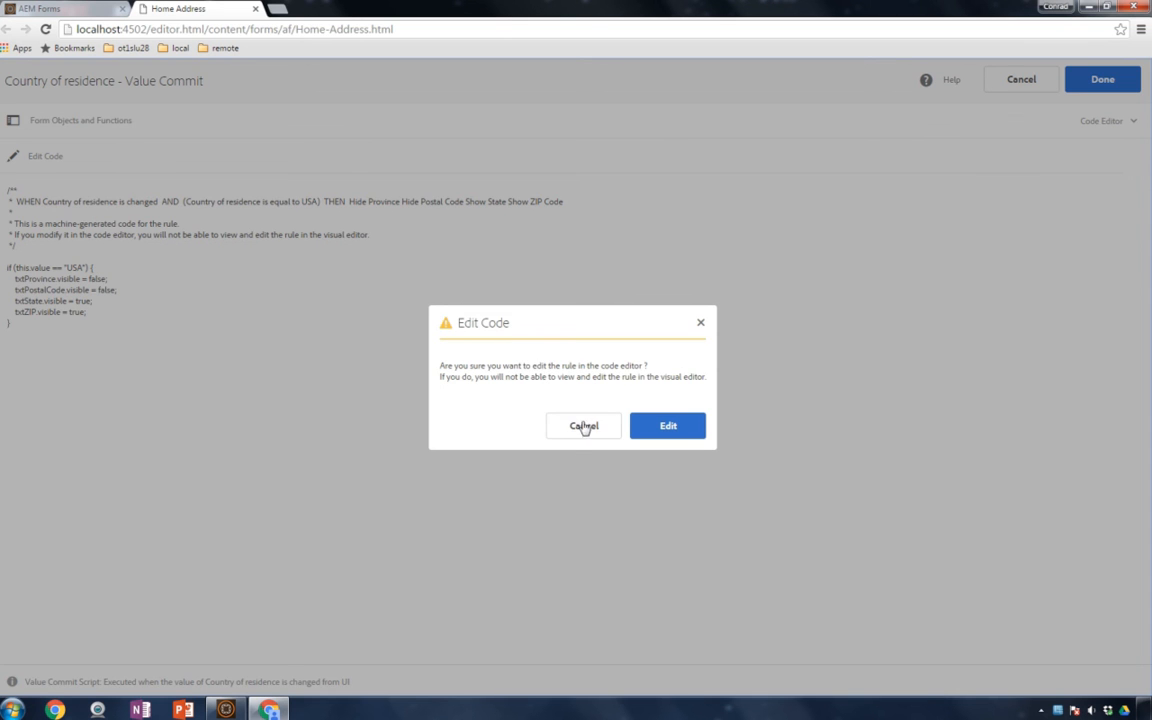
left_click(583, 425)
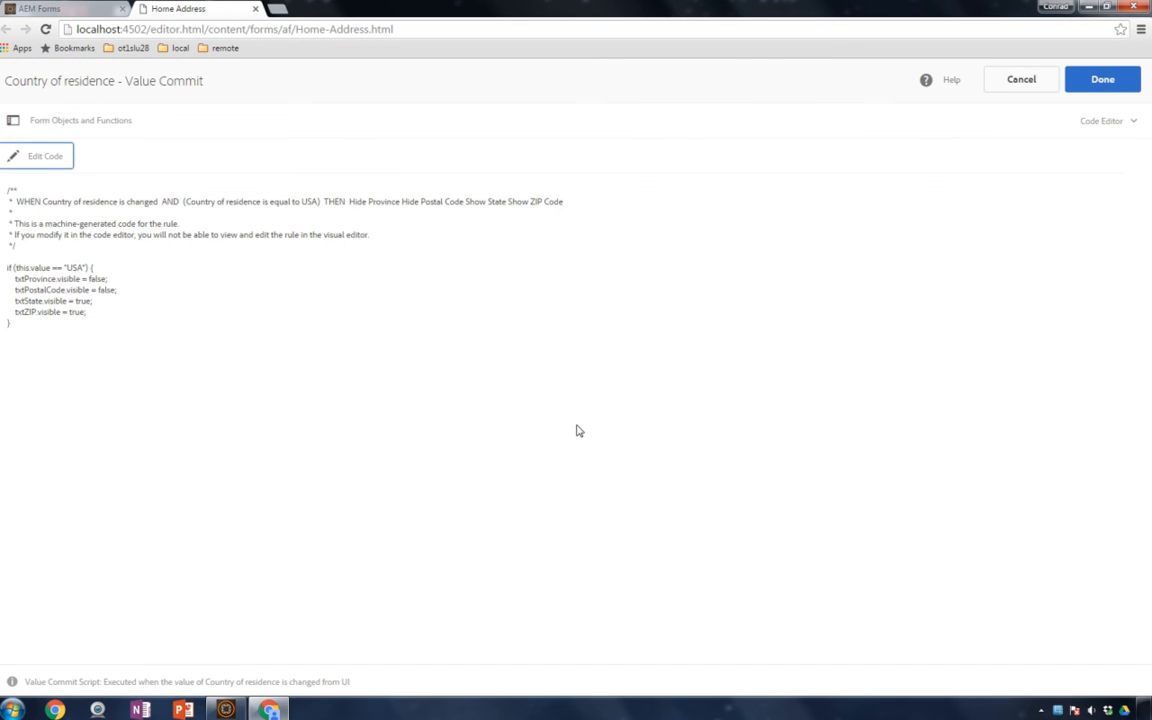